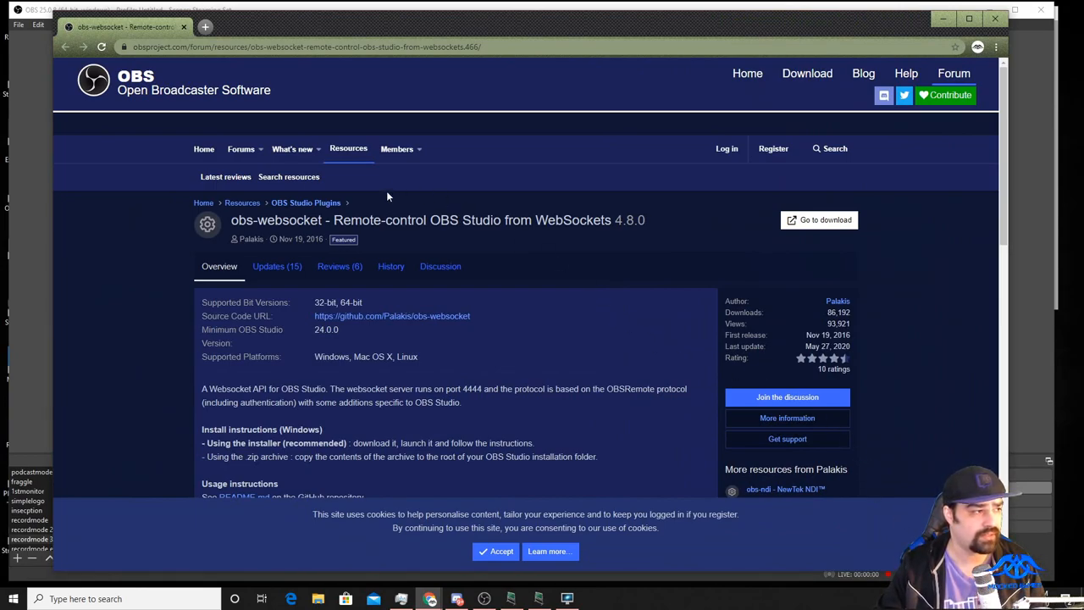
mouse_move(806, 220)
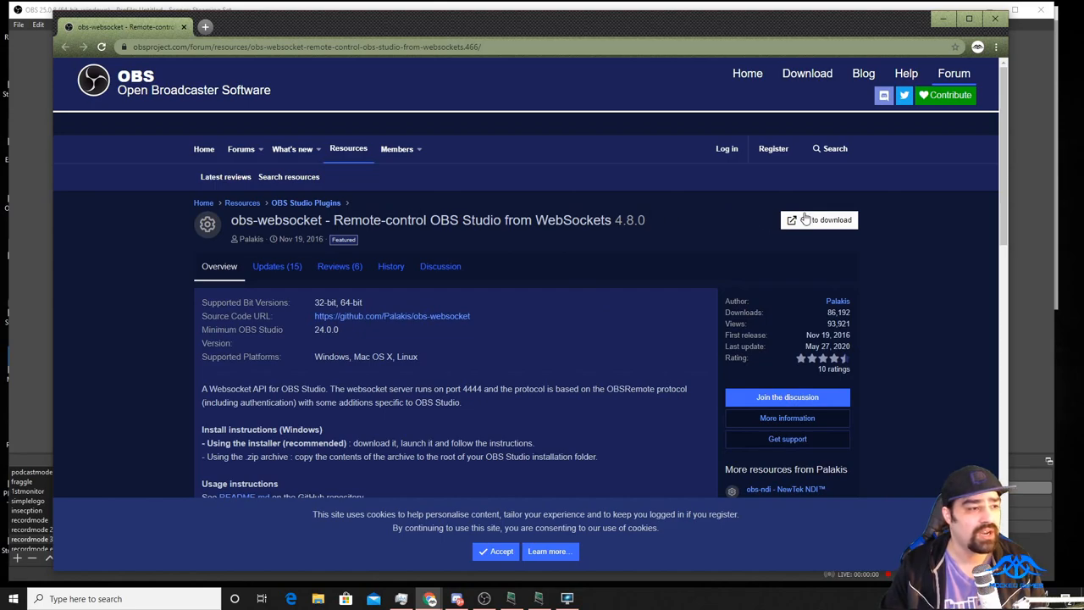
mouse_move(806, 221)
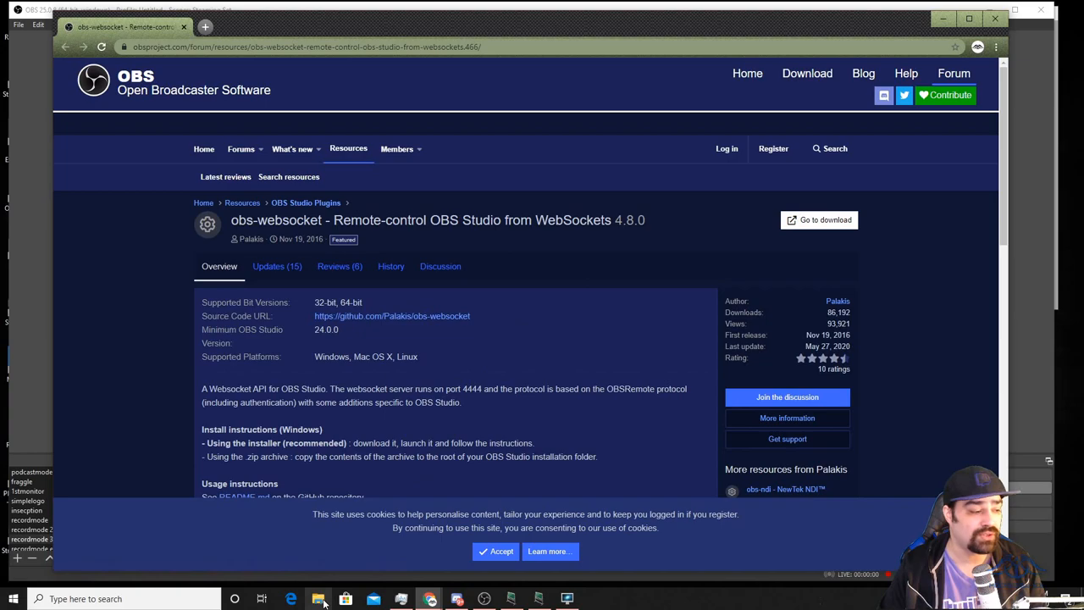
mouse_move(323, 600)
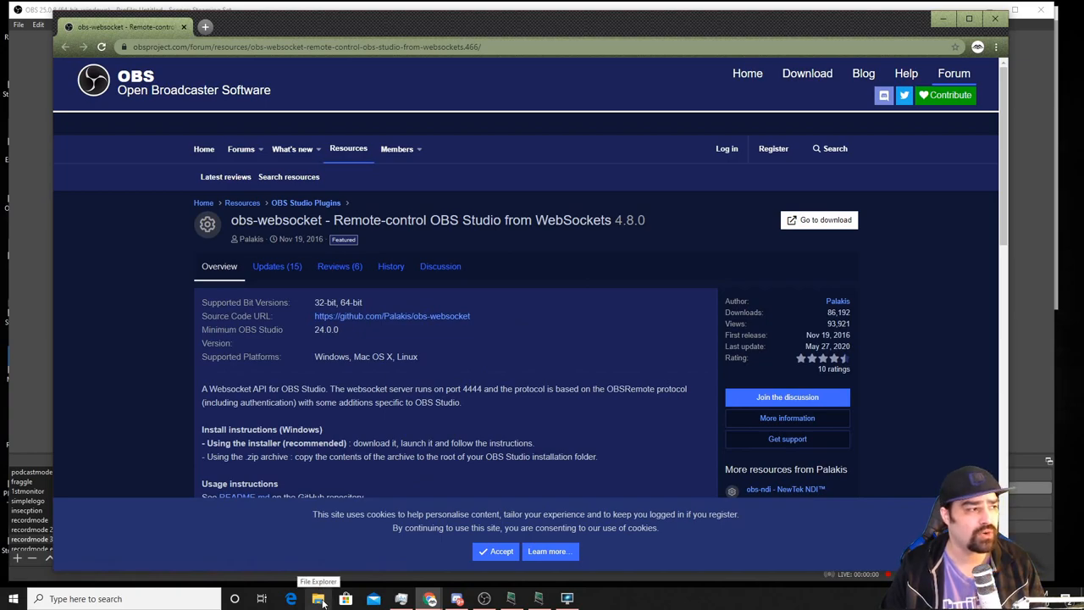
- Browse This PC > OS (C:) > Program Files > obs to reach the OBS install folder
click(321, 599)
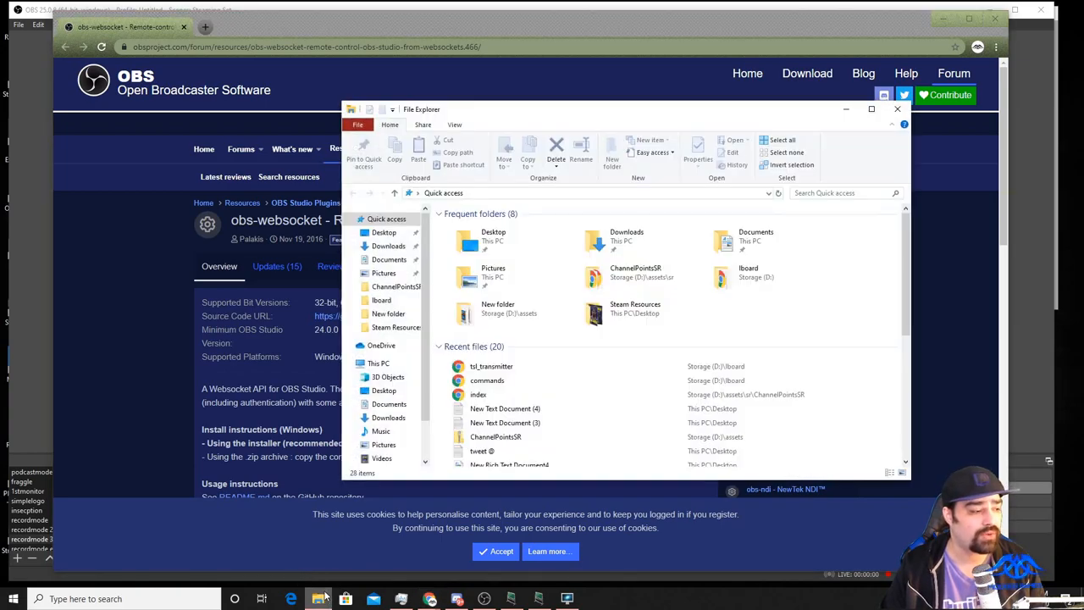
click(380, 362)
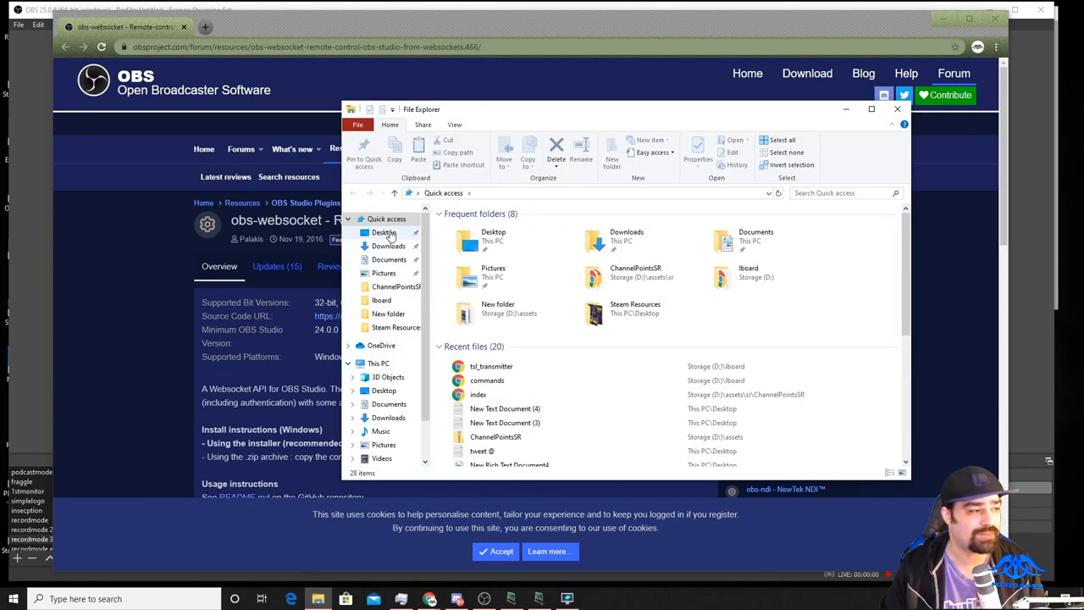
click(376, 362)
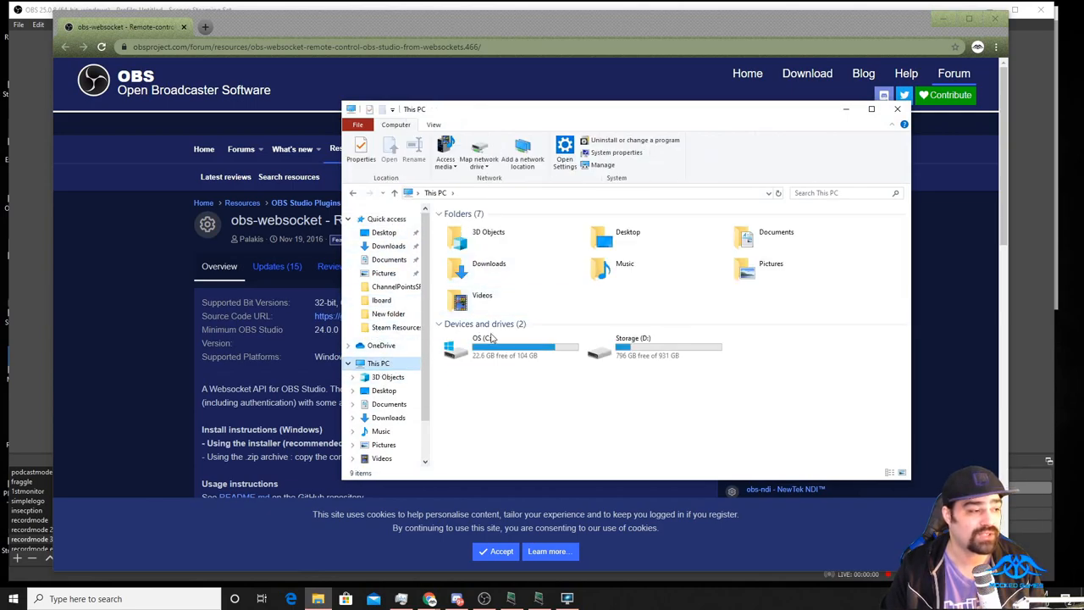
double_click(481, 342)
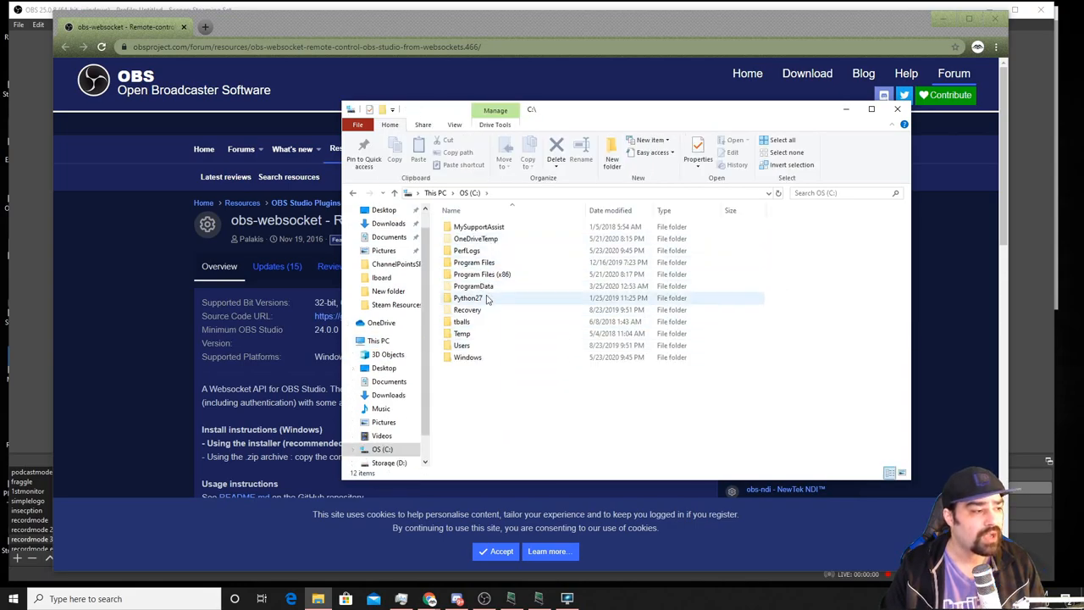
double_click(474, 261)
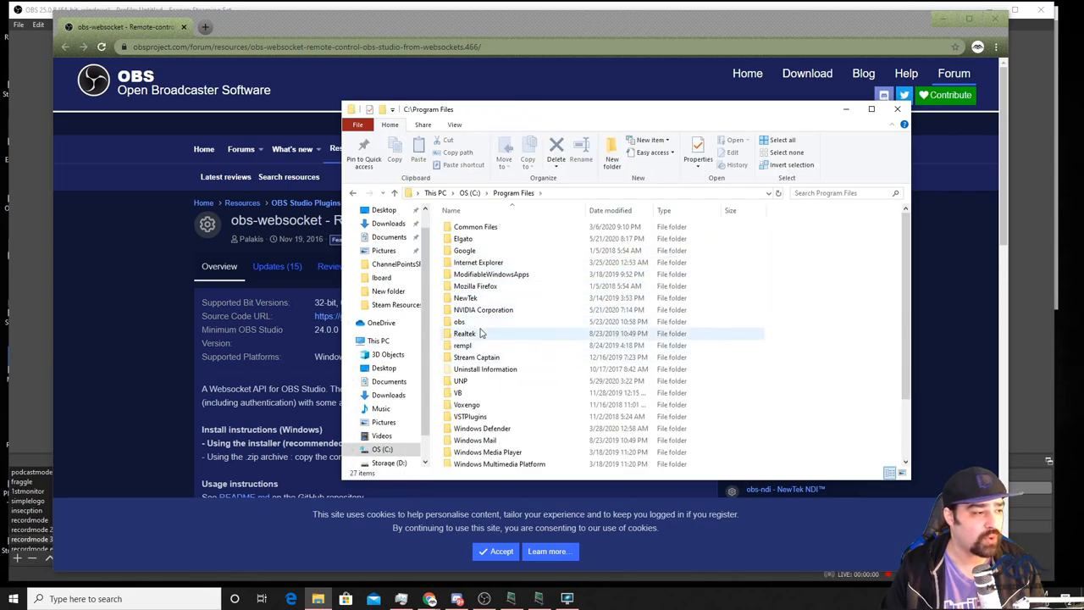
double_click(459, 322)
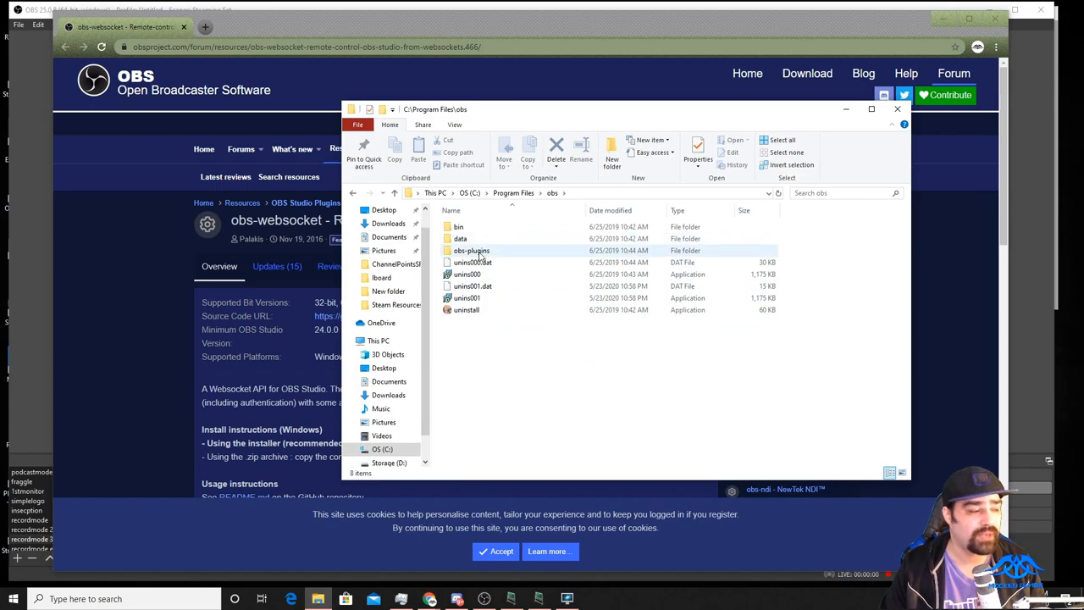
click(469, 251)
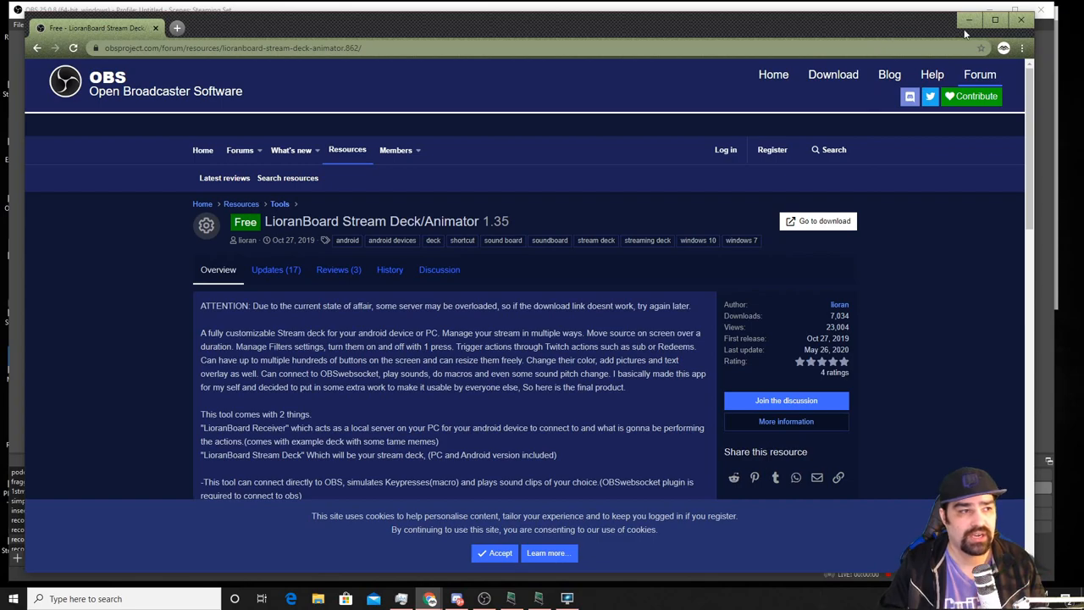
mouse_move(1022, 20)
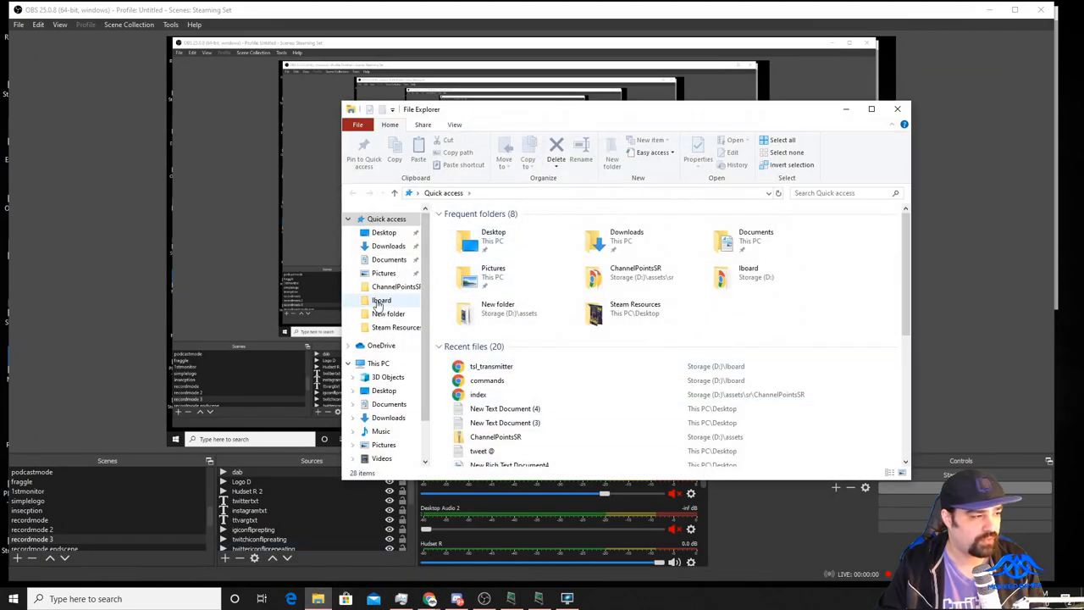
- Open D:\lboard and enter the LioranBoard Receiver(PC) folder, selecting the Receiver application
double_click(380, 300)
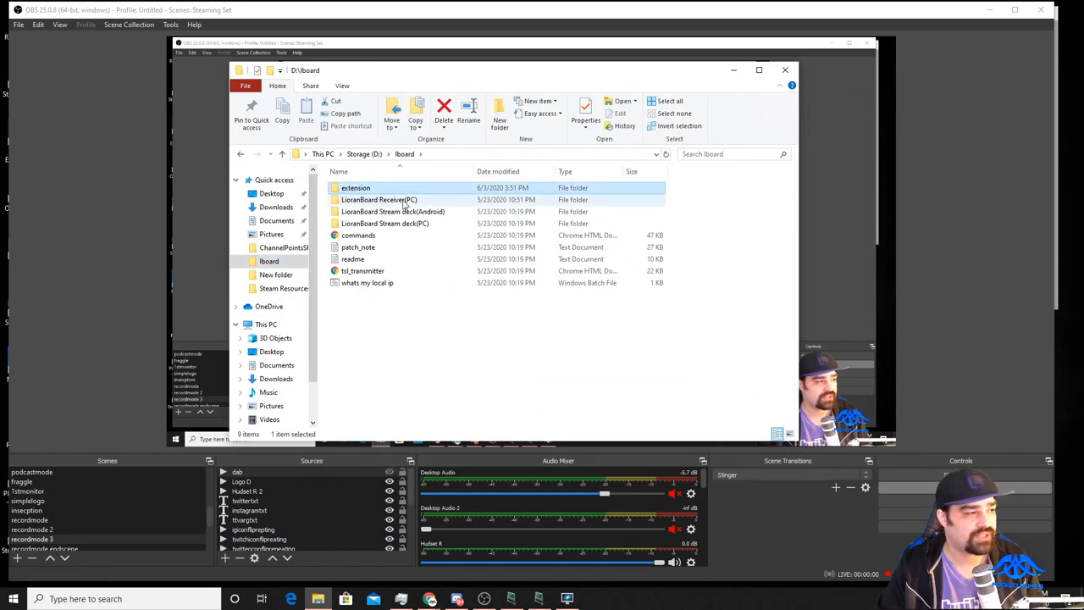
mouse_move(389, 210)
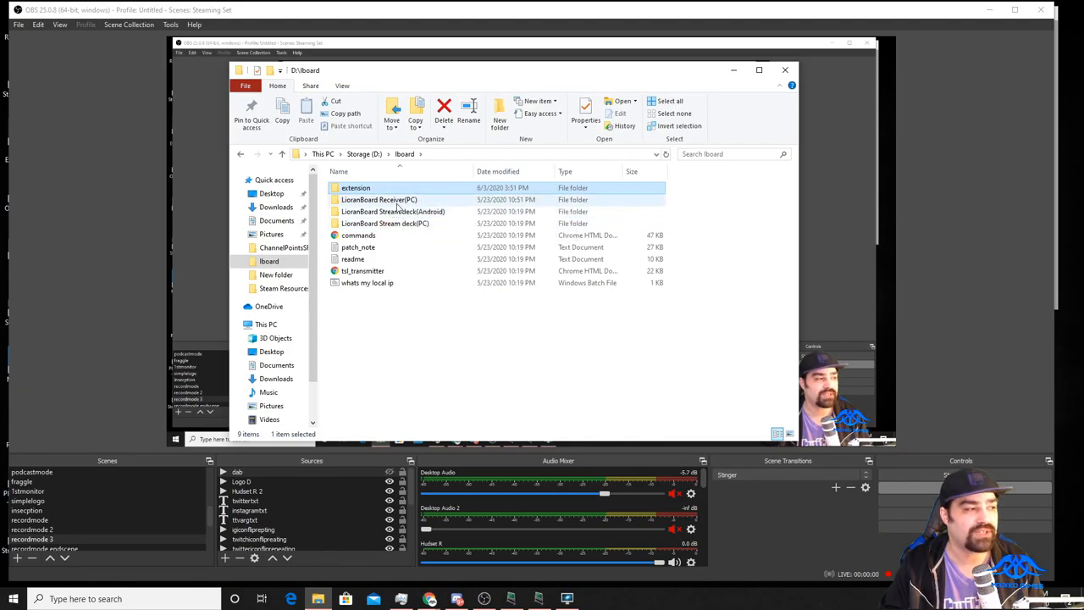
click(380, 200)
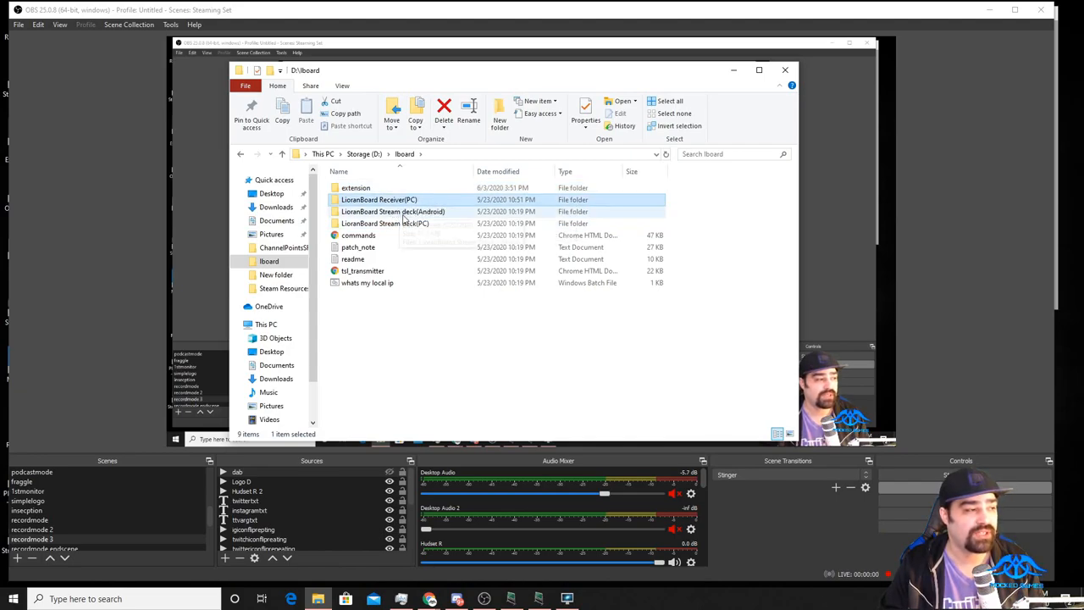
click(393, 210)
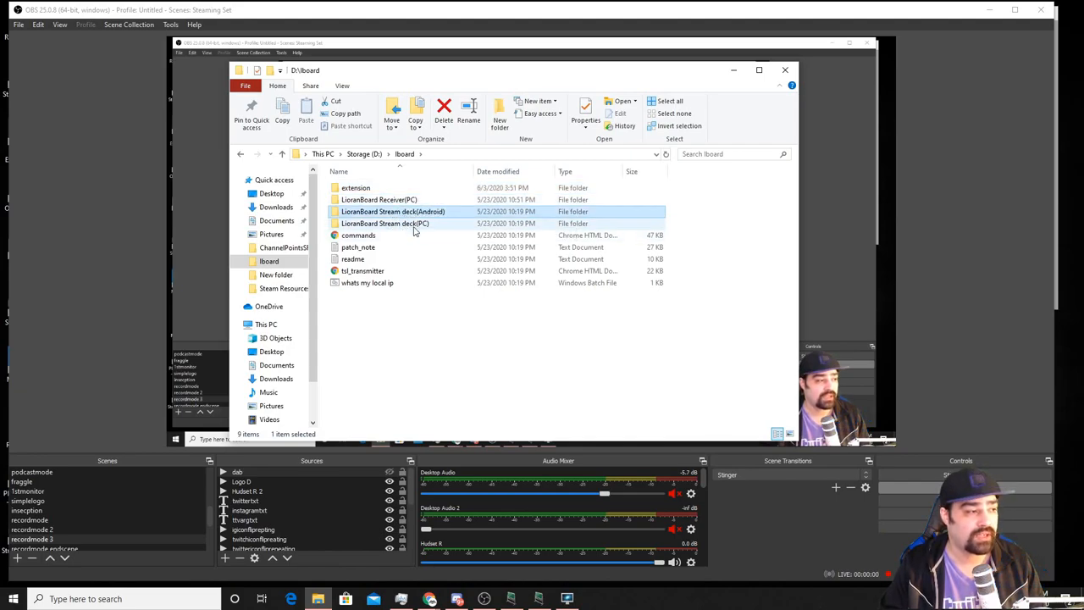
click(384, 224)
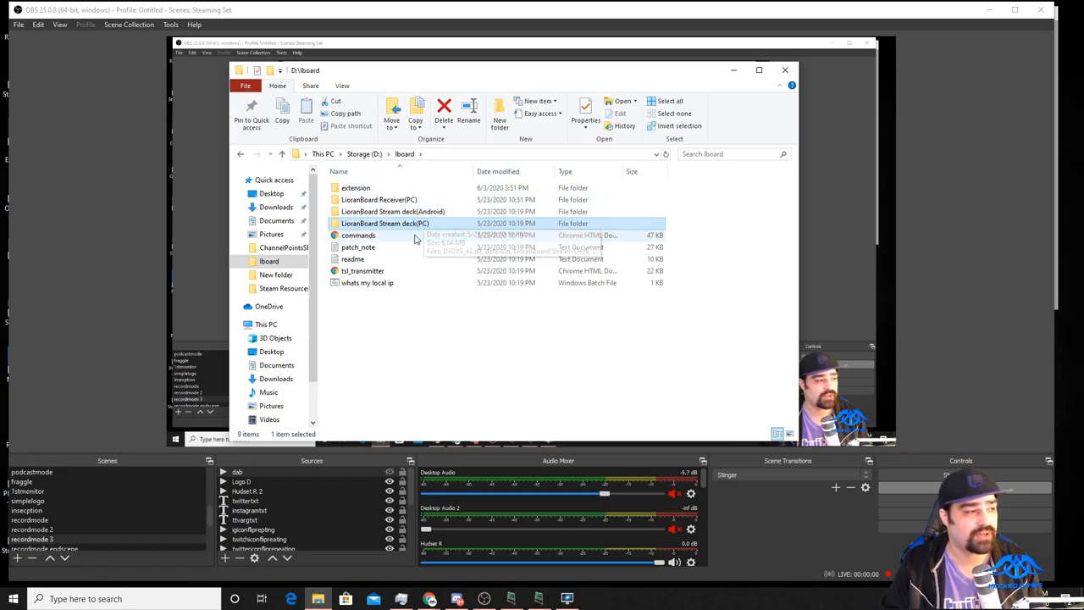
mouse_move(393, 210)
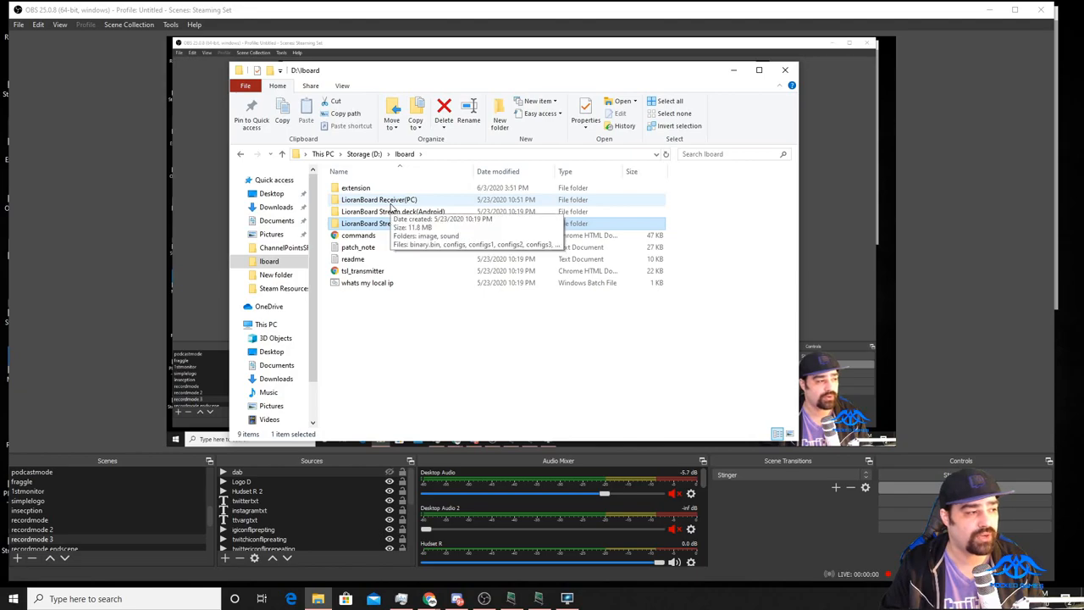
click(379, 200)
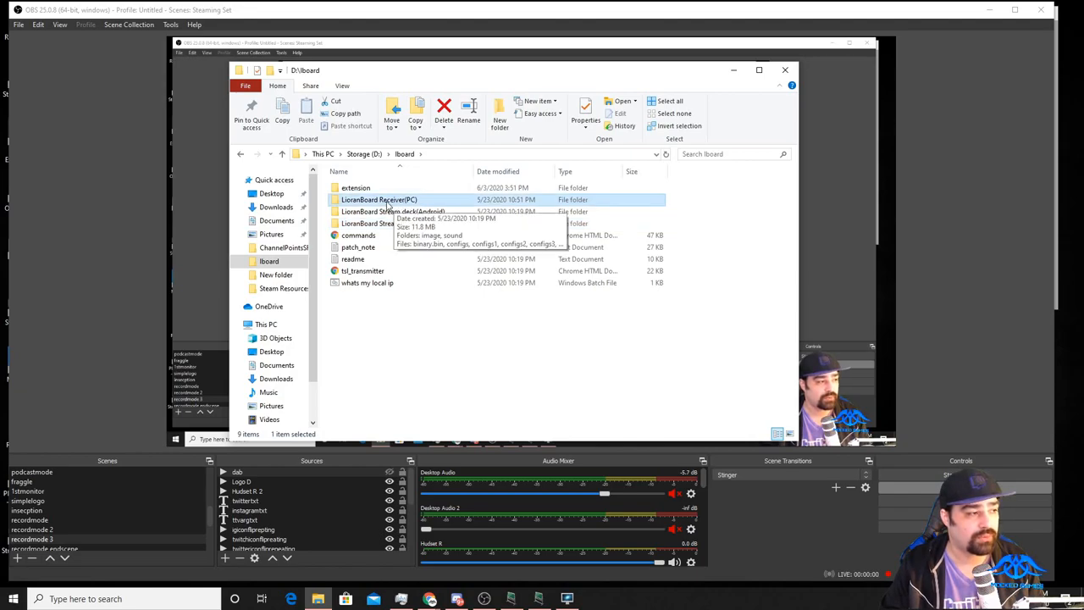
double_click(380, 200)
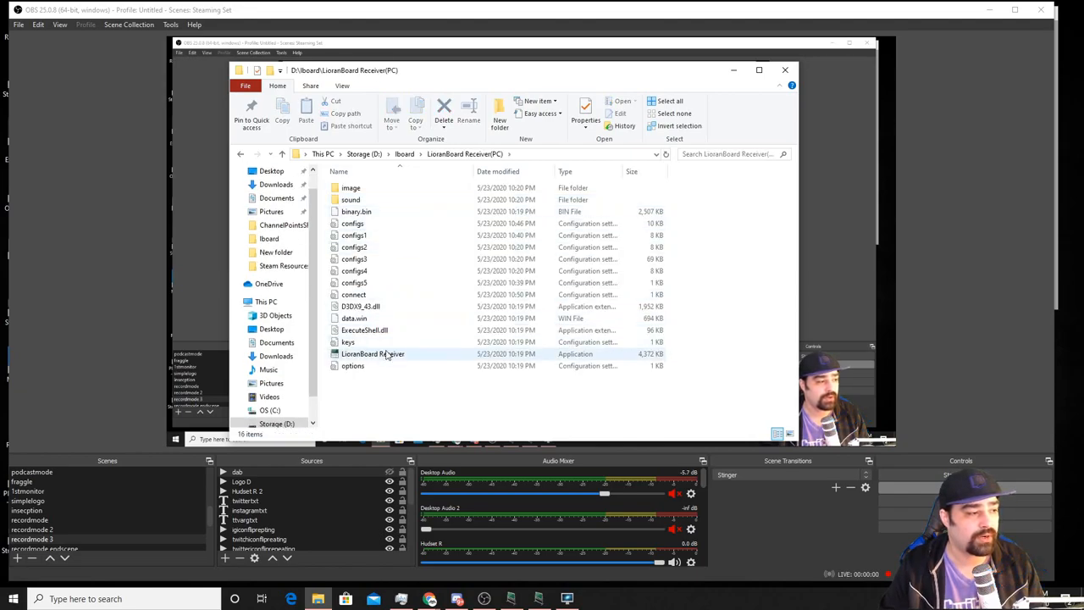
click(371, 353)
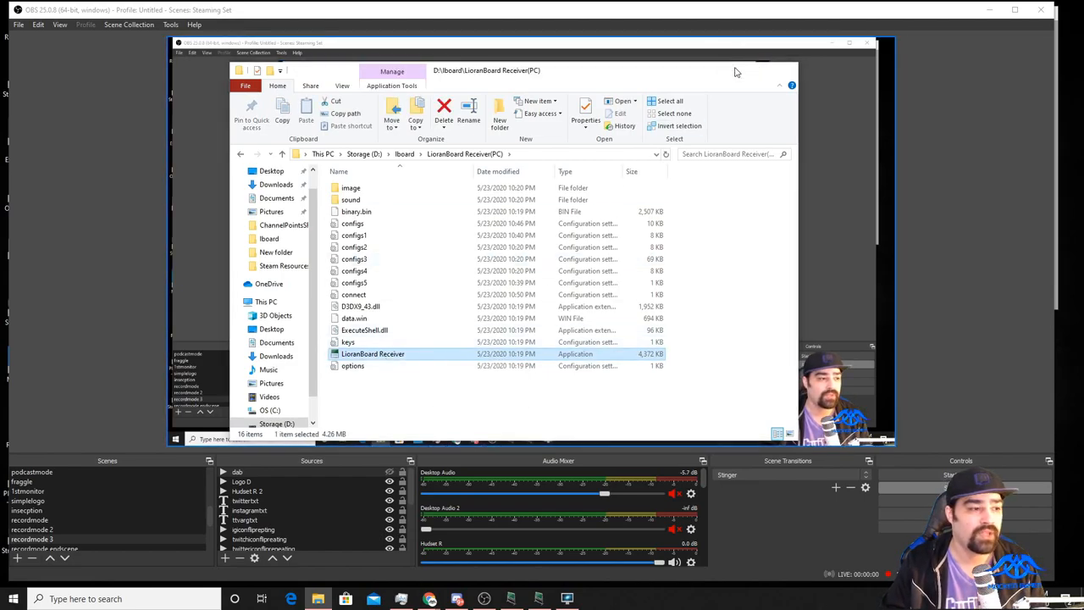
double_click(372, 354)
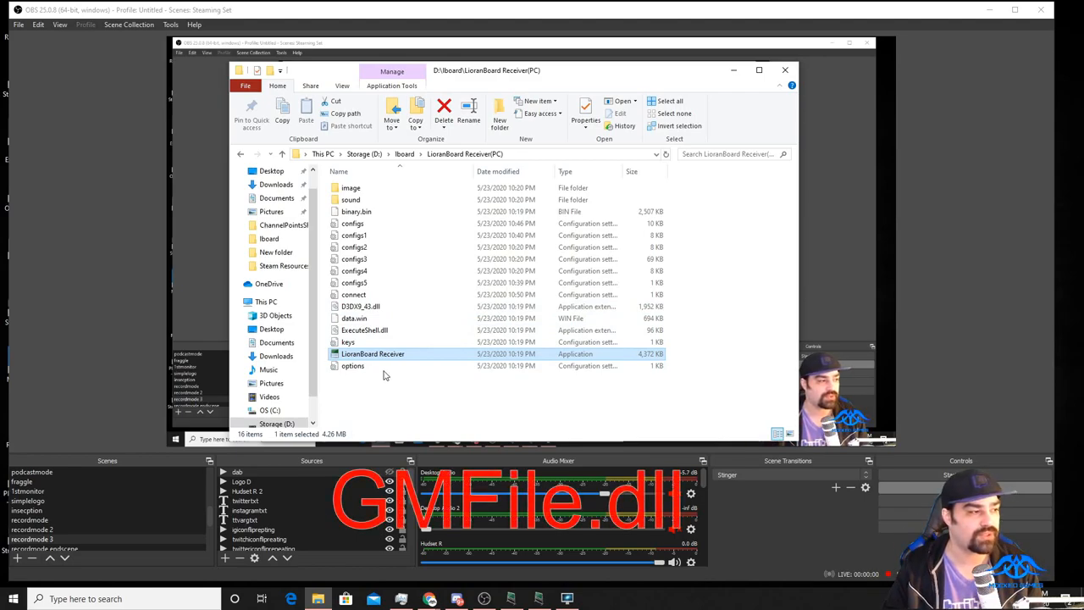
mouse_move(374, 307)
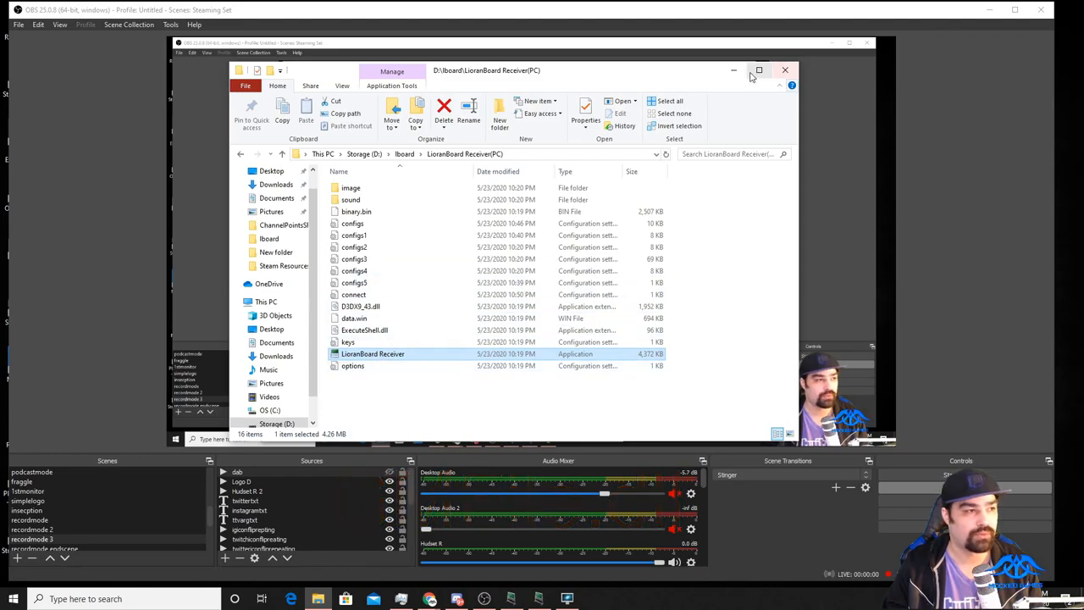
- Launch LioranBoard Receiver.exe so its deck menu with sample decks appears
double_click(373, 354)
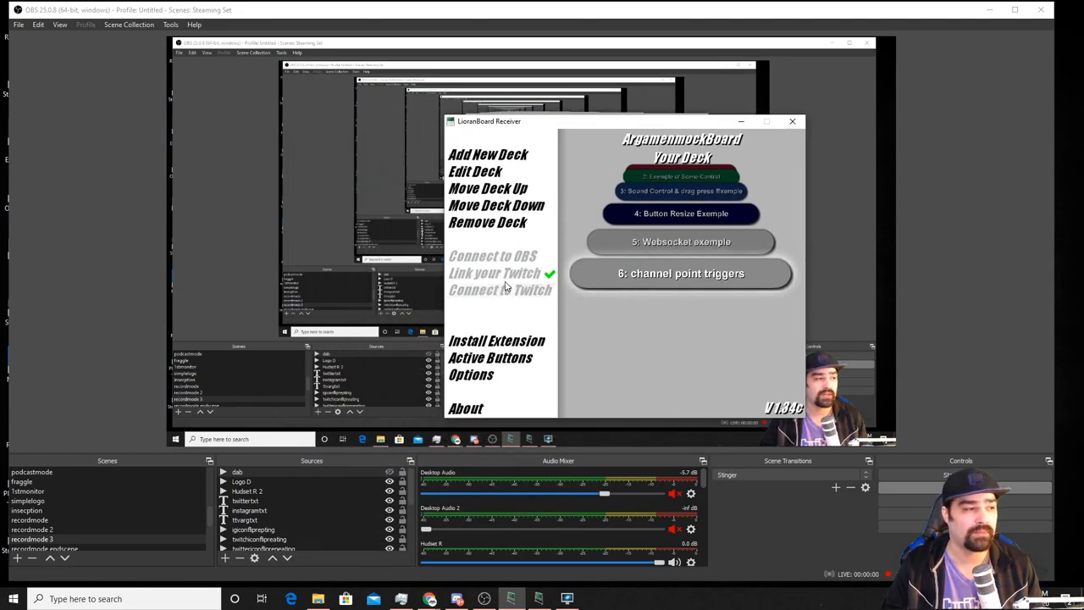
mouse_move(505, 269)
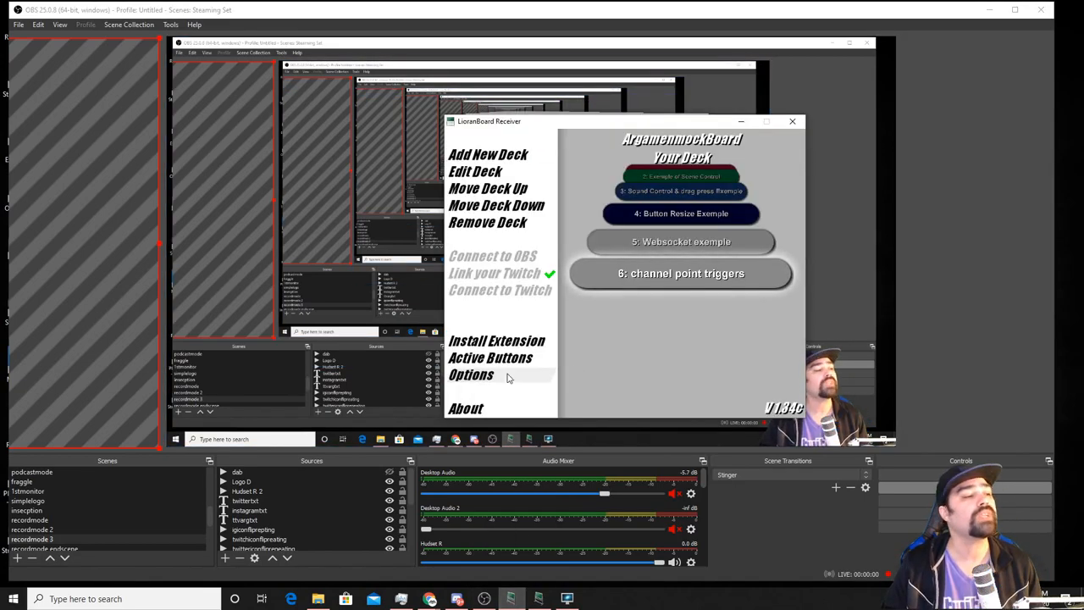
click(469, 375)
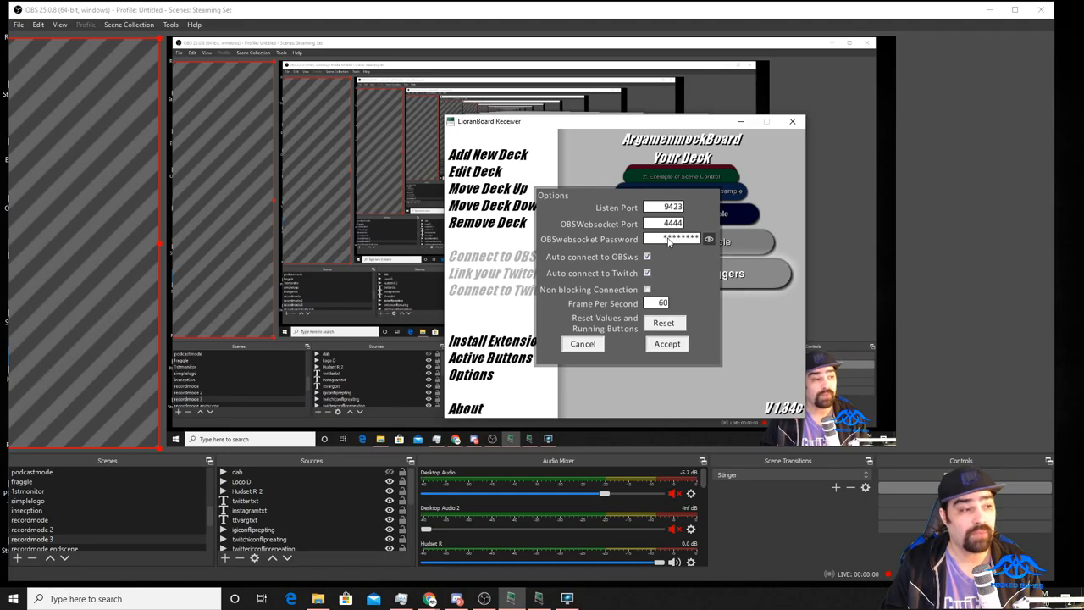
click(708, 239)
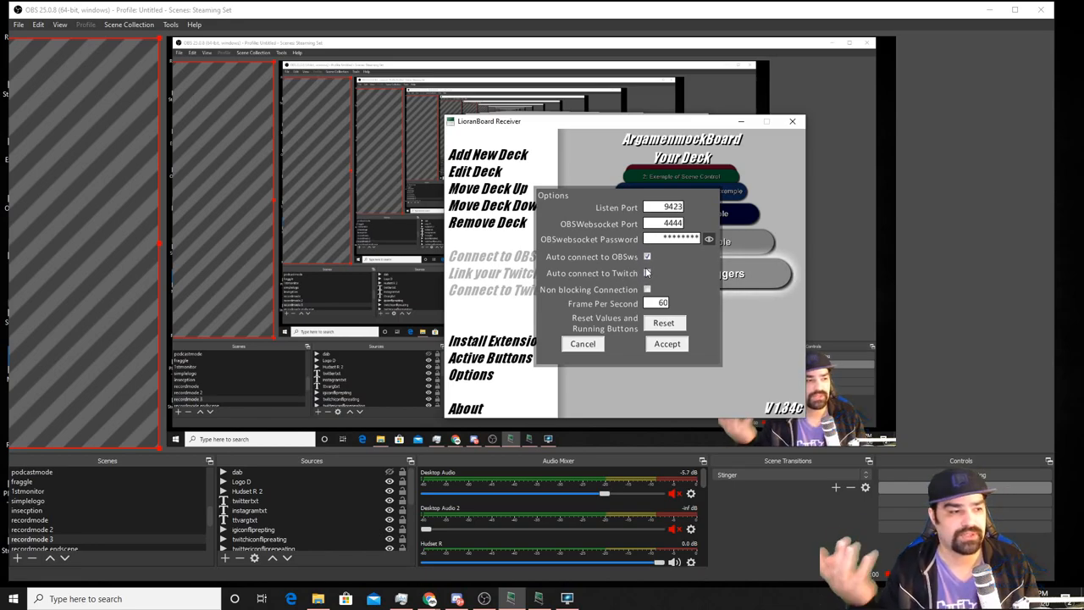
click(647, 272)
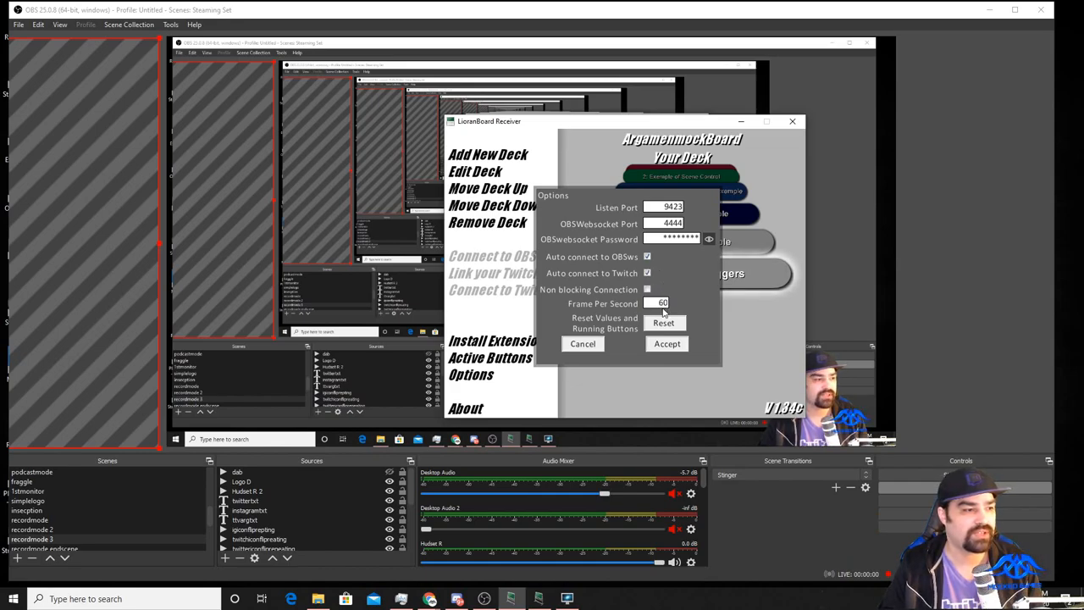
click(667, 344)
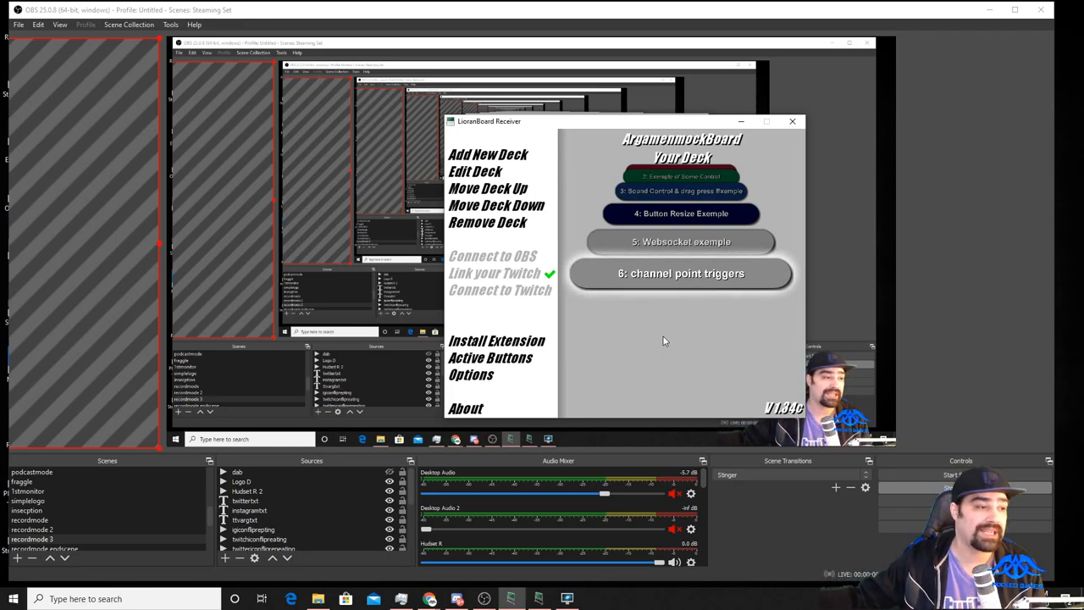
mouse_move(742, 208)
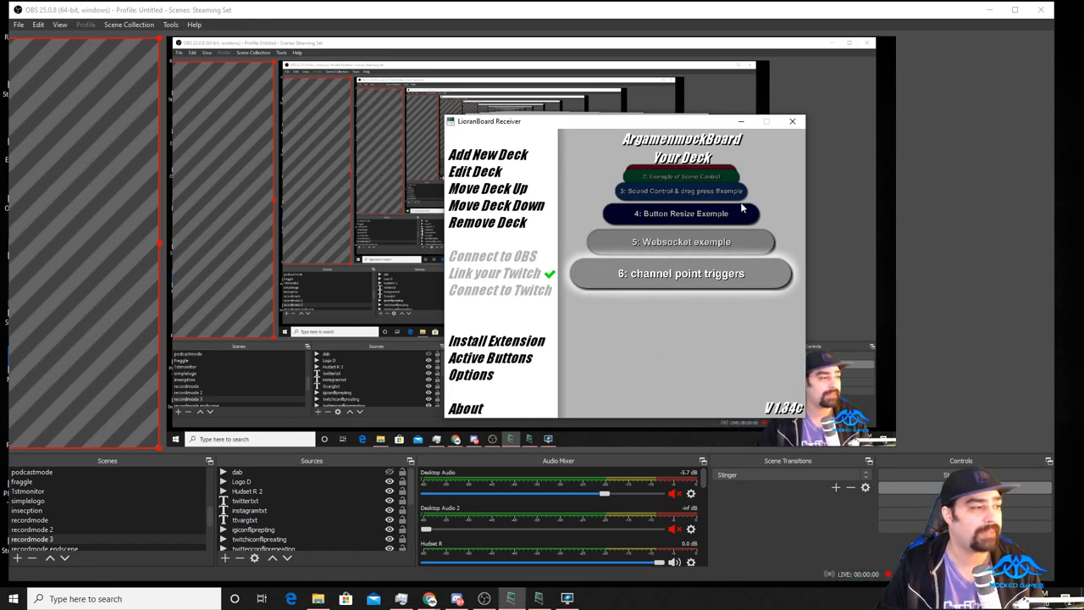
mouse_move(498, 278)
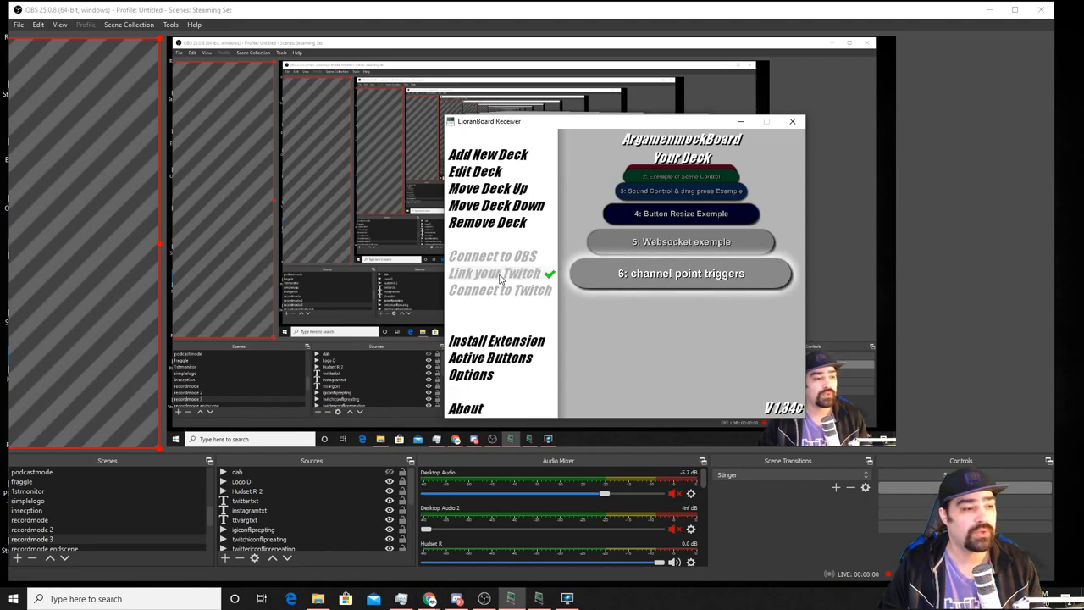
- Link the Twitch account via the authorization URL and copy the link once it succeeds
click(495, 273)
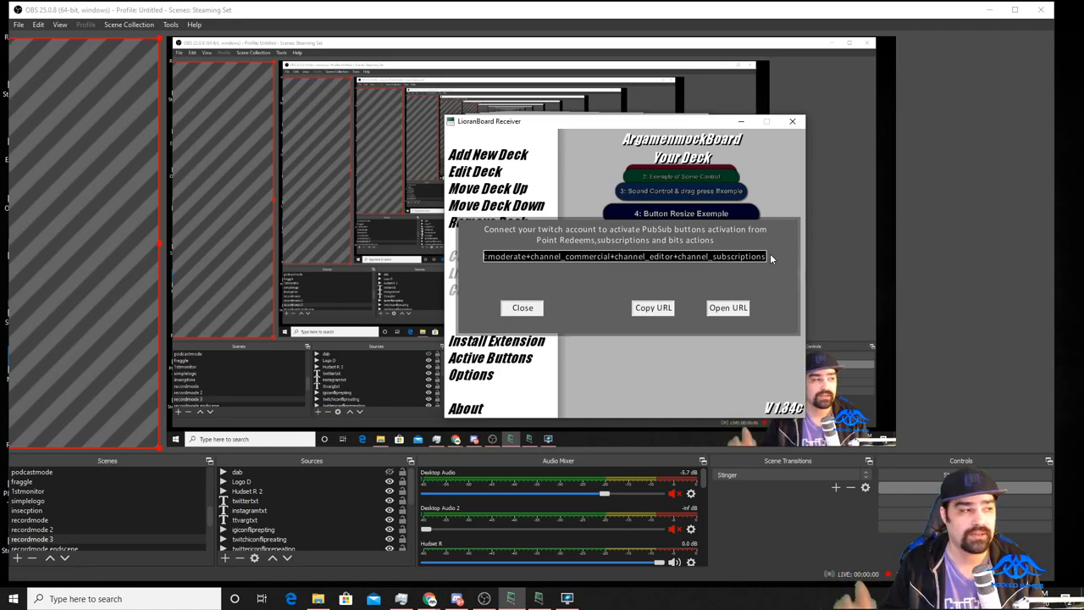
click(728, 308)
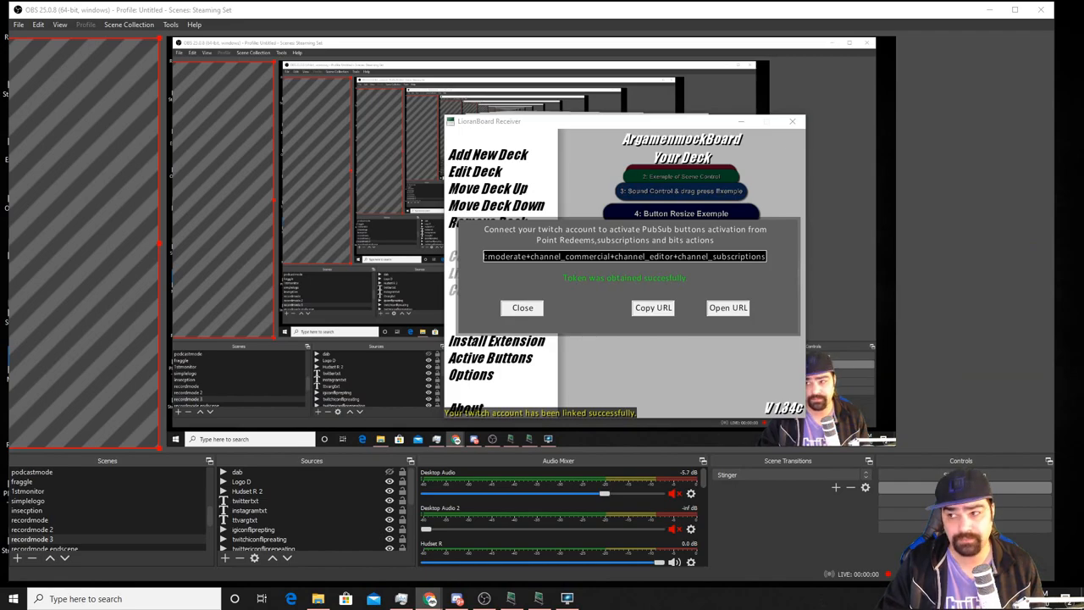
click(728, 308)
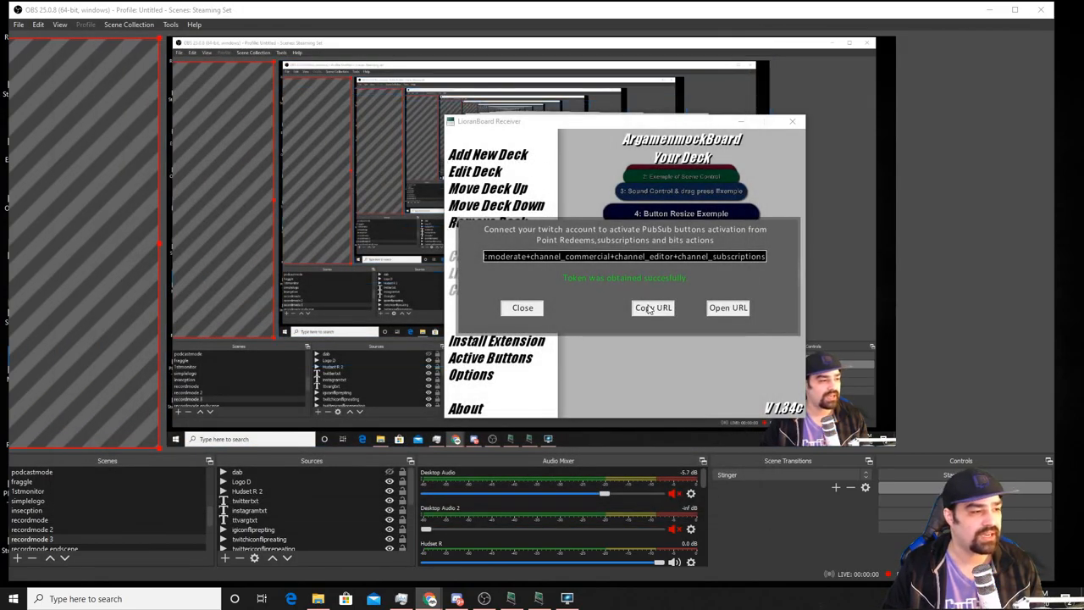
click(521, 309)
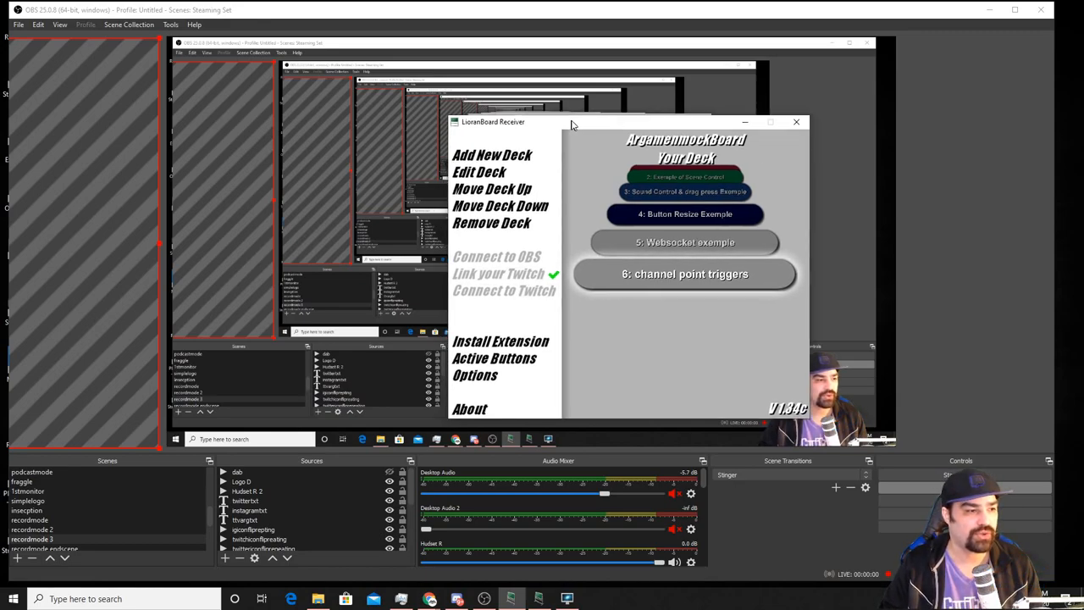
drag(572, 122, 772, 54)
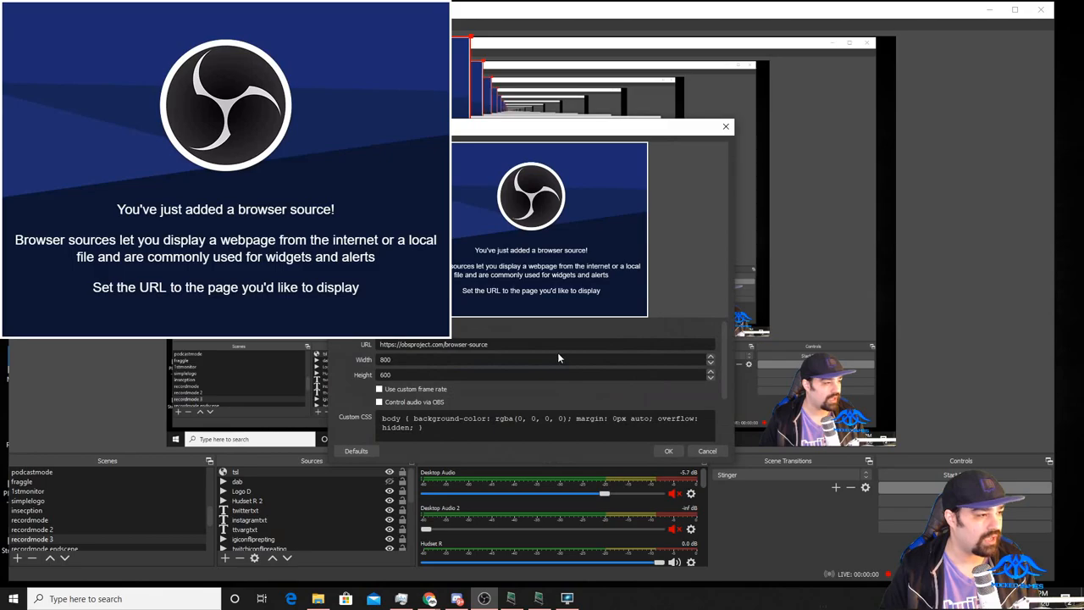
mouse_move(504, 159)
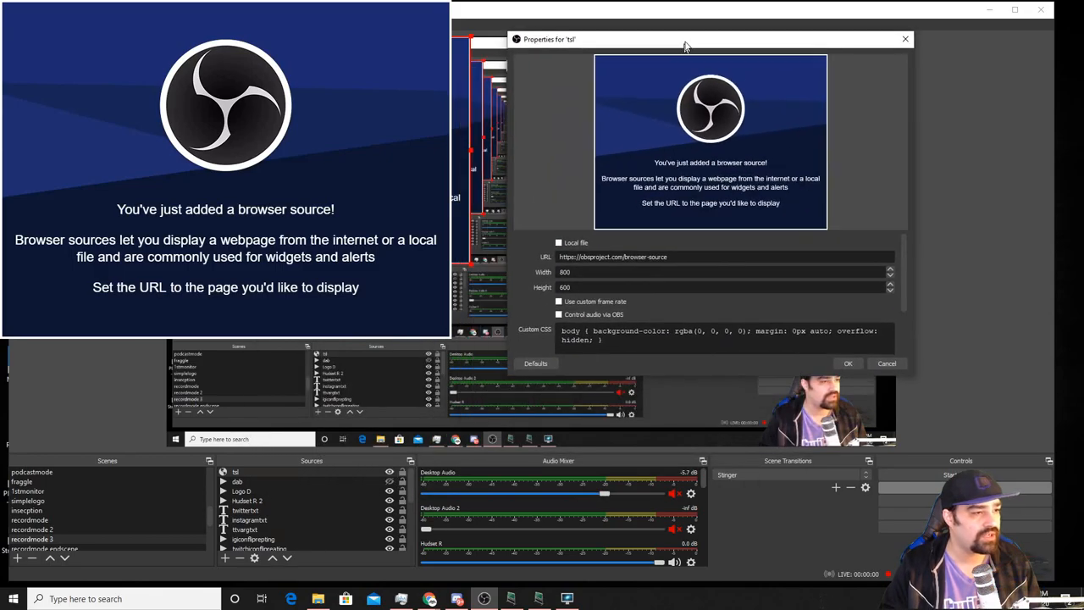
- Point the OBS browser source at the local lb_transmitter.html file and confirm
drag(686, 39, 759, 9)
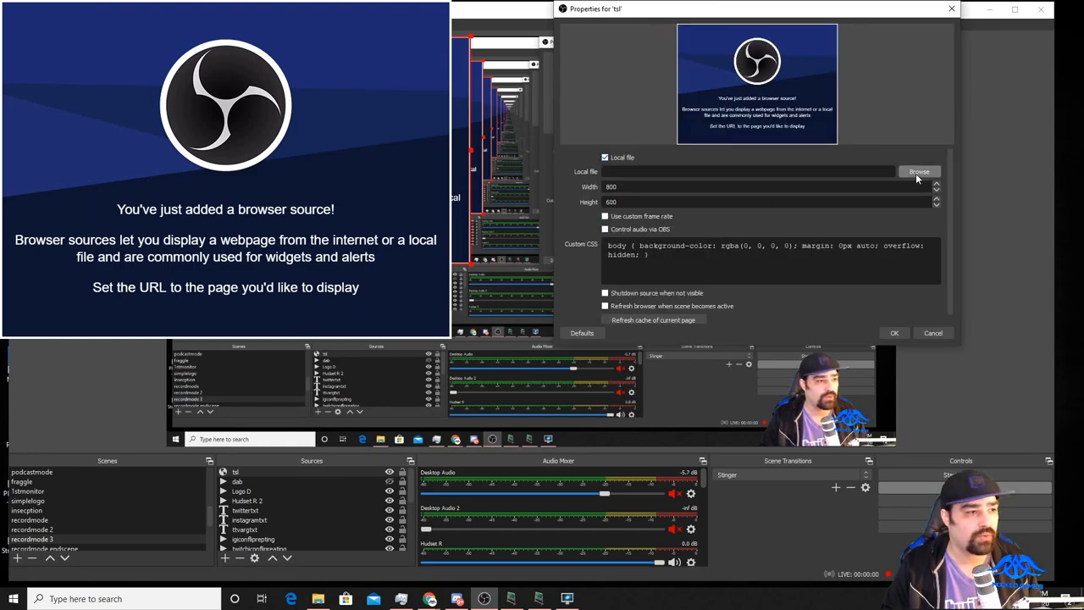
click(920, 171)
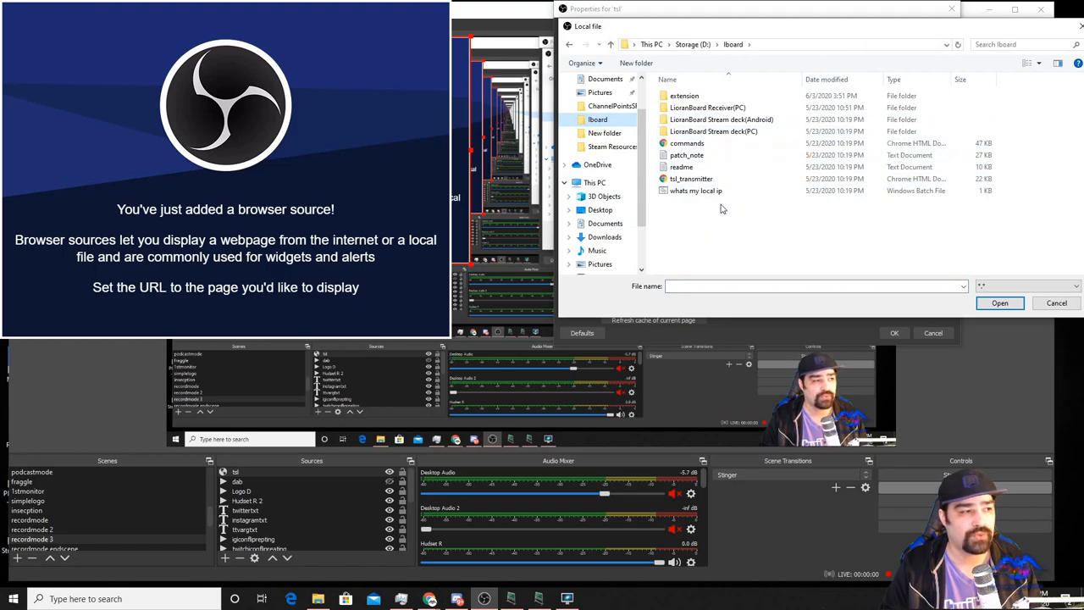
click(688, 179)
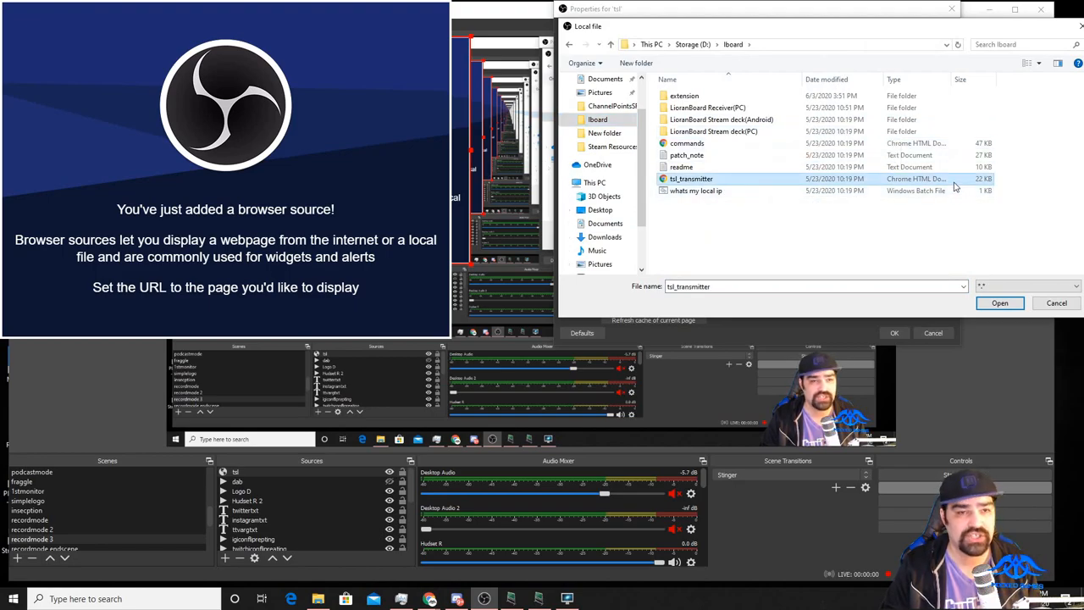
click(999, 302)
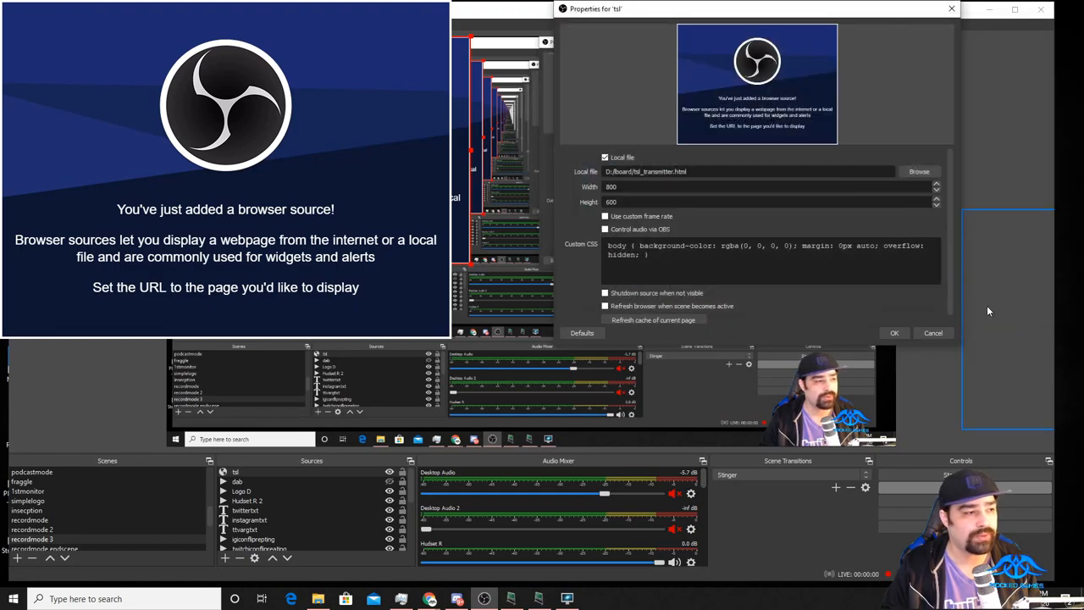
triple_click(612, 187)
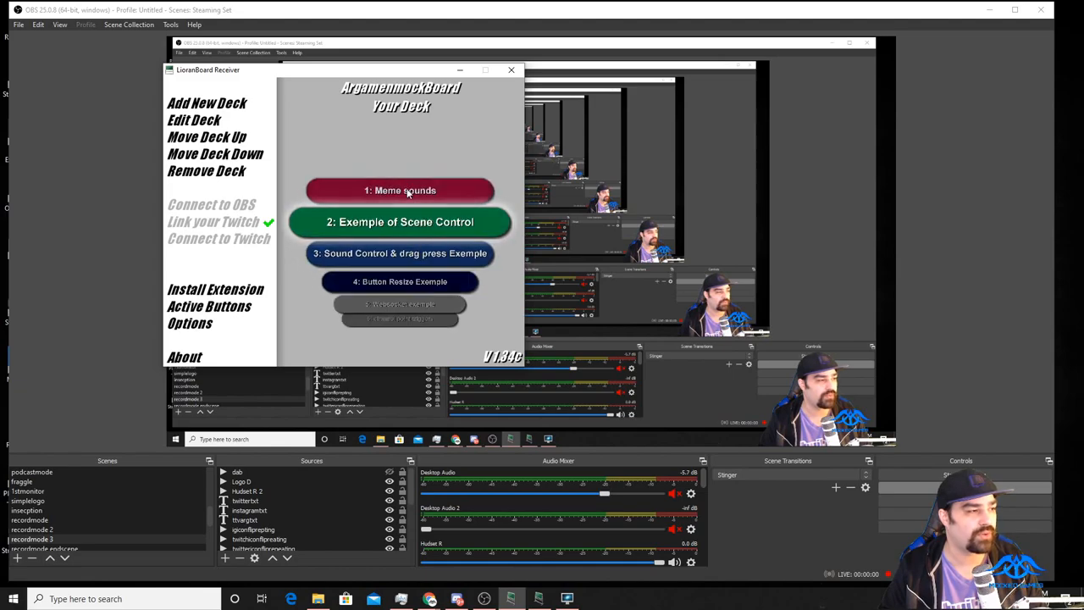
- Open the Meme sounds deck in the Receiver's deck editor
click(400, 190)
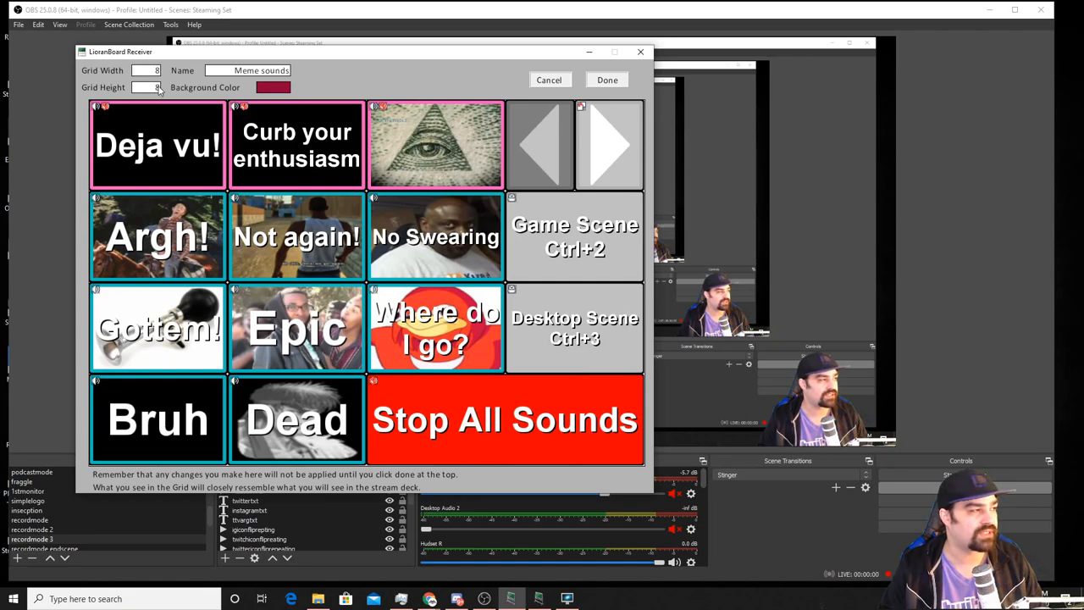
mouse_move(539, 144)
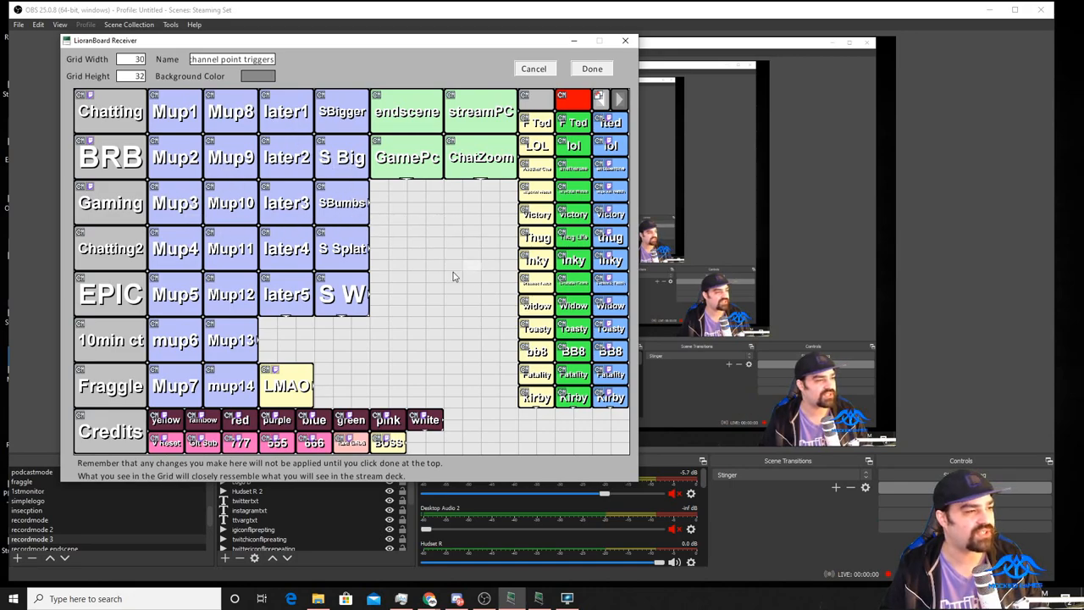
mouse_move(365, 233)
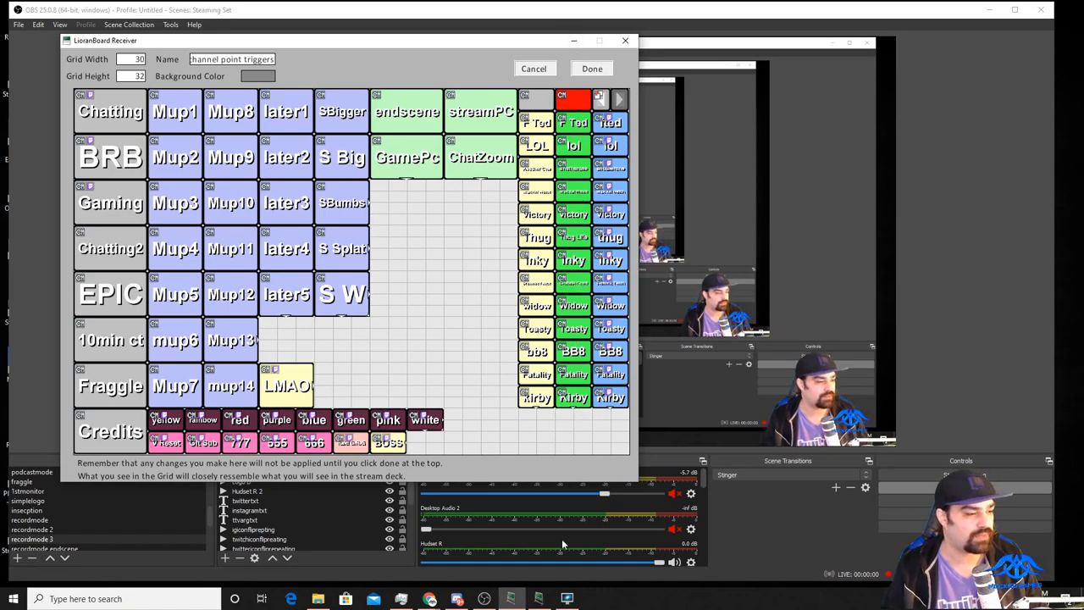
mouse_move(458, 600)
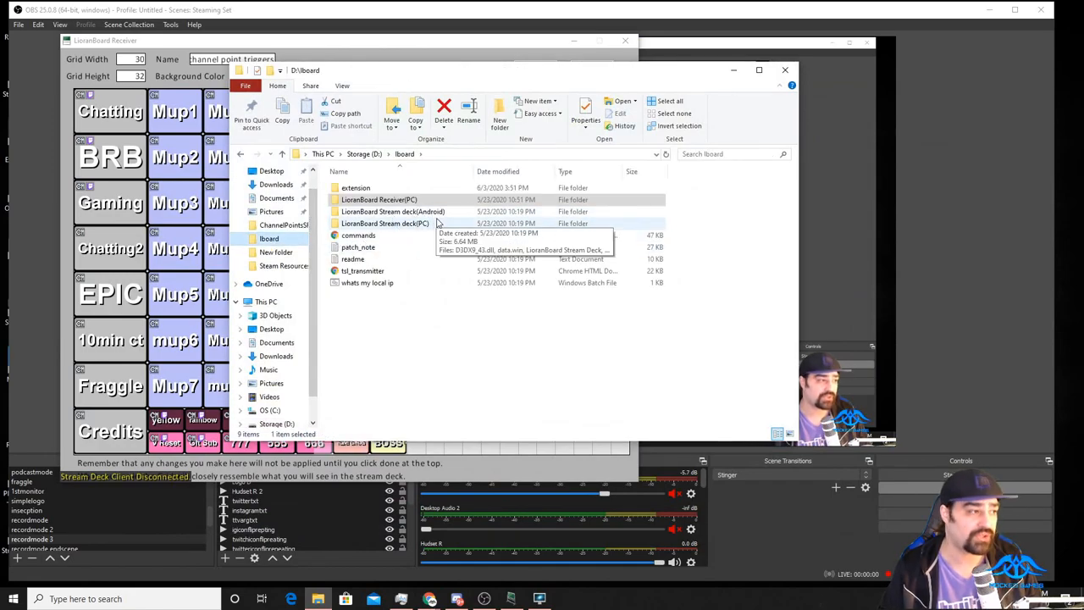
- Enter the LioranBoard Stream deck(PC) folder and launch LioranBoard Stream Deck.exe
click(393, 210)
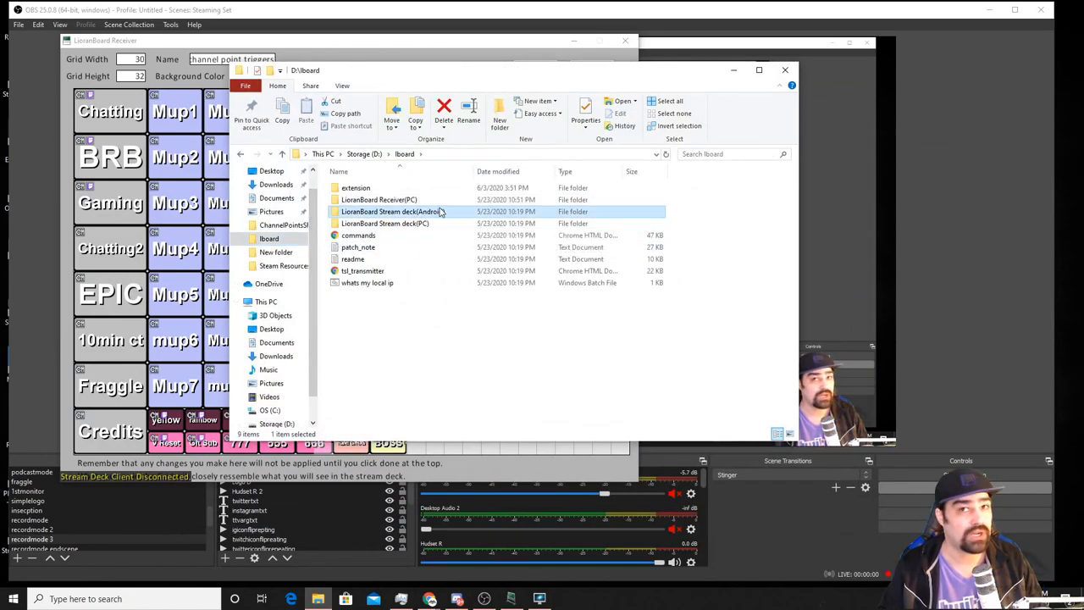
click(384, 223)
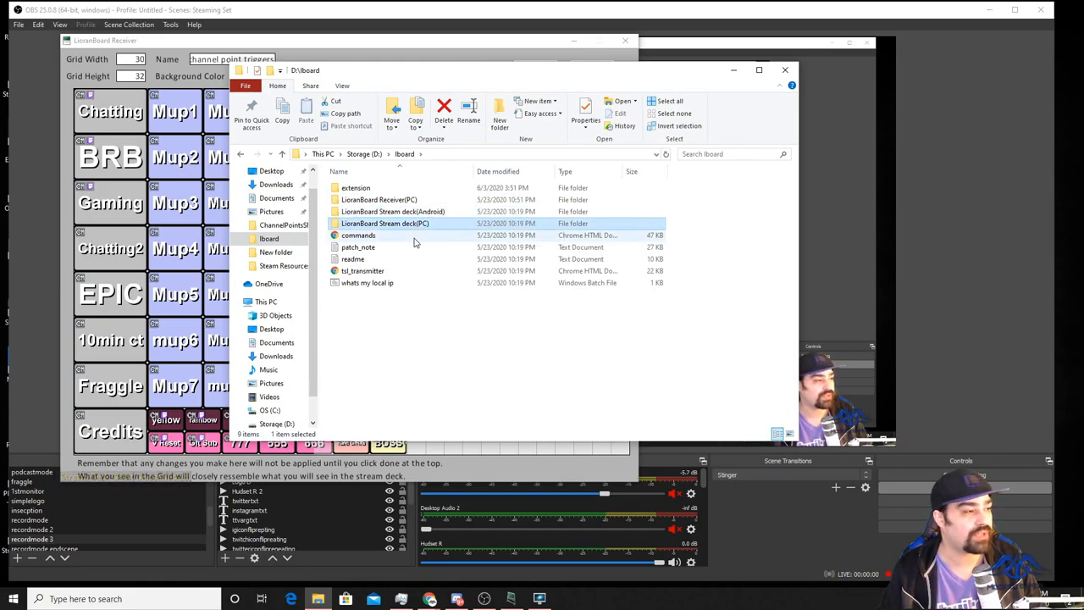
double_click(384, 223)
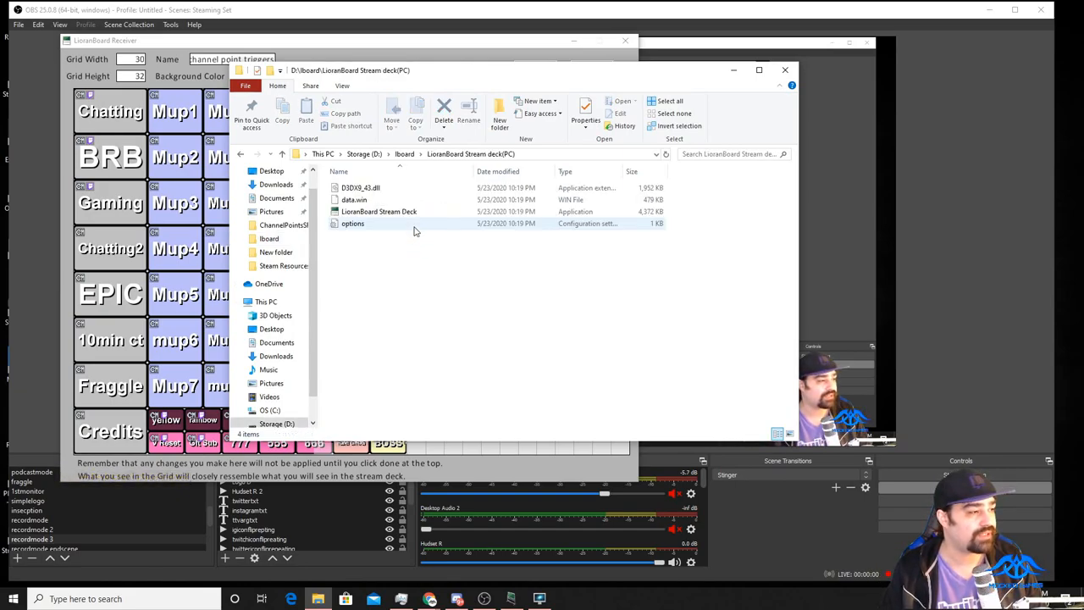
click(379, 210)
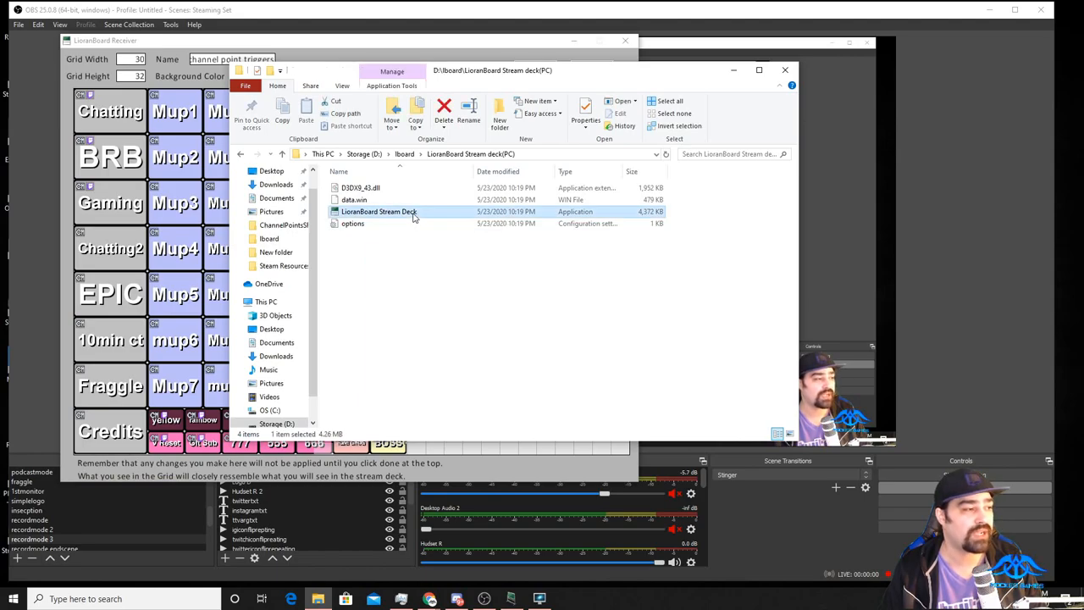
double_click(376, 210)
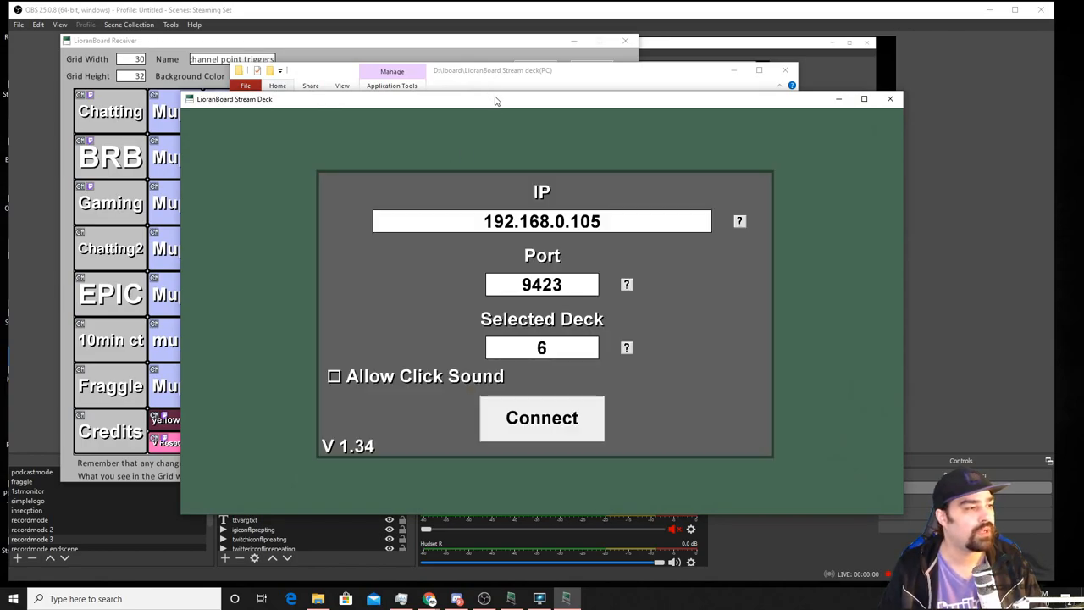
- Move the Stream Deck connection window aside to reveal File Explorer
drag(495, 98, 449, 95)
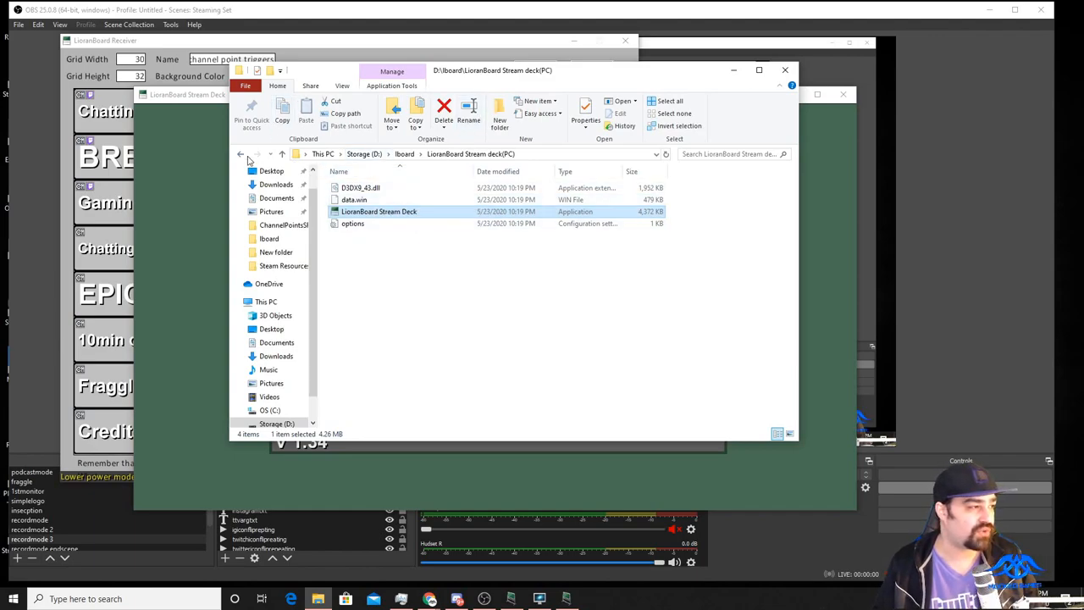
- Run whats my local ip.bat from D:\lboard, read IPv4 192.168.0.105, and dismiss it
click(241, 152)
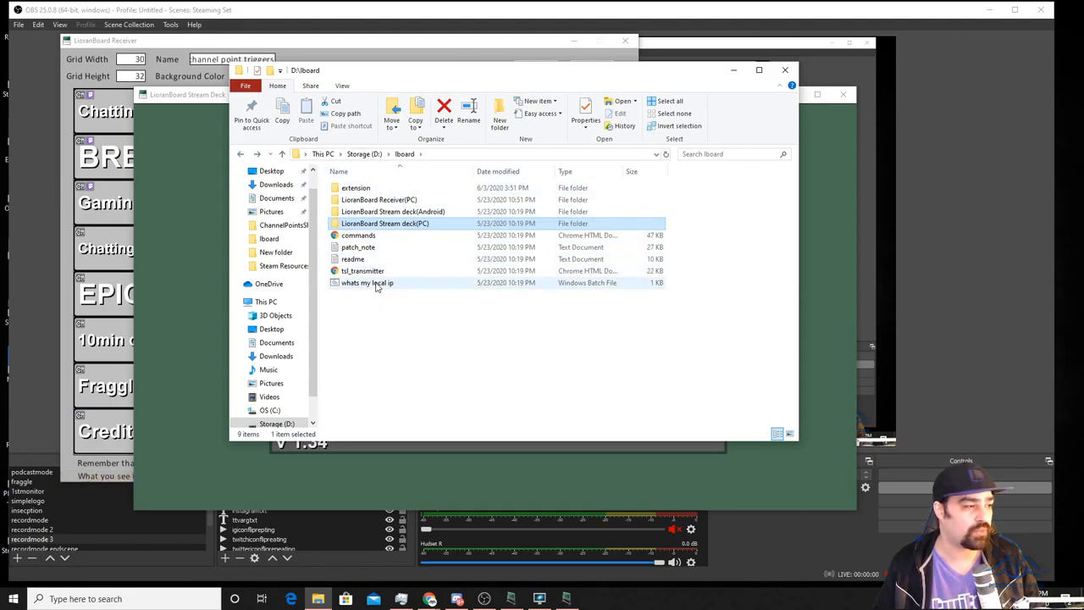
double_click(366, 282)
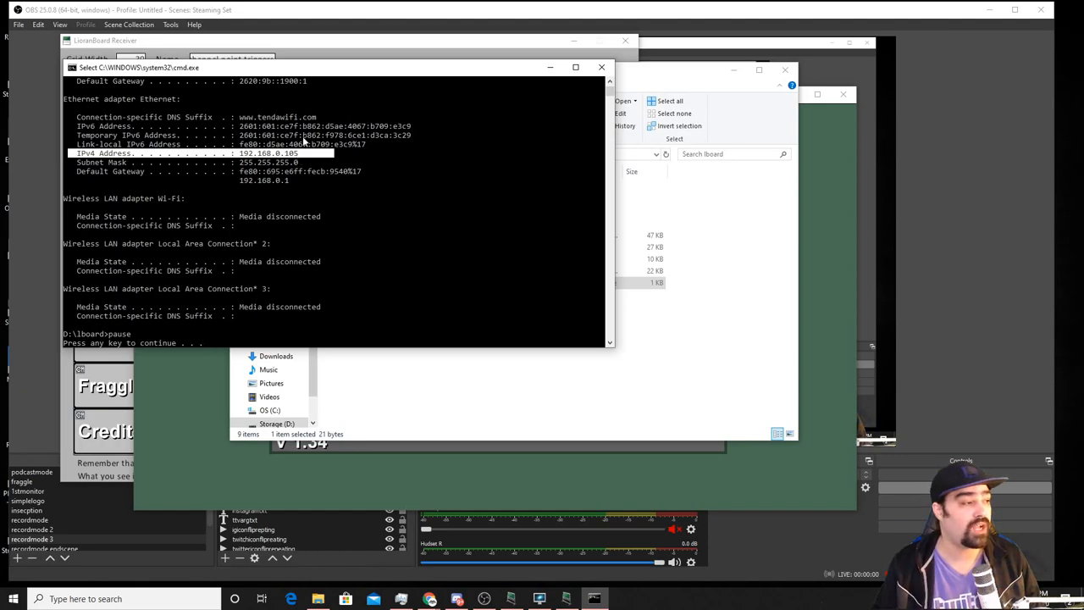
click(624, 66)
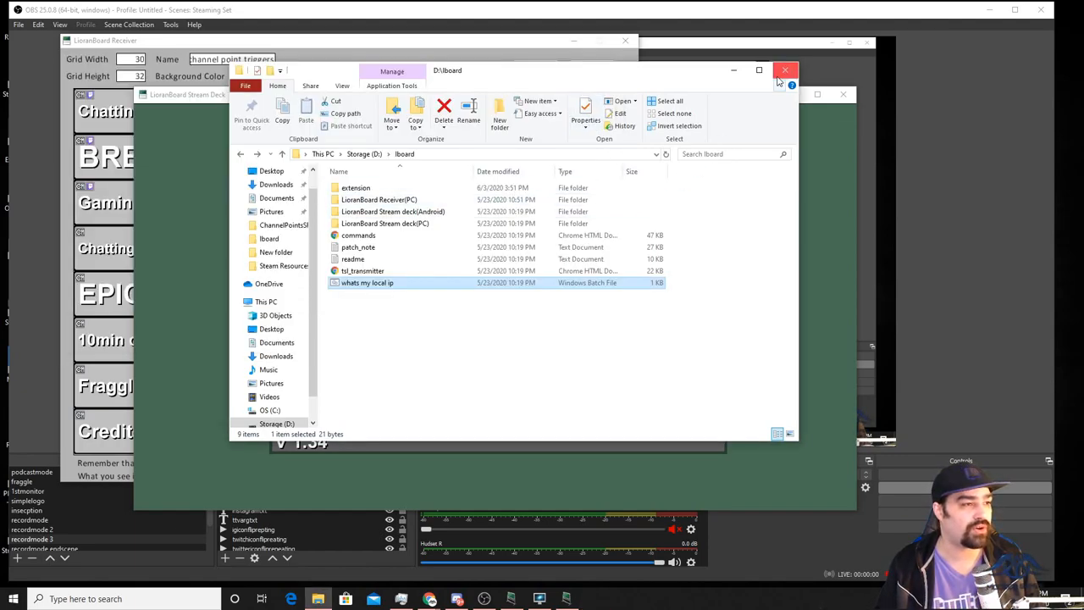
- Connect the Stream Deck to 192.168.0.105 on port 9423, showing deck 6's buttons
click(786, 69)
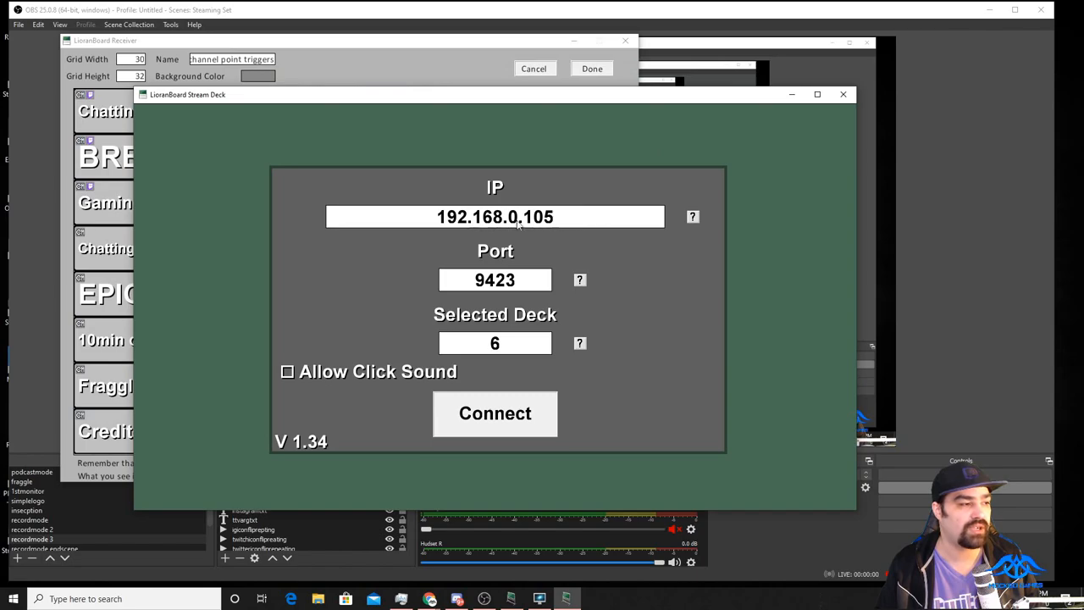
mouse_move(552, 234)
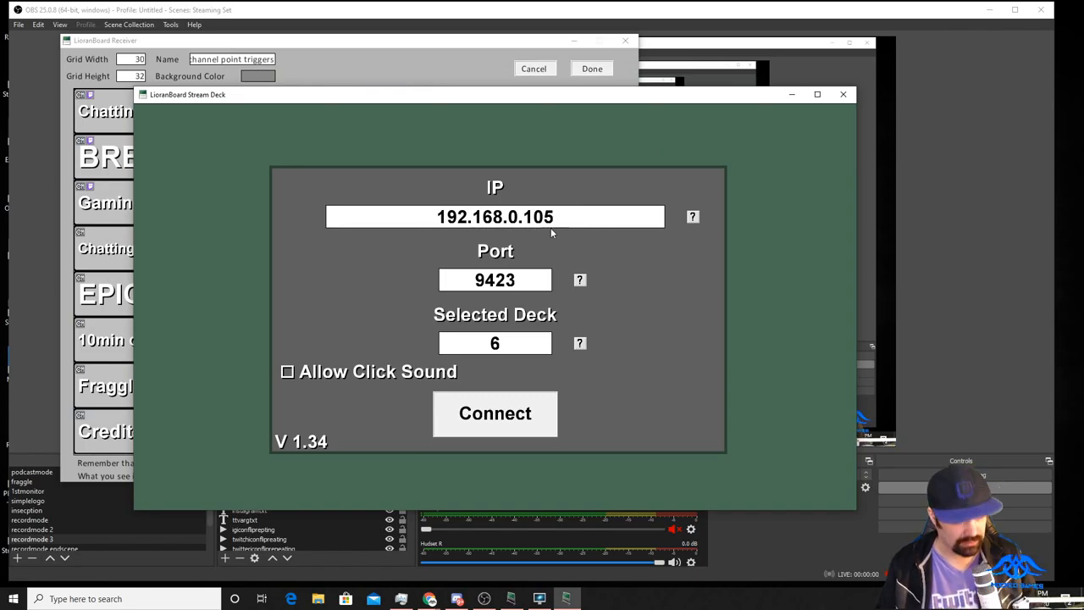
mouse_move(532, 284)
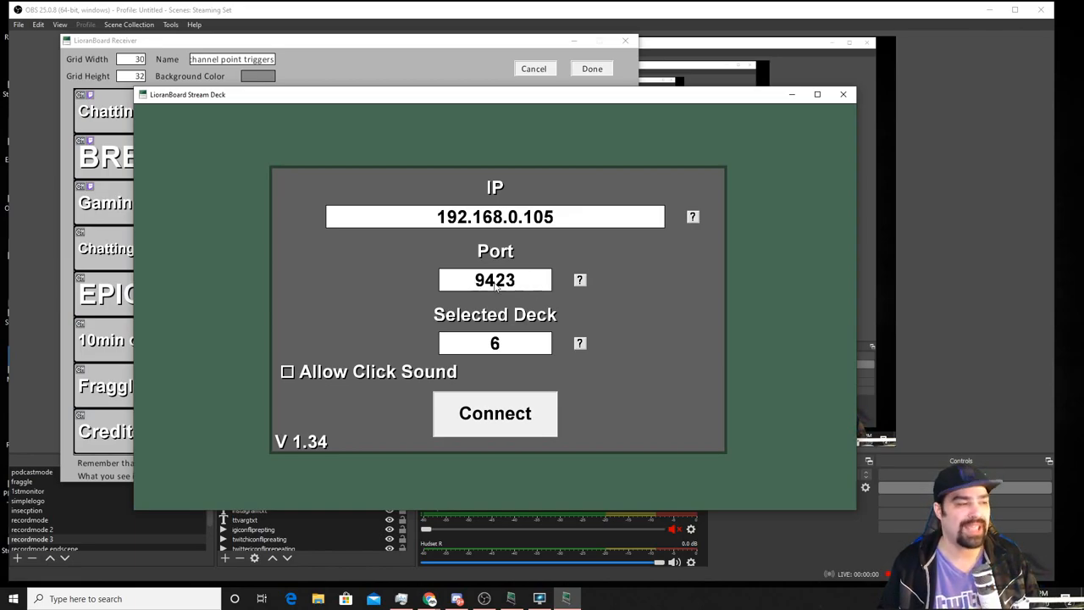
mouse_move(505, 337)
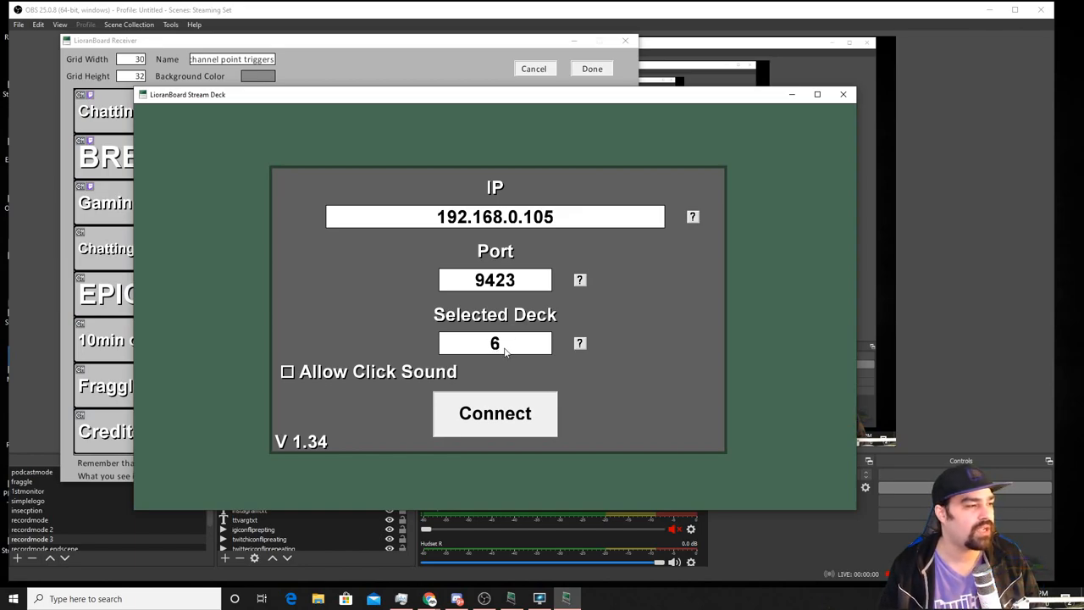
click(494, 413)
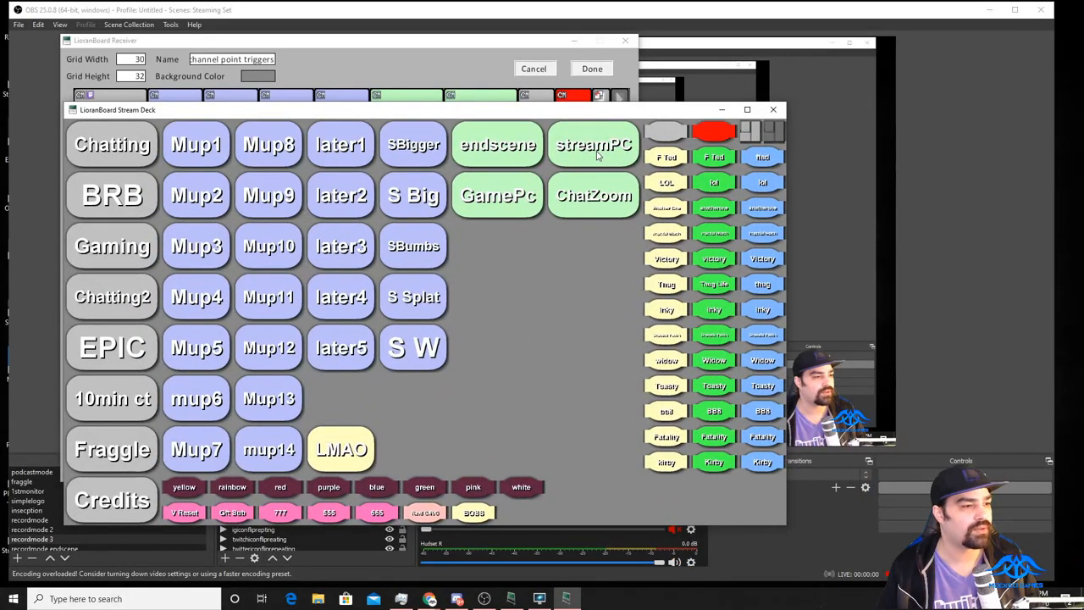
mouse_move(558, 197)
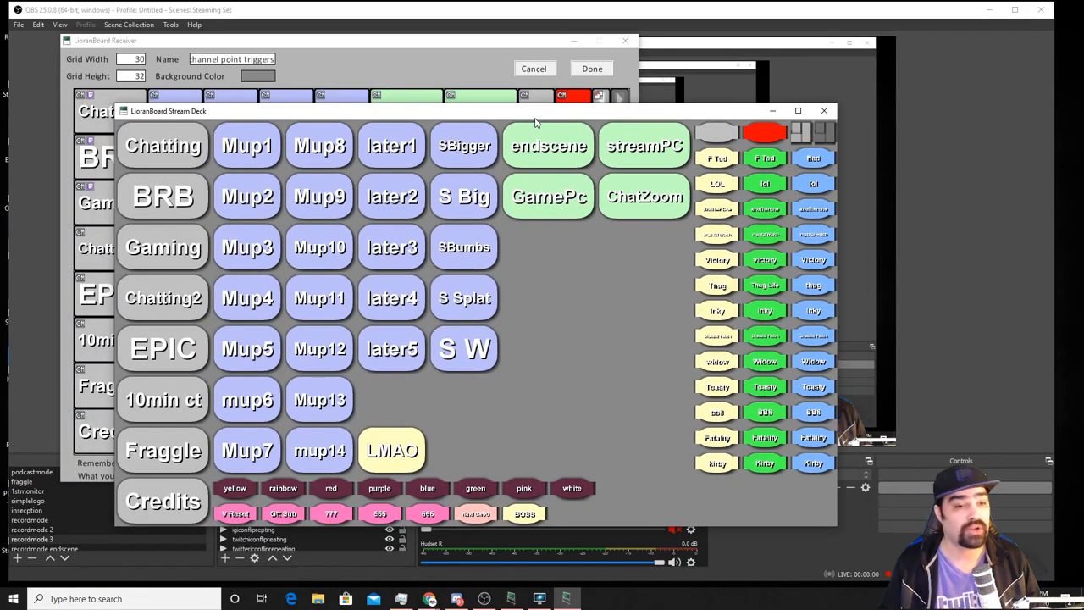
mouse_move(823, 112)
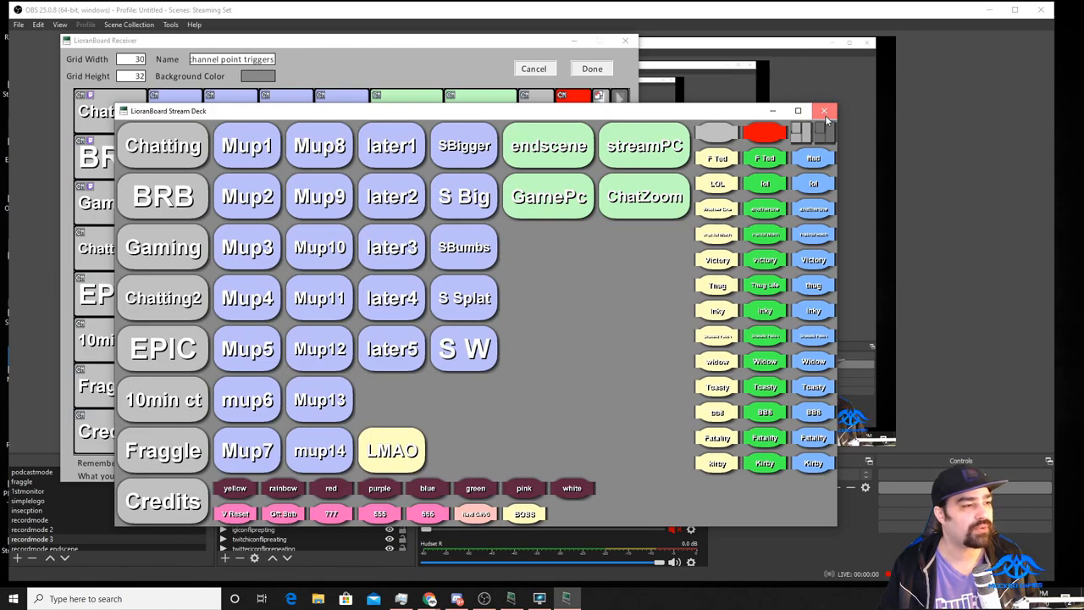
- Maximize the Stream Deck window so its buttons fill the screen
click(823, 112)
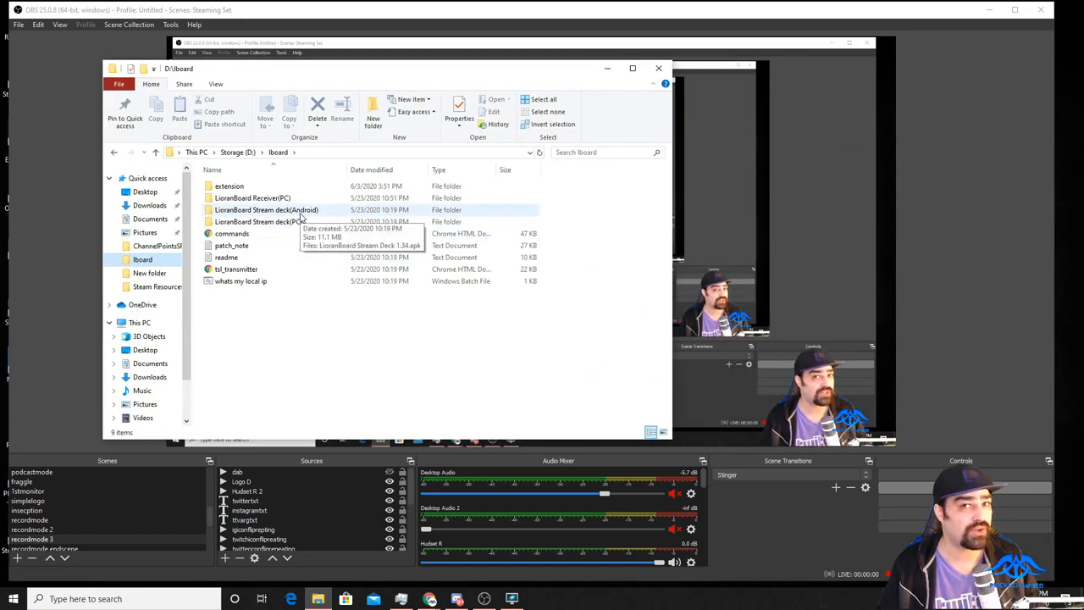
- Show the Stream Deck 1.34 APK inside the LioranBoard Stream deck(Android) folder
double_click(265, 210)
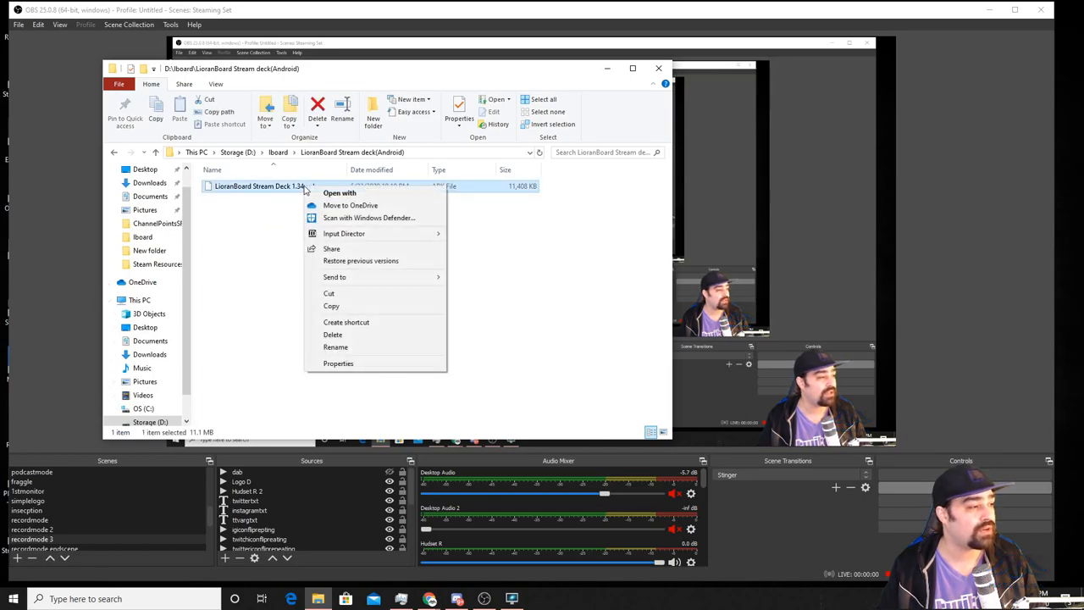
click(376, 312)
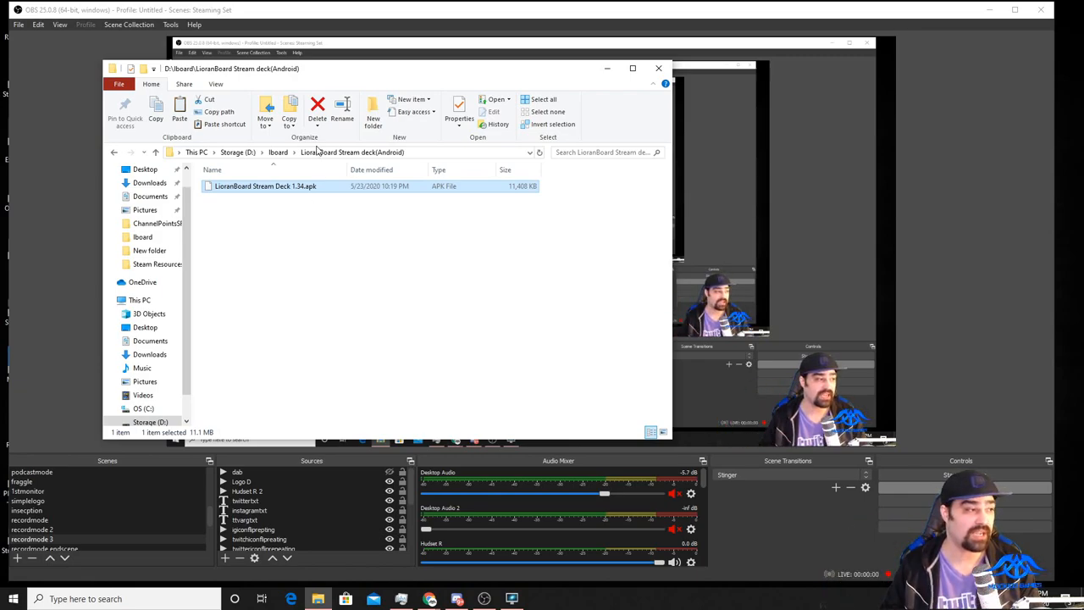
mouse_move(339, 197)
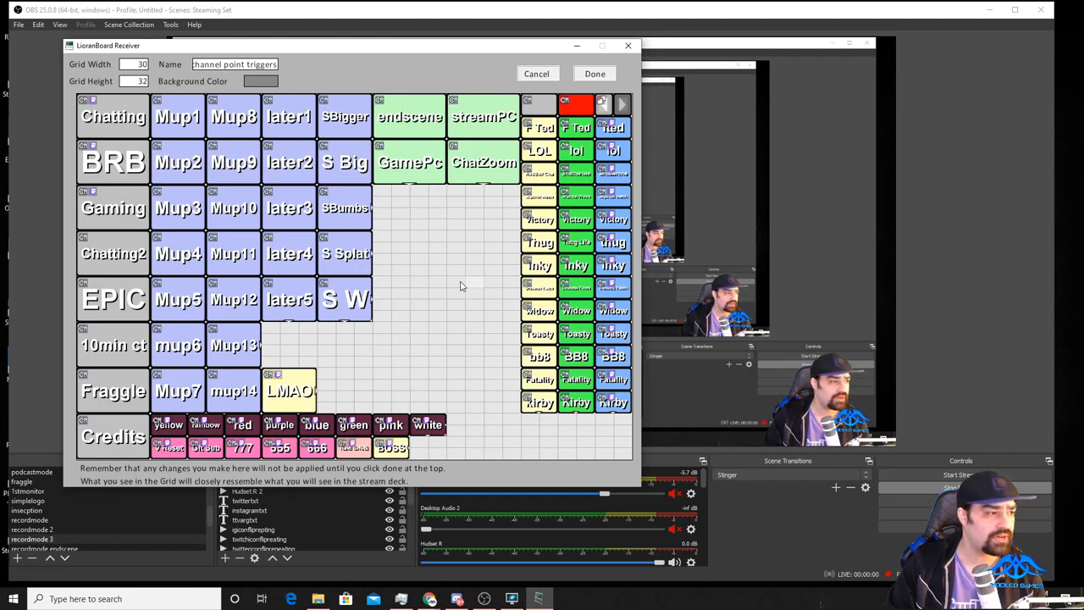
mouse_move(403, 223)
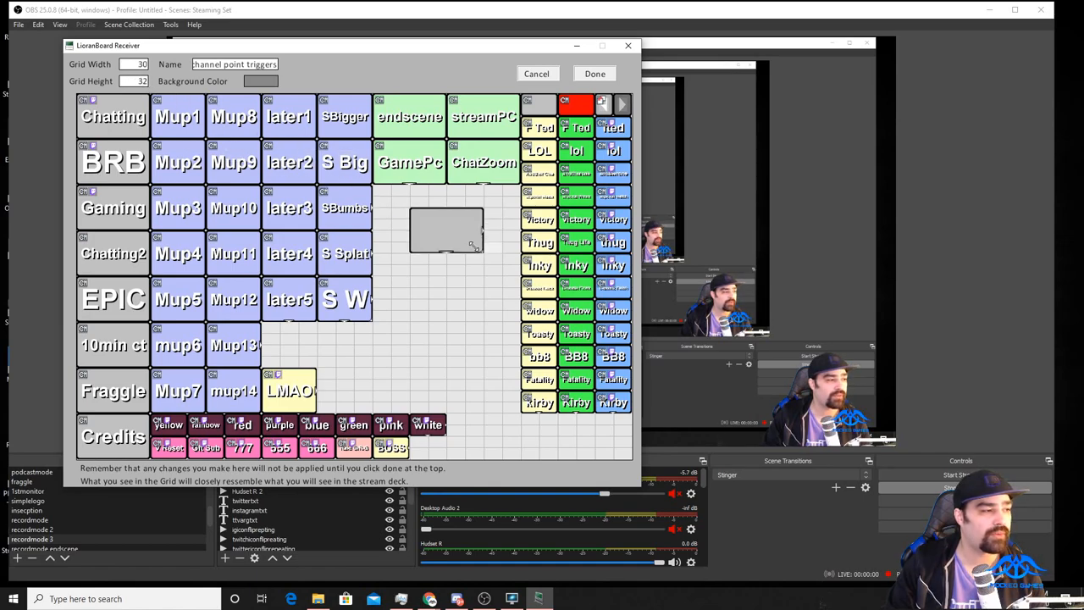
- Label the new empty deck button 'chat'
right_click(471, 243)
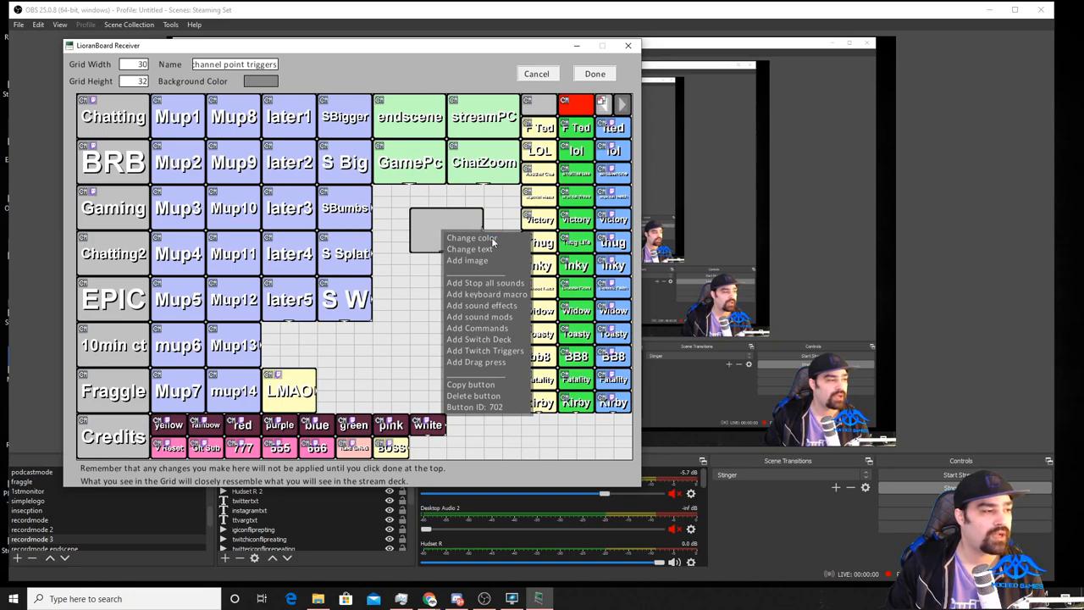
click(471, 249)
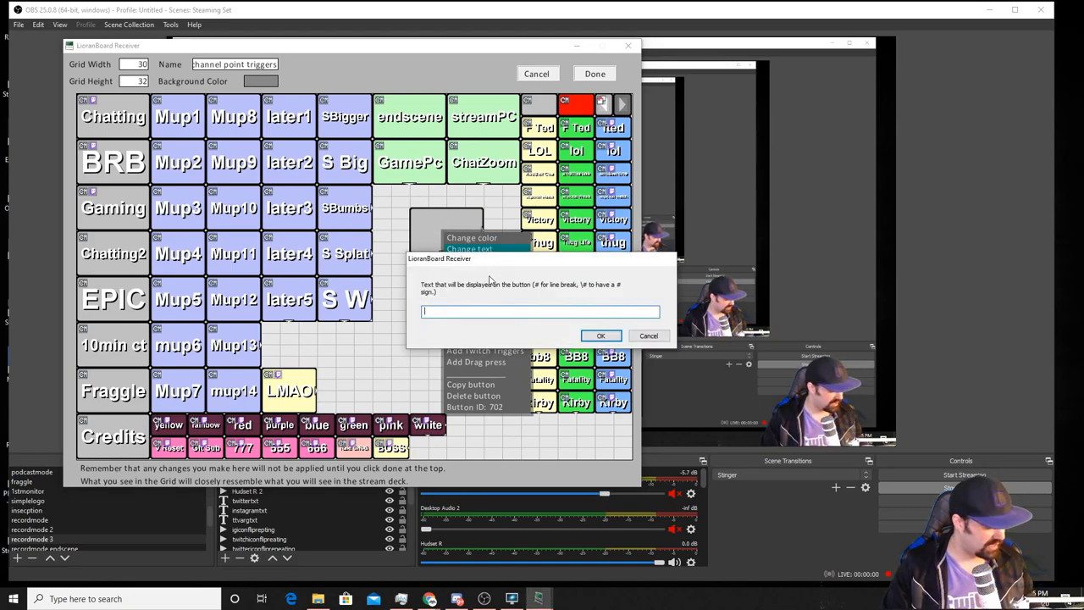
text(chs)
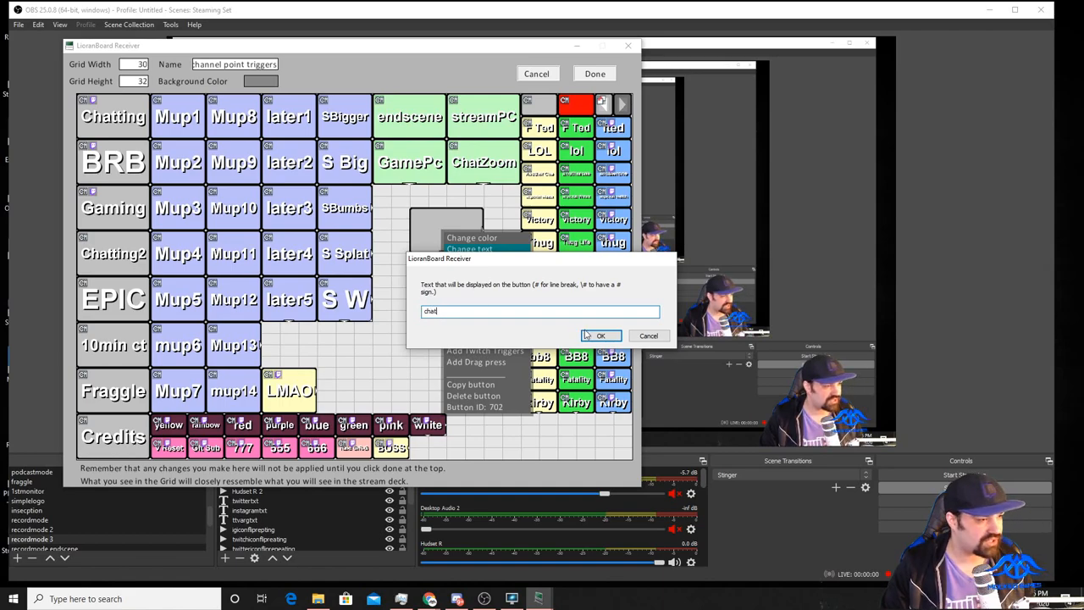
click(600, 335)
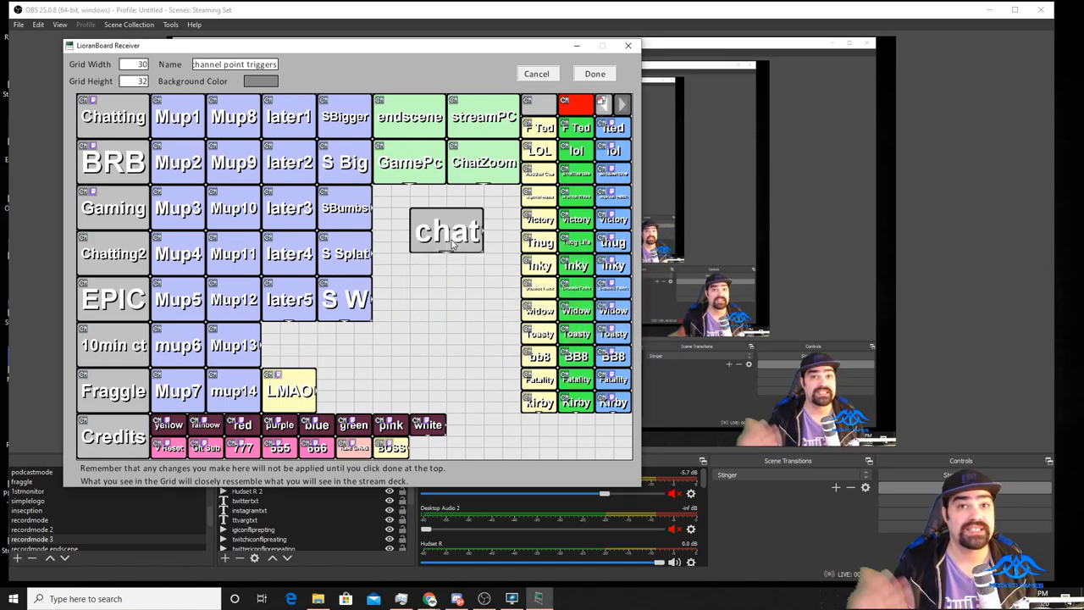
- Add a first command to the chat button and list the available command types
right_click(447, 230)
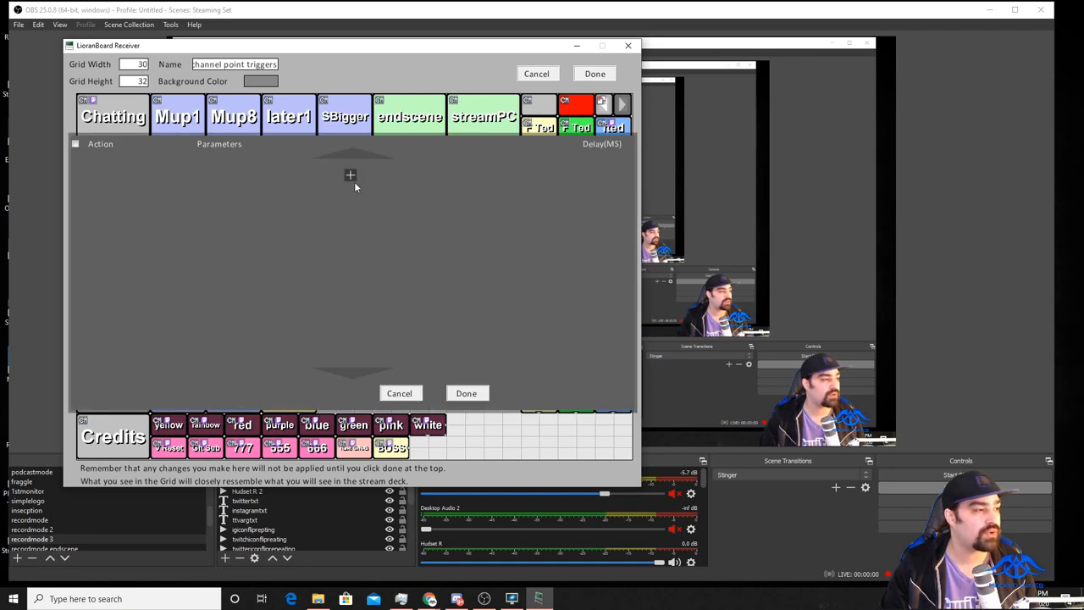
click(349, 175)
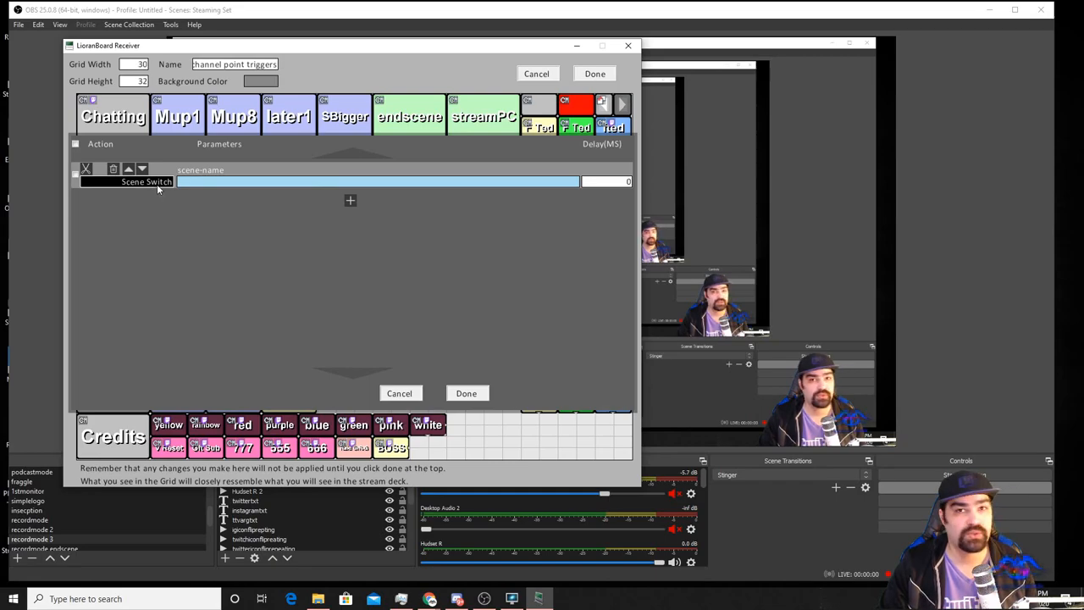
click(146, 182)
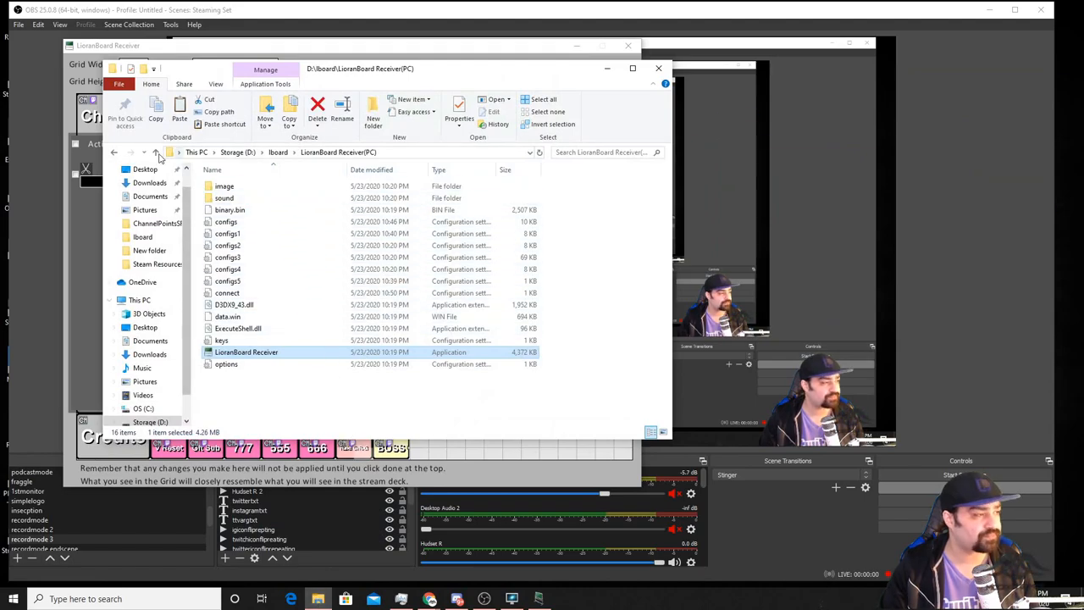
- Launch the commands reference document from the Board folder in the browser
click(156, 153)
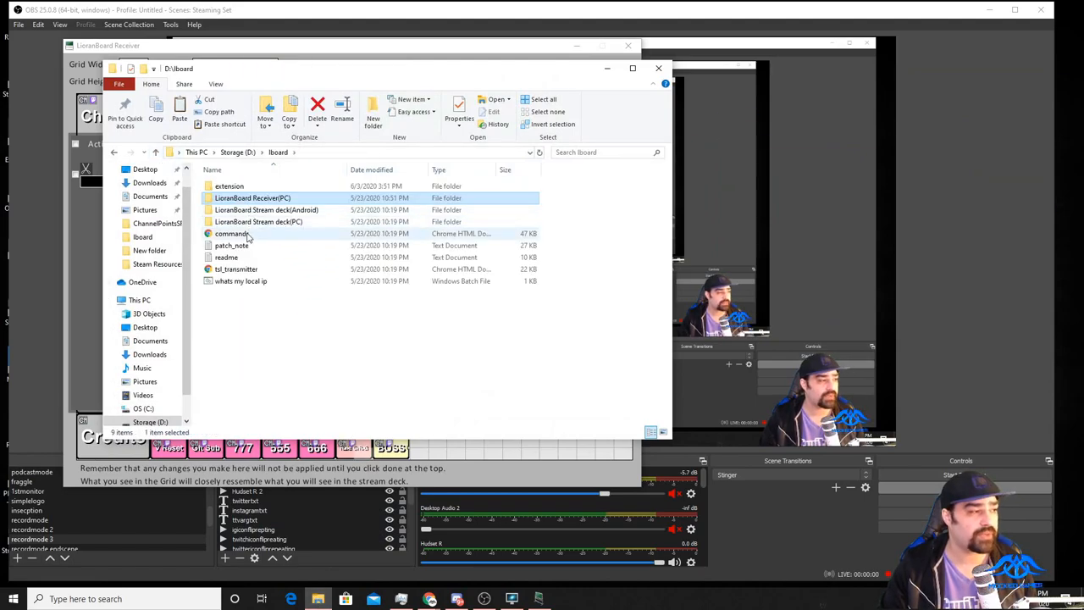
click(232, 233)
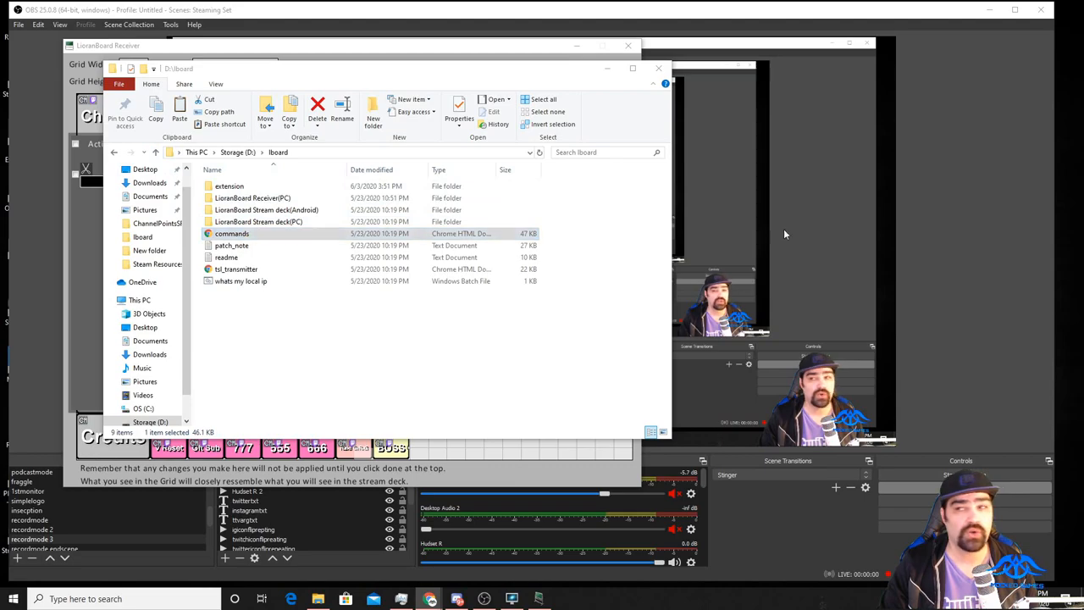
double_click(230, 234)
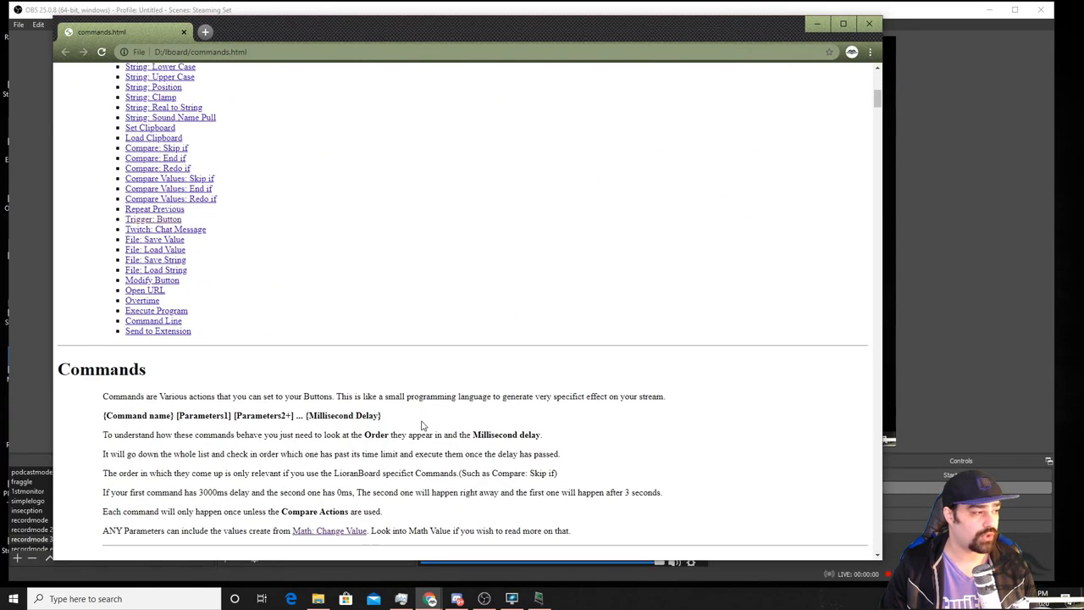
- Scroll the commands.html page toward the Commands section
scroll(up, 3)
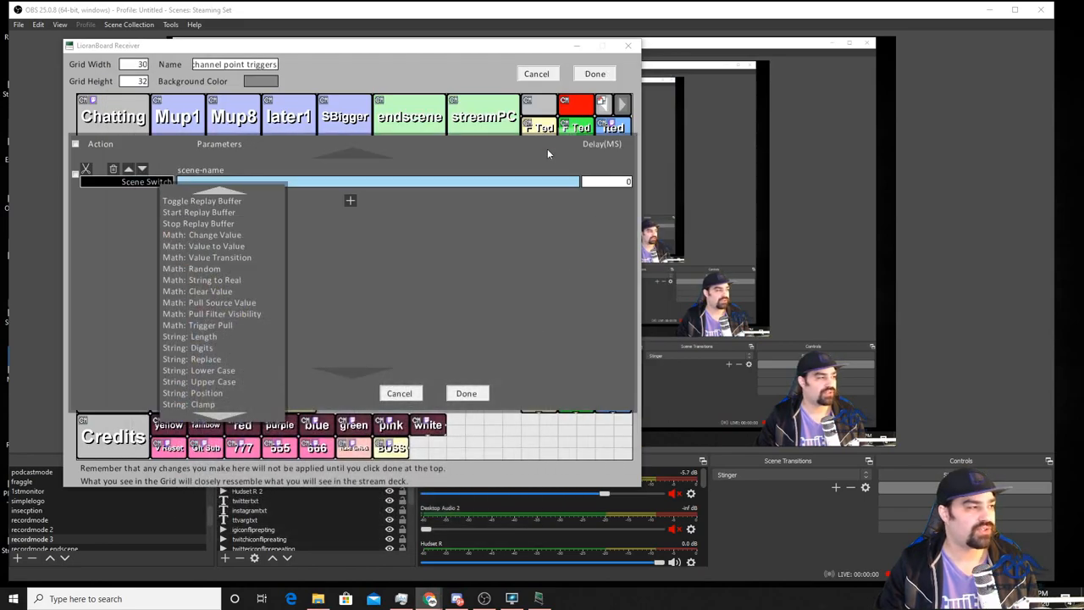
- Set the chat button's Scene Switch command to target the Chatting 2 scene
click(349, 241)
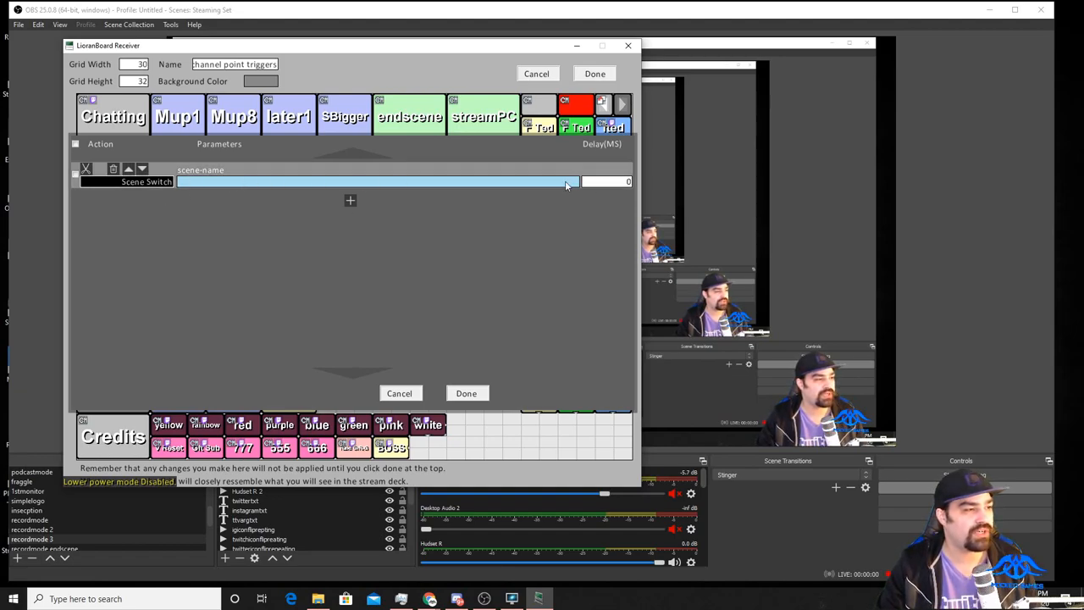
click(567, 181)
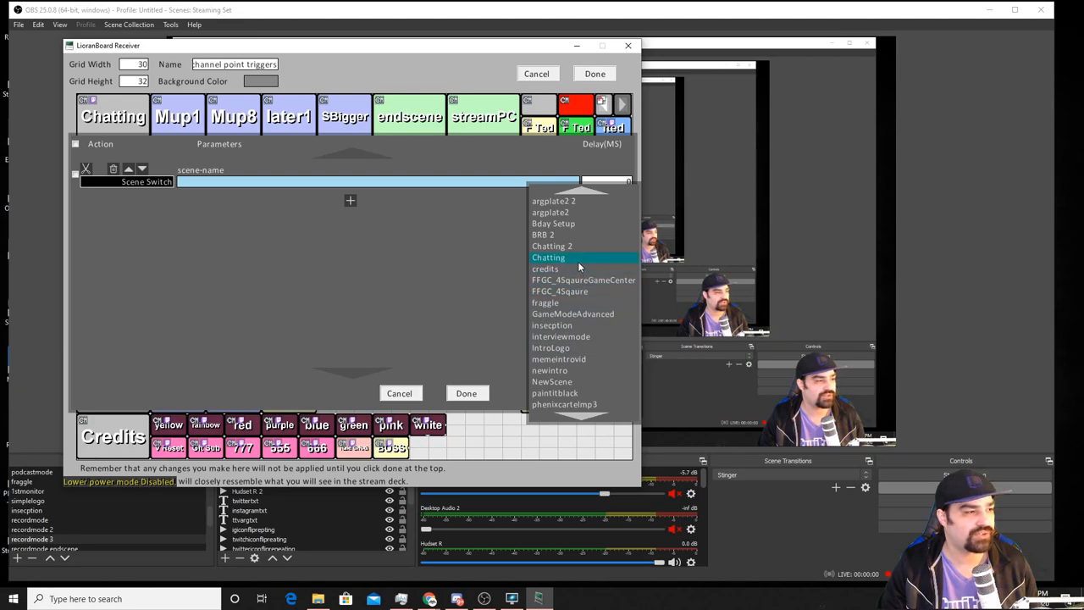
scroll(down, 3)
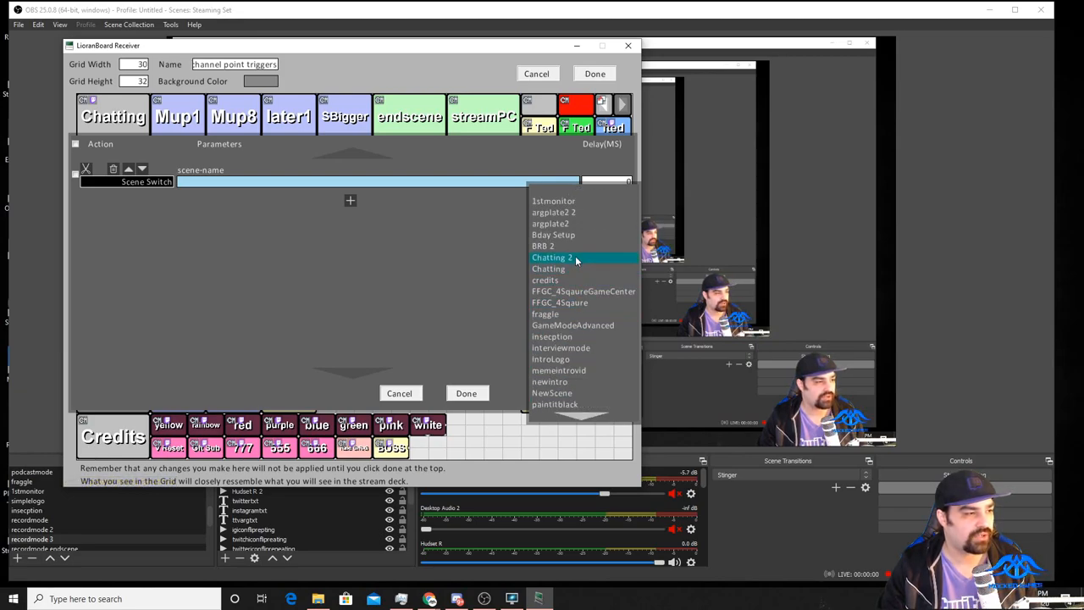
click(552, 258)
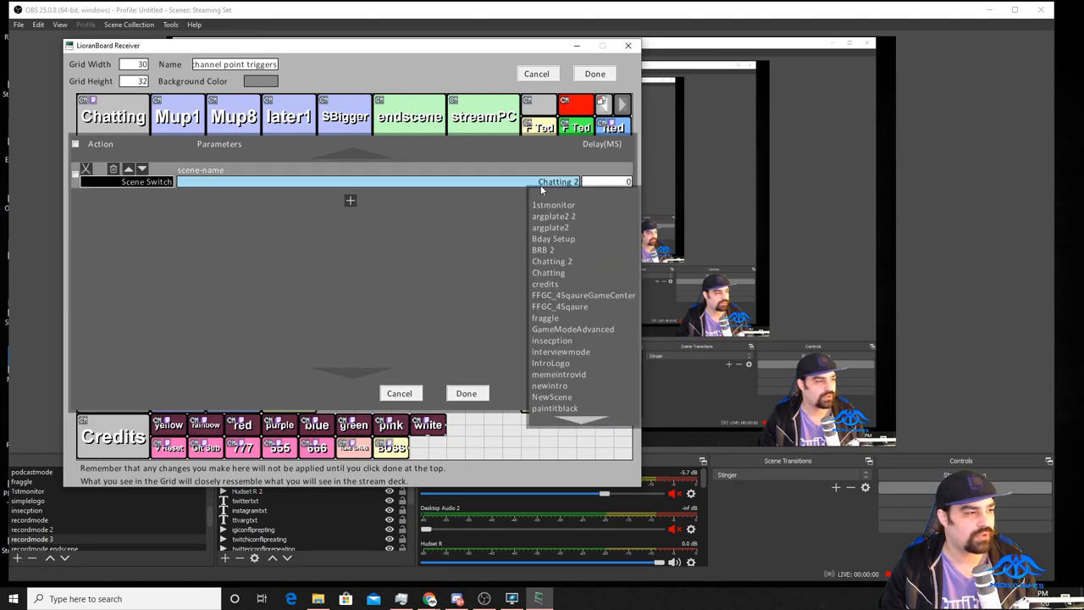
click(548, 271)
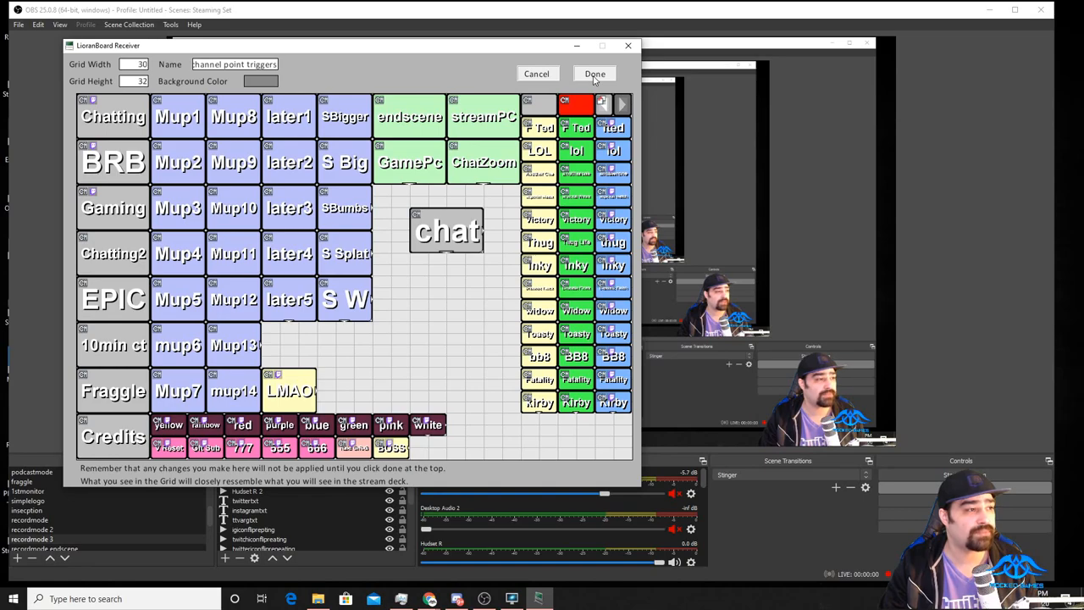
- Apply the deck changes and launch LioranBoard Stream Deck from the Stream deck(PC) folder
click(593, 74)
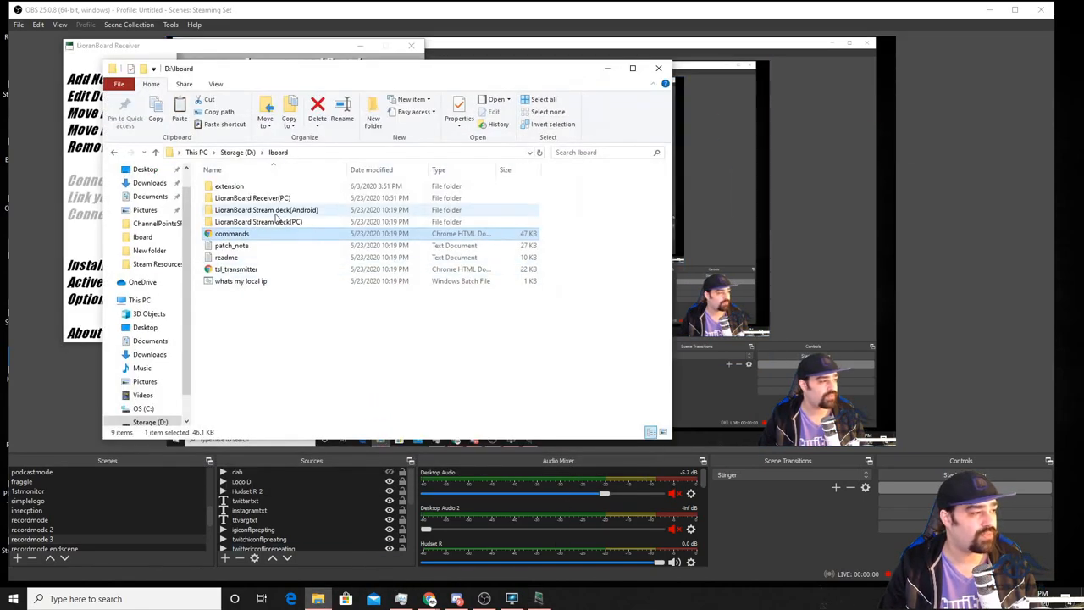
double_click(257, 220)
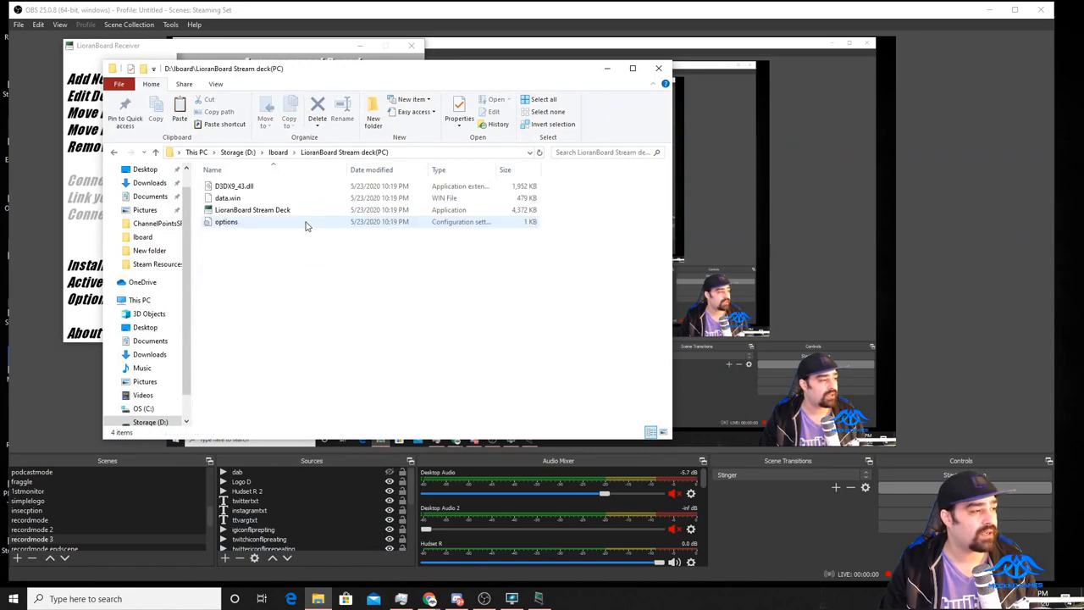
double_click(253, 210)
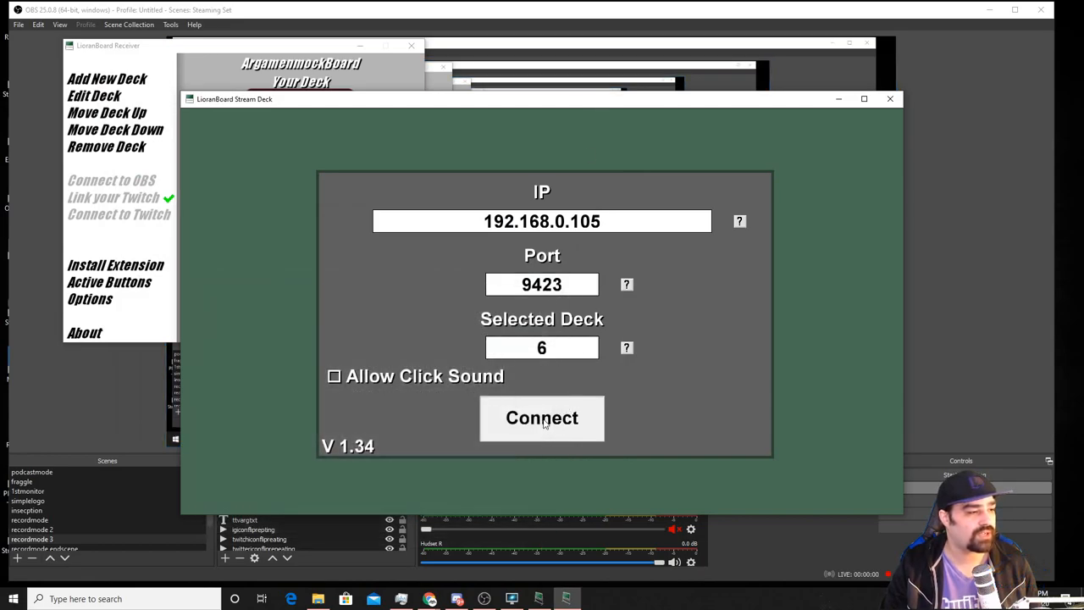
- Connect the Stream Deck to the Receiver and trigger the new chat button
click(542, 418)
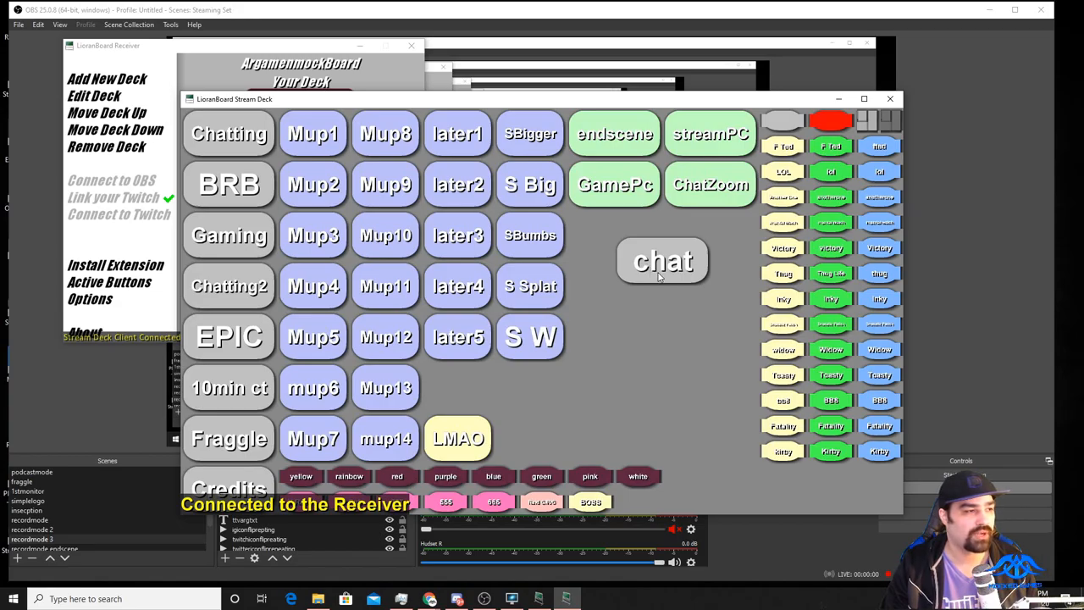
click(660, 261)
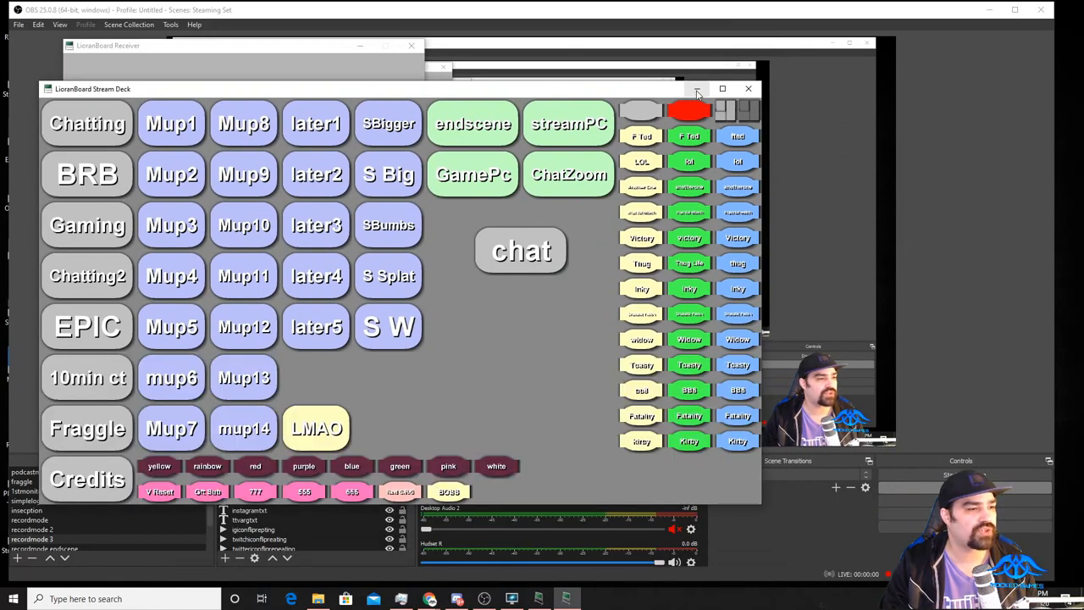
mouse_move(698, 91)
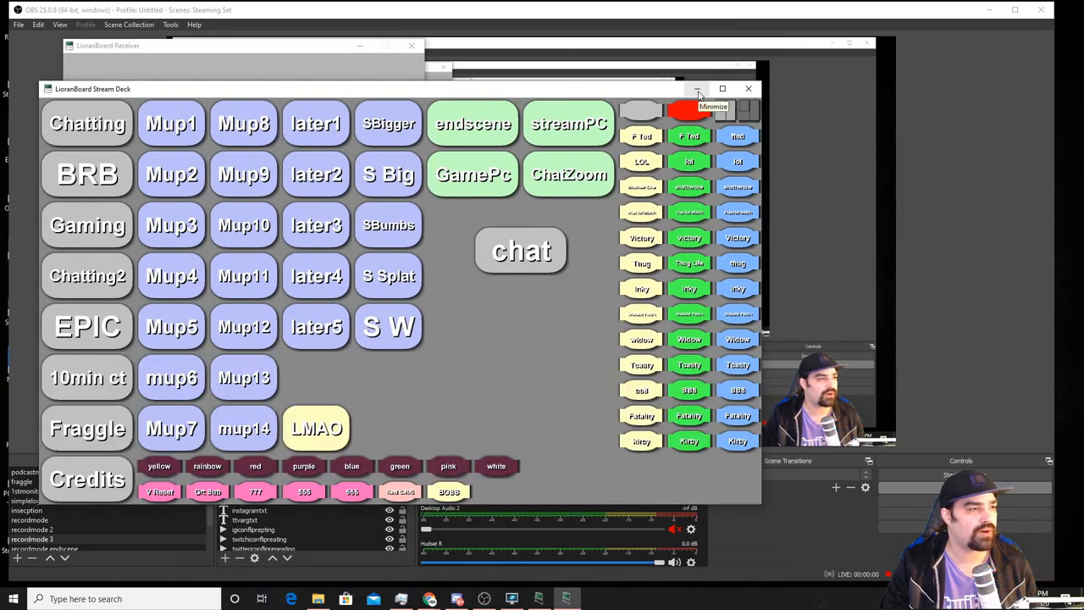
- Label the second new deck button 'dab'
click(698, 89)
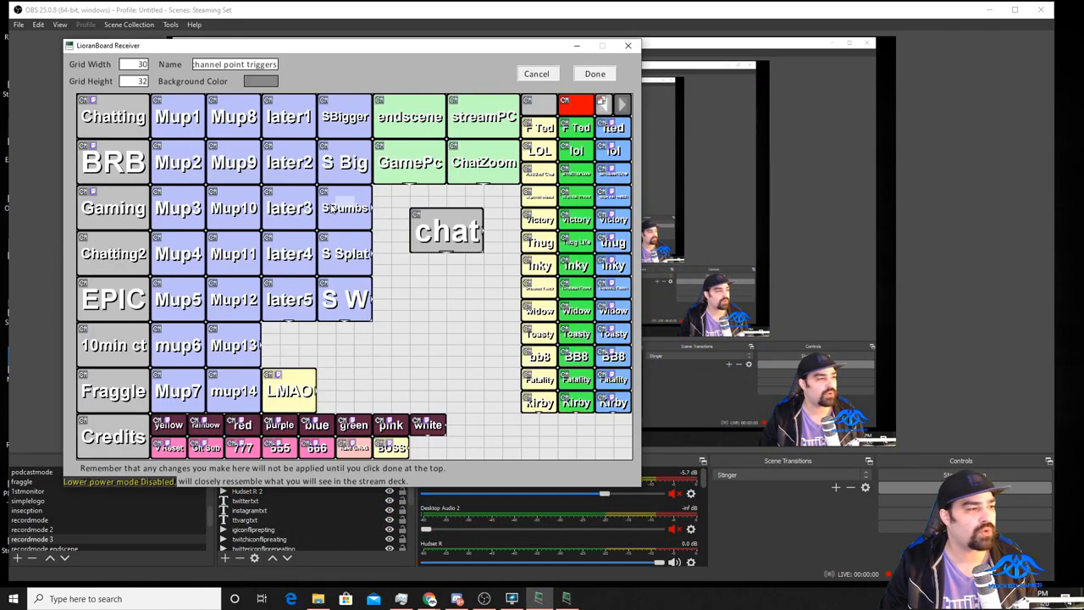
mouse_move(417, 285)
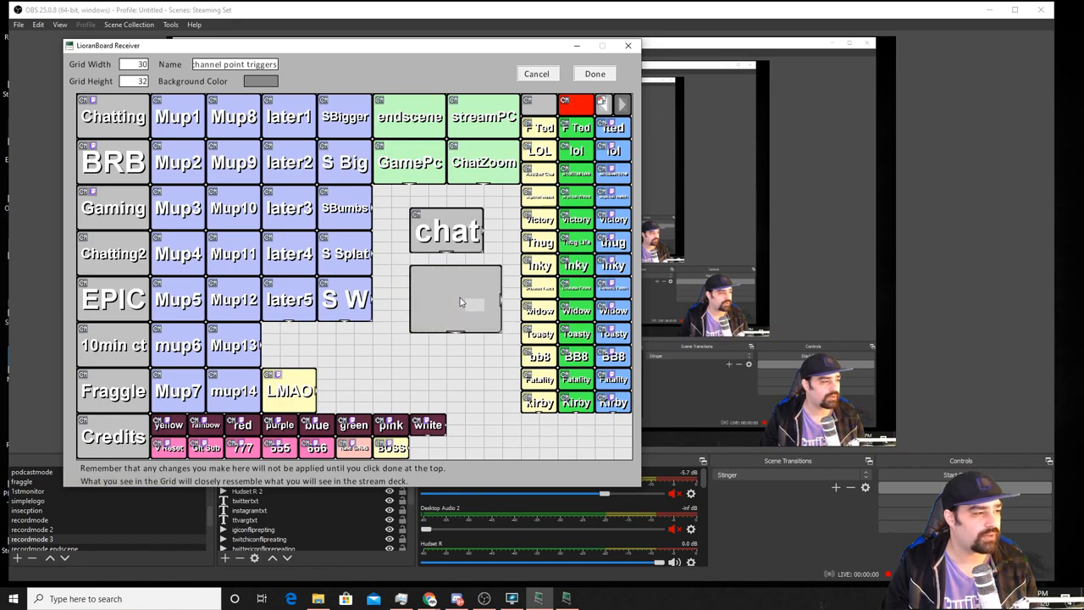
right_click(455, 302)
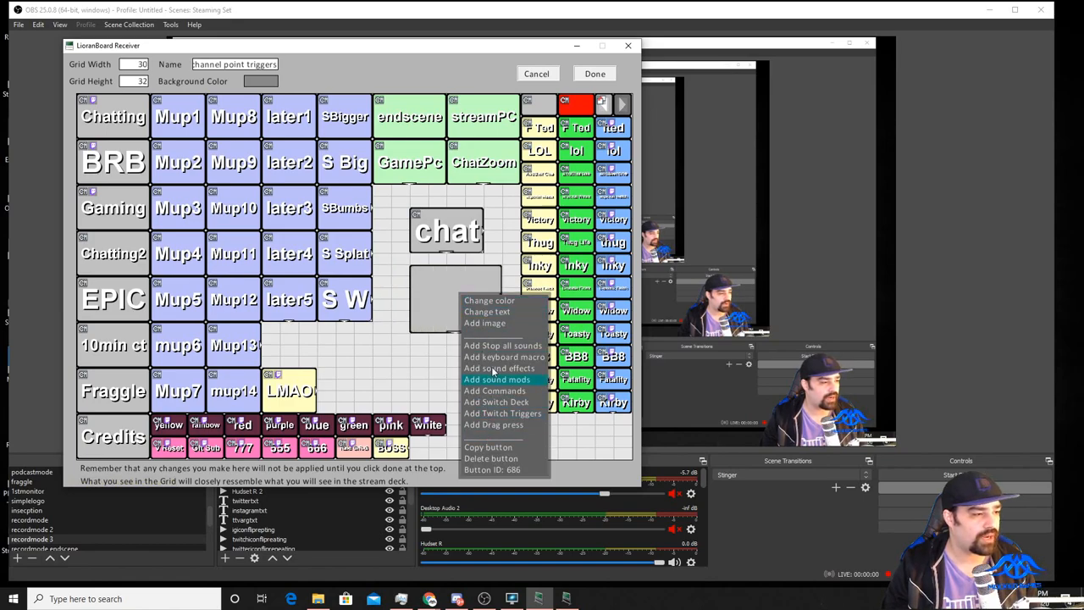
click(487, 311)
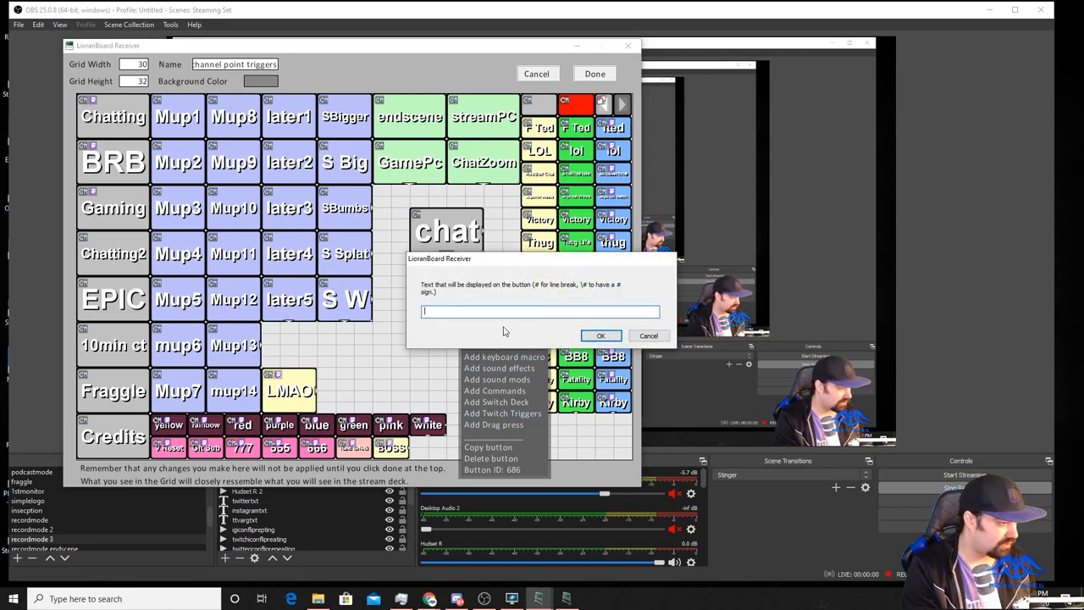
text(dab)
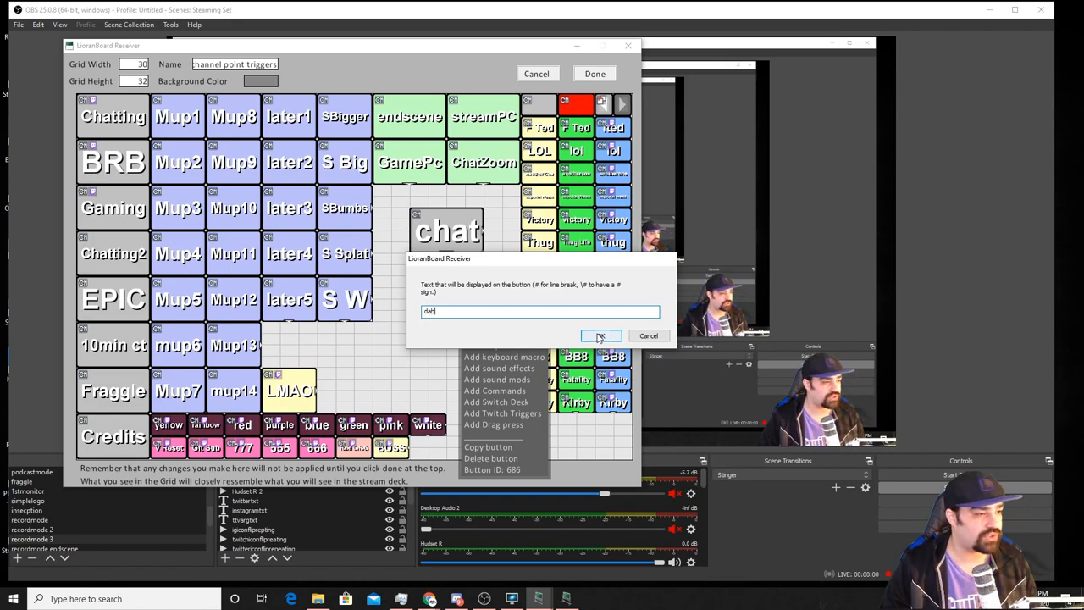
click(599, 335)
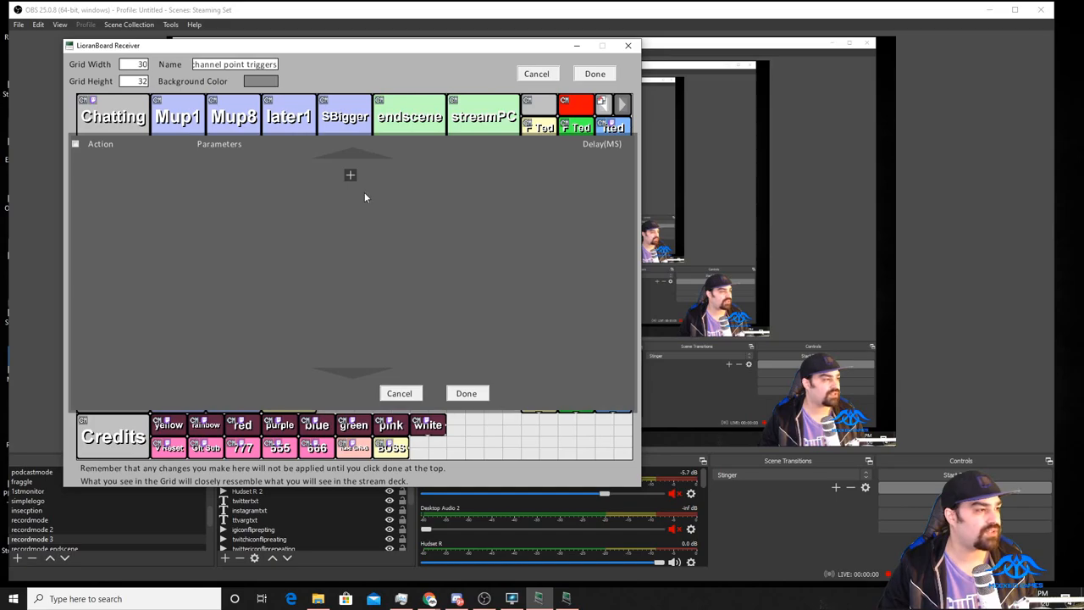
- Add a Scene Switch action to the dab button and list the command types
click(349, 174)
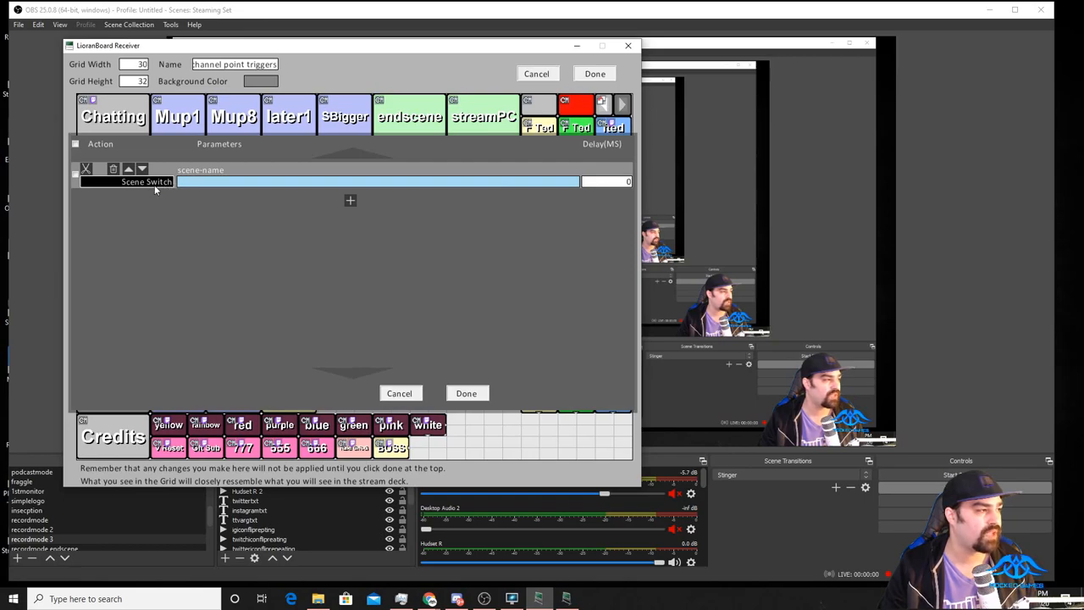
click(145, 181)
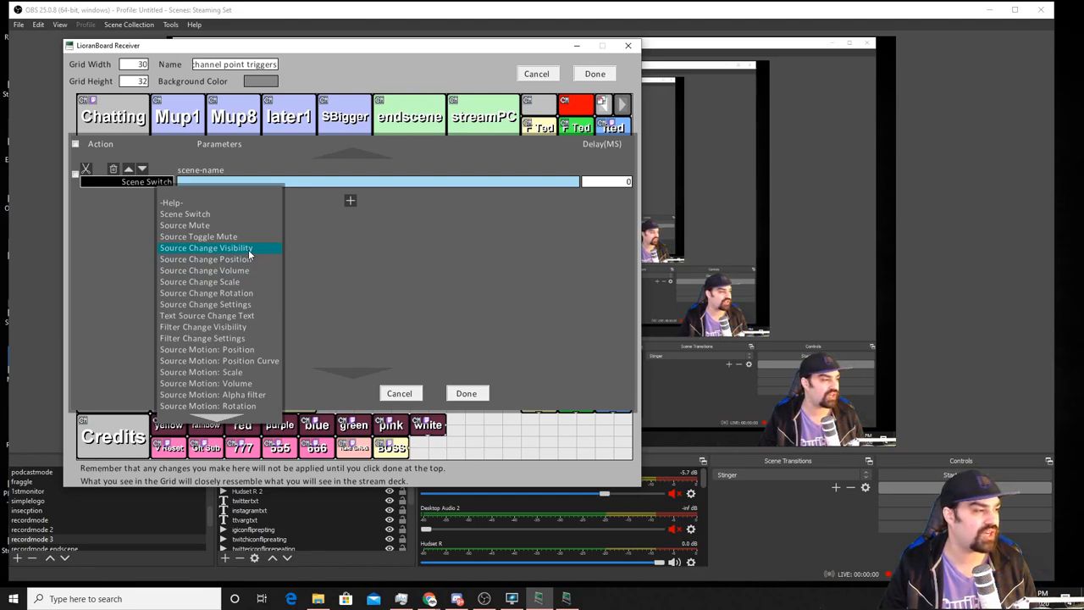
- Set the action to Source Change Visibility on the 'dab' item with Visible set to true
click(207, 247)
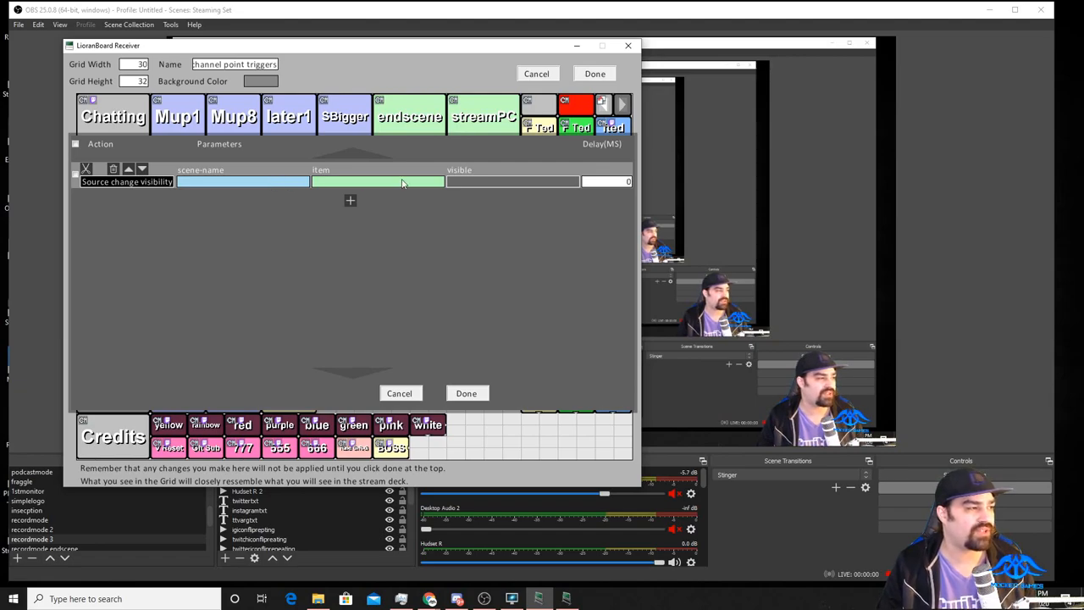
click(403, 181)
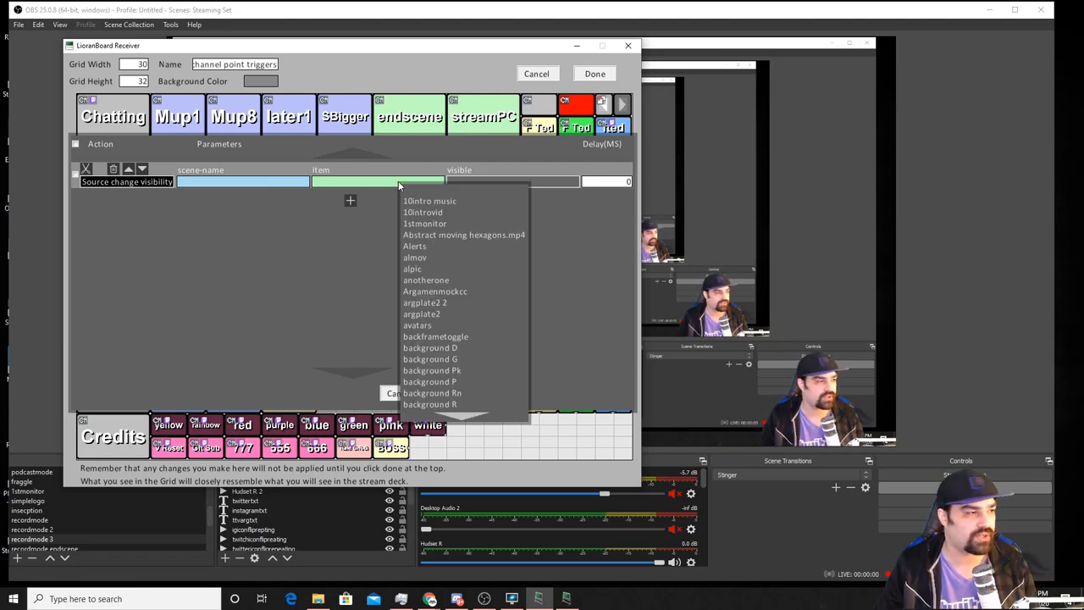
mouse_move(454, 267)
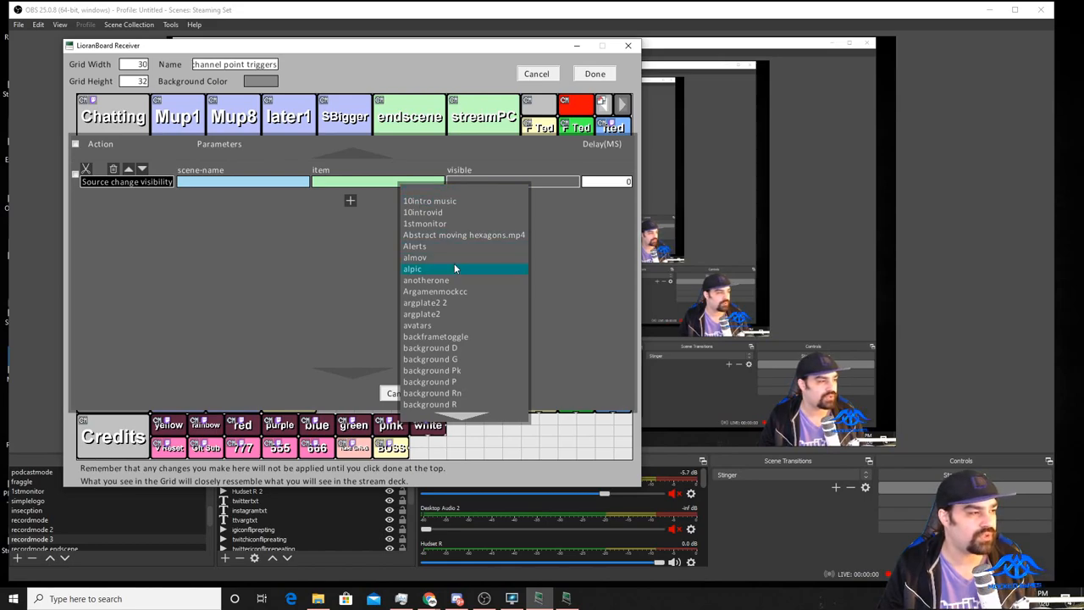
text(dab)
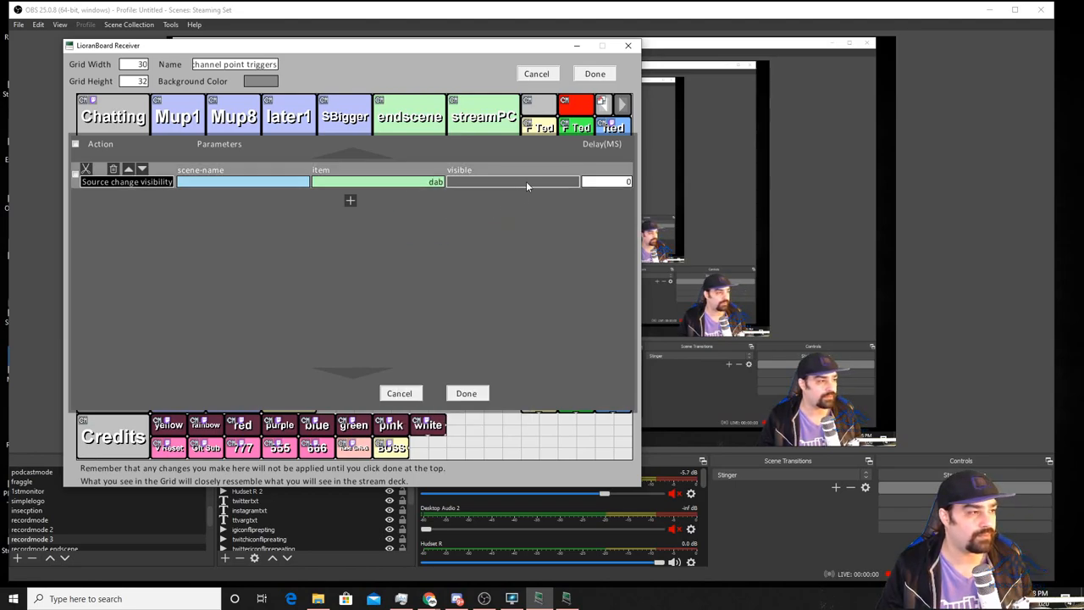
click(512, 181)
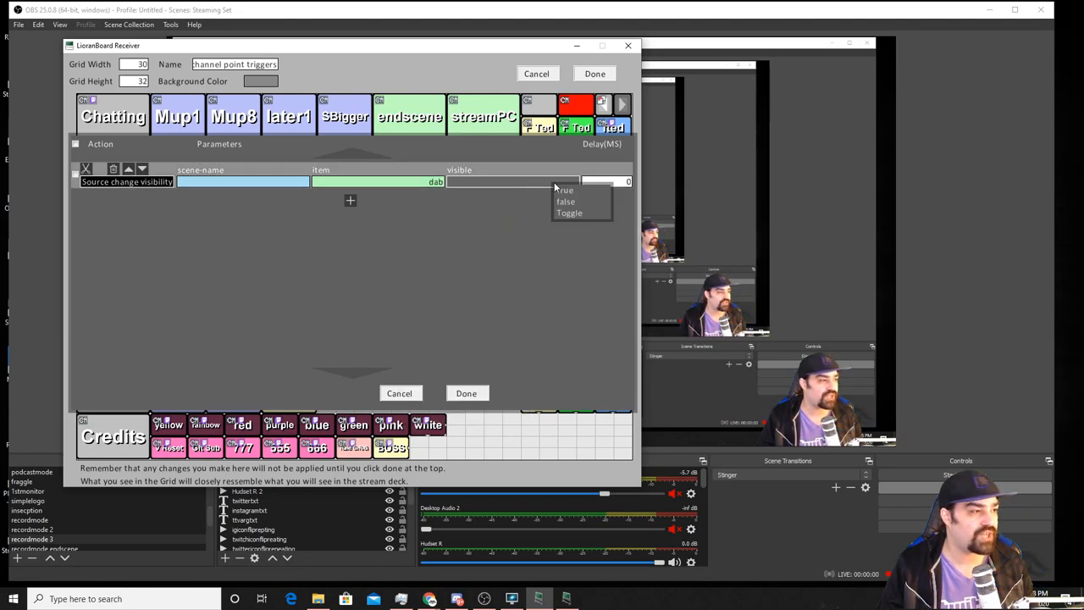
click(564, 189)
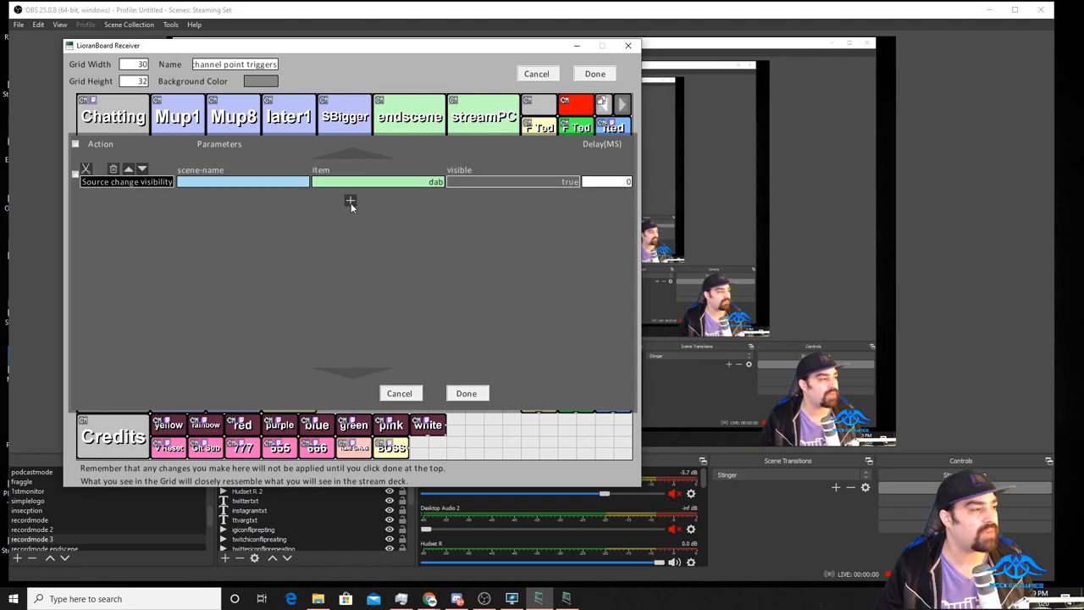
- Add a second Source Change Visibility action with Visible false and a 2000 ms delay
click(349, 201)
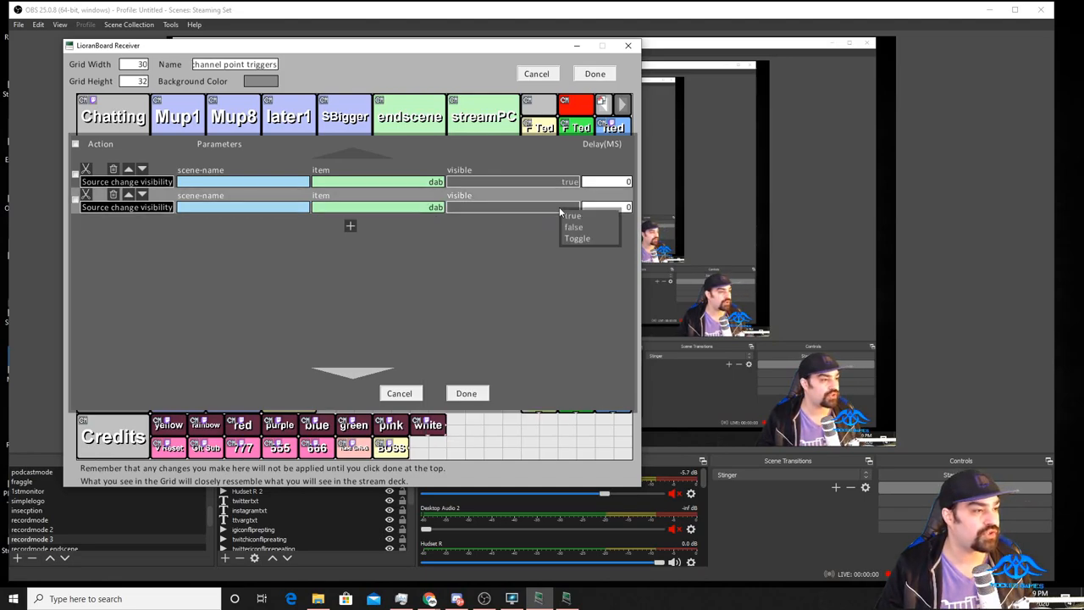
click(574, 226)
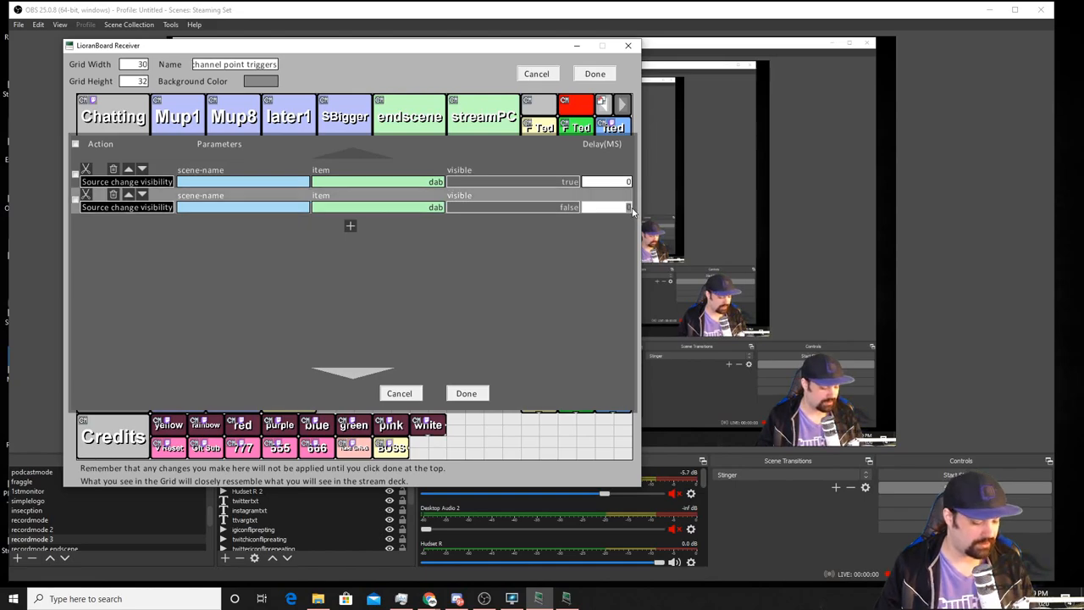
text(2000)
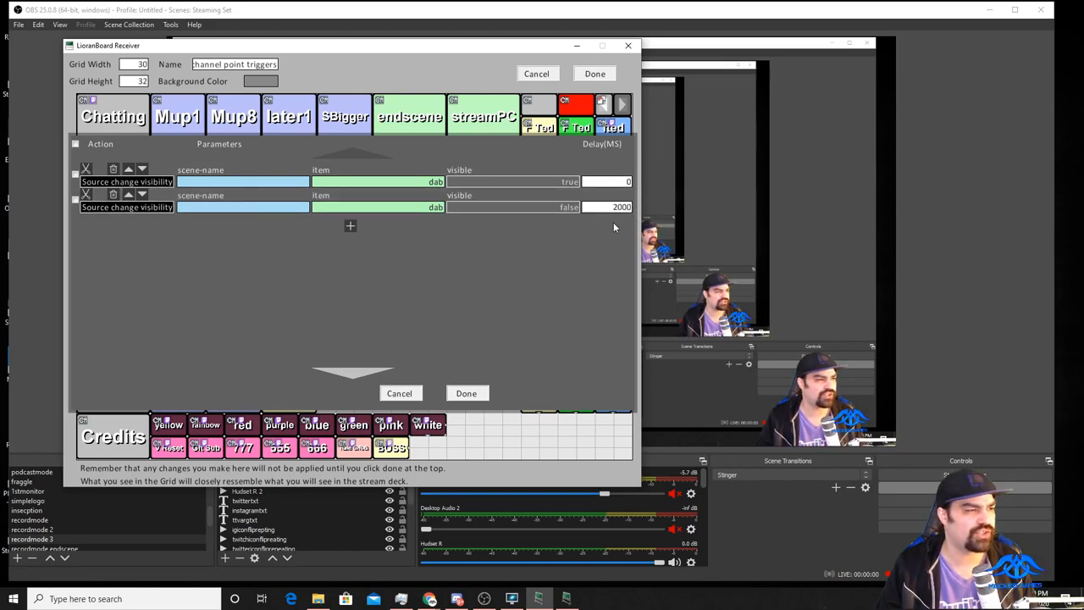
mouse_move(602, 233)
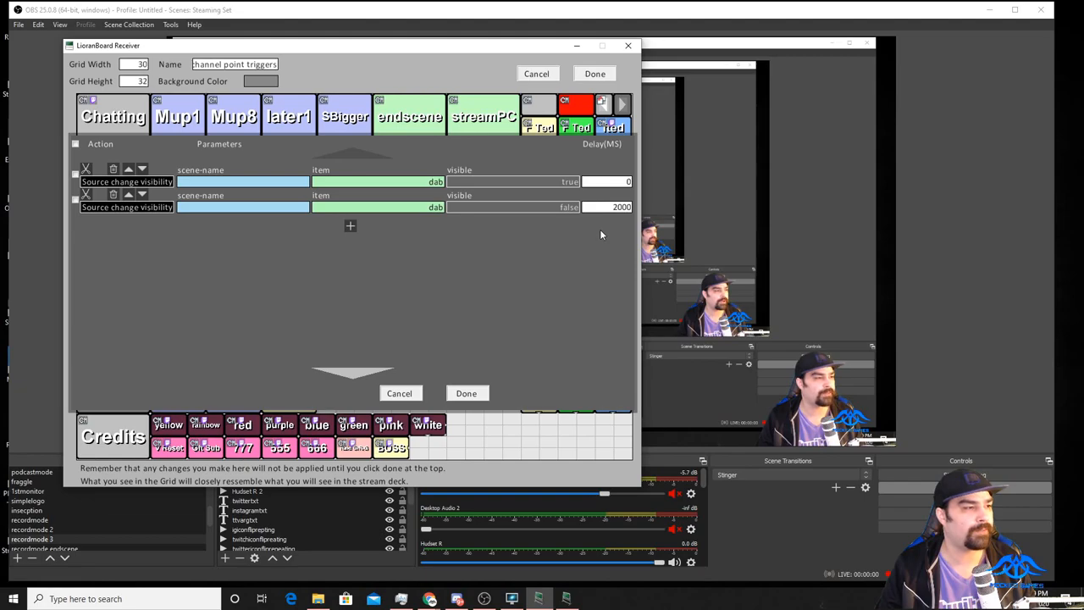
mouse_move(623, 193)
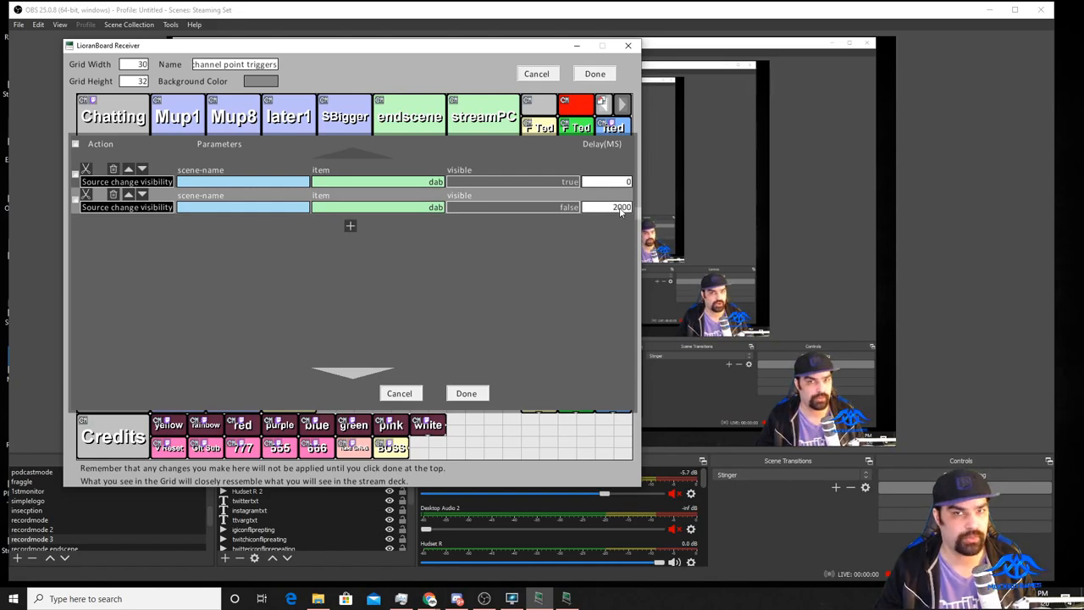
- Confirm the dab button's commands and apply the Receiver deck layout
click(466, 393)
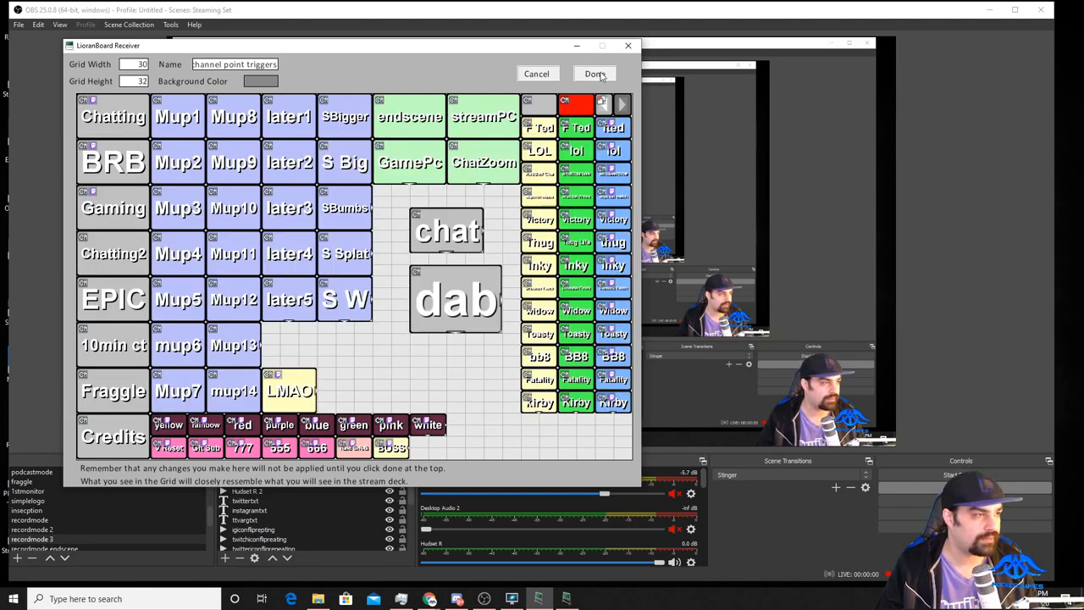
click(593, 74)
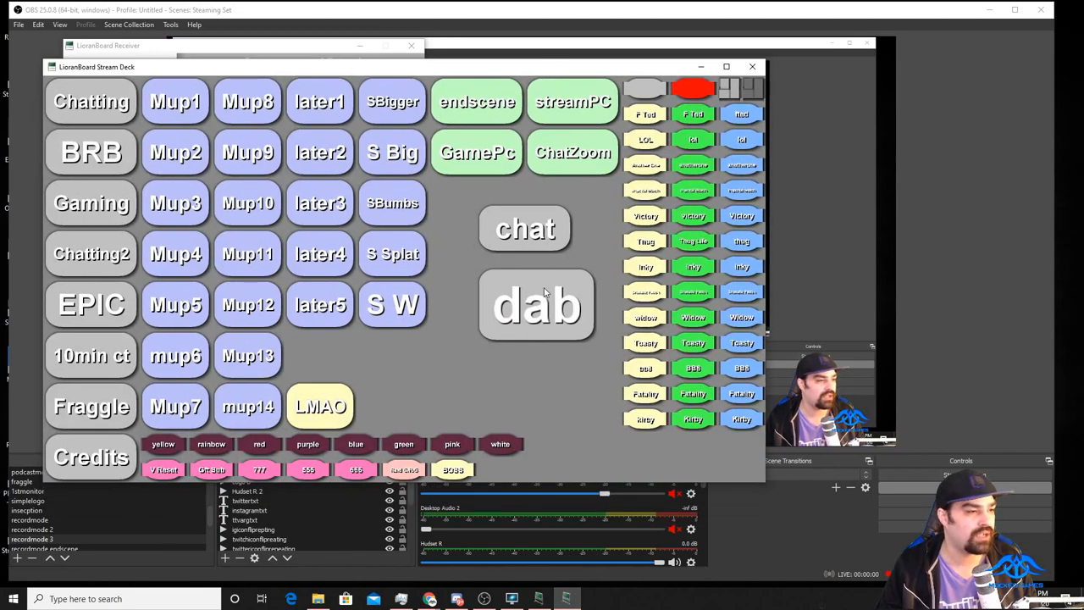
- Fire the dab button from the Stream Deck, then bring up its options in the Receiver
click(535, 305)
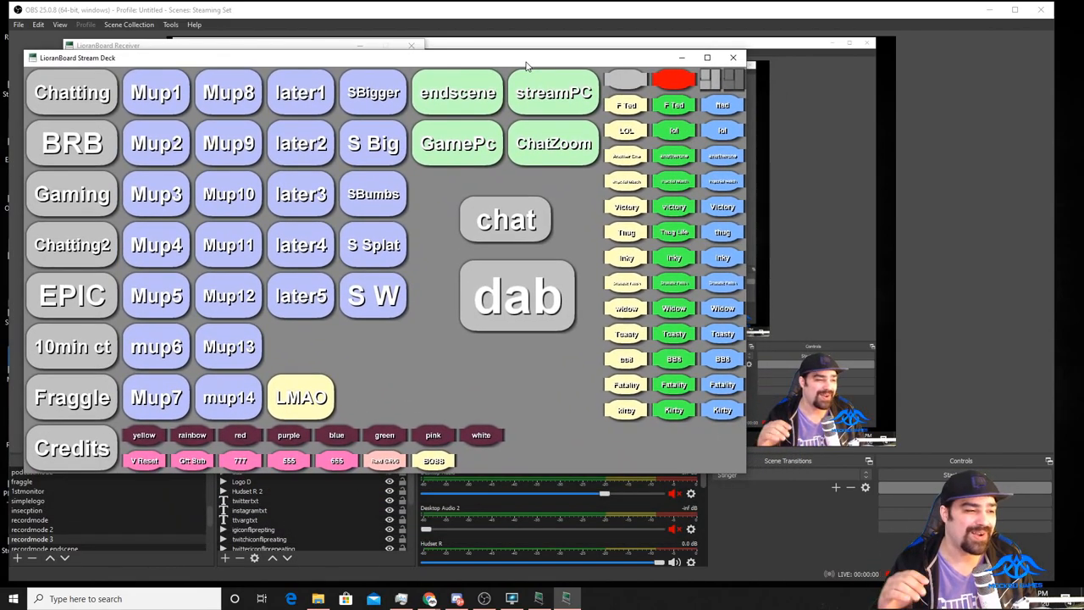
mouse_move(589, 181)
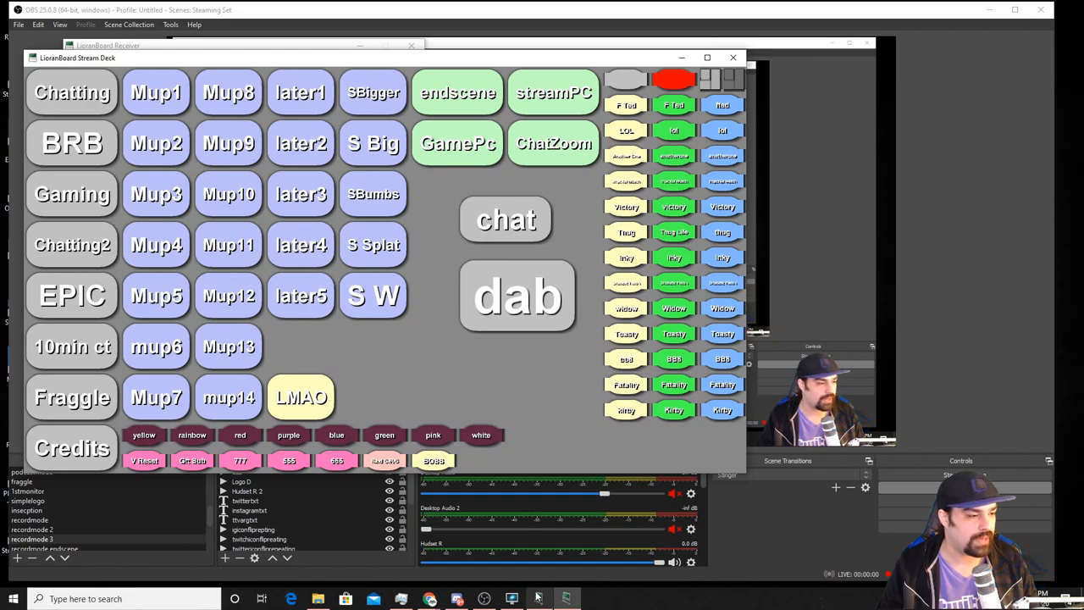
mouse_move(537, 596)
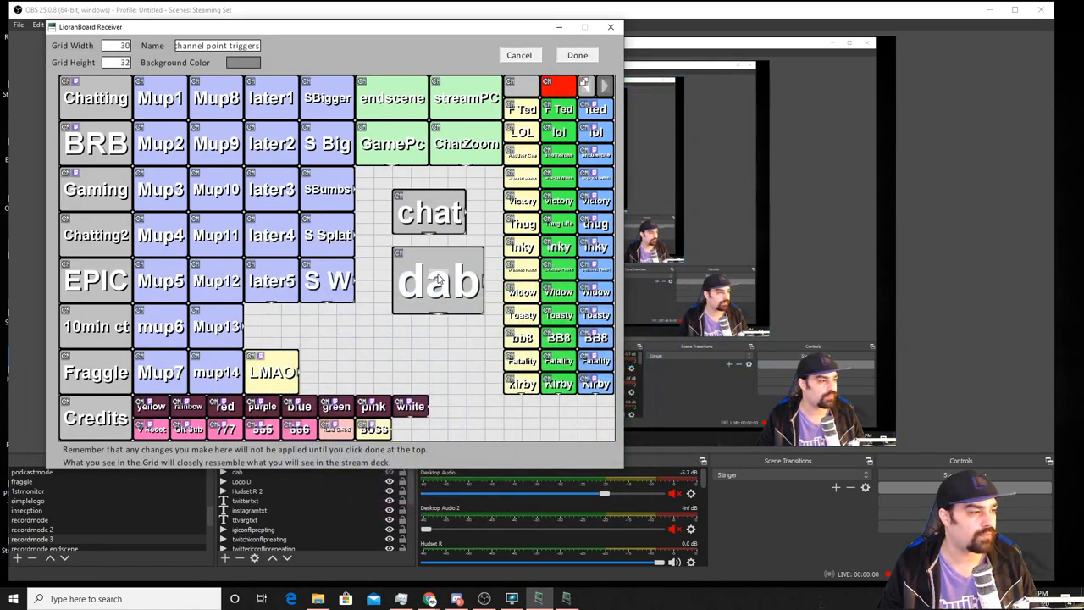
right_click(437, 281)
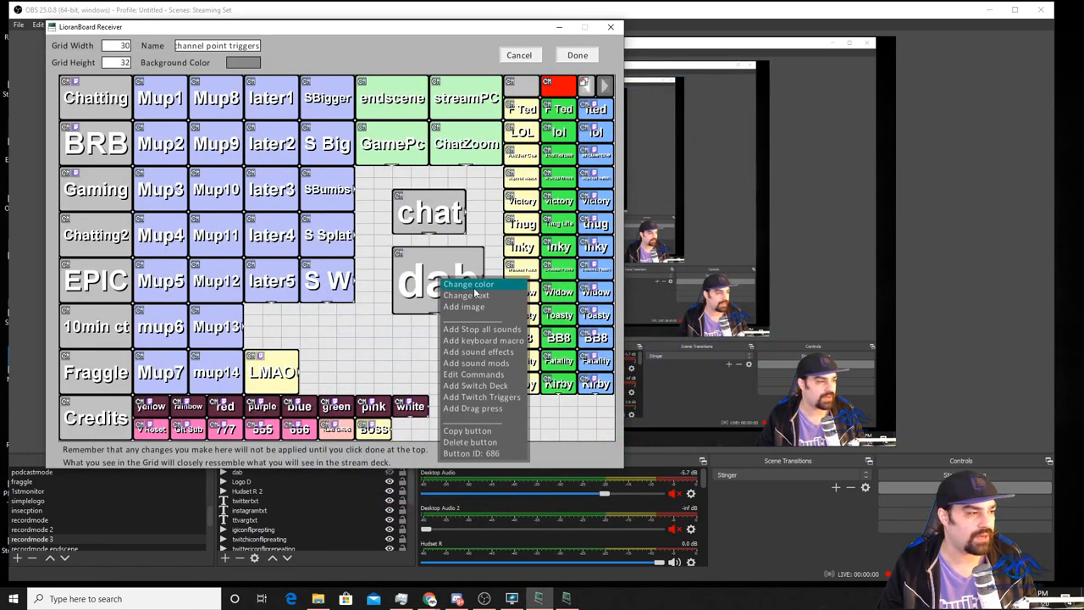
mouse_move(474, 374)
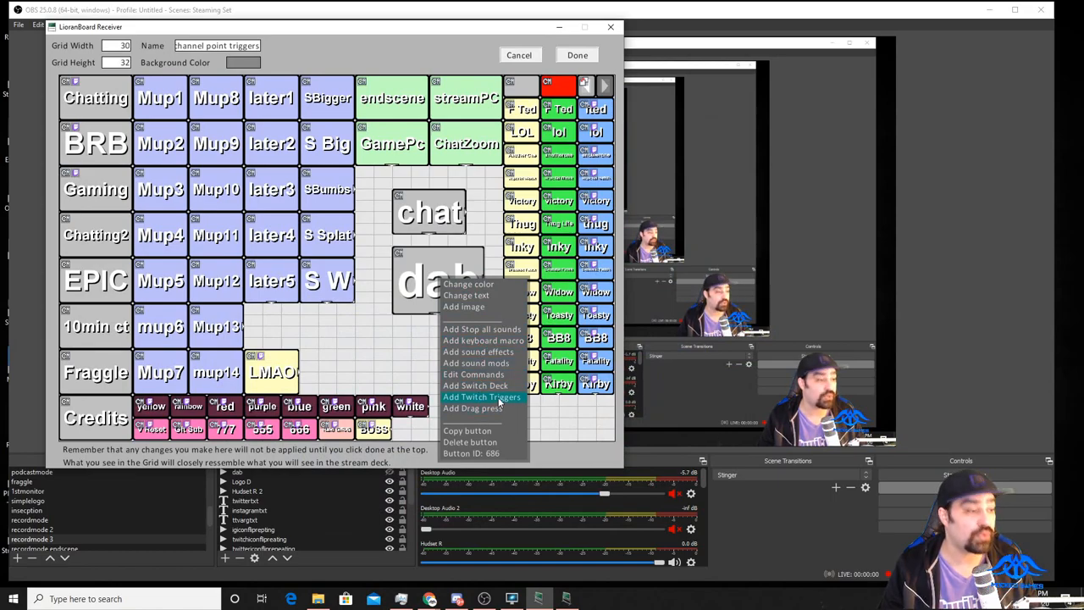
- Add a Twitch trigger, try Bits with Min/Max 500, then switch it to Subs
click(481, 397)
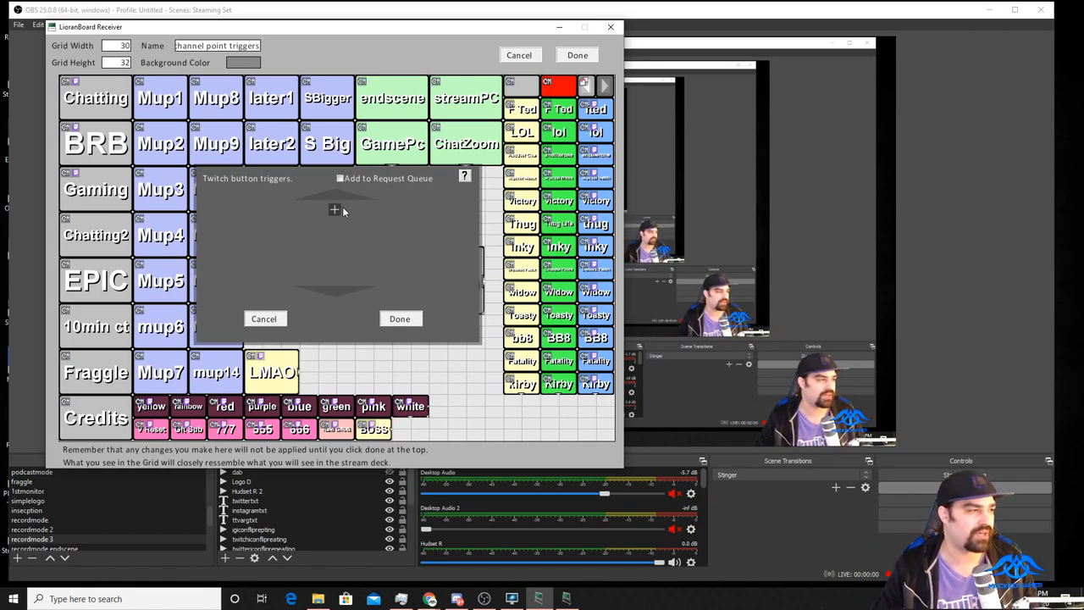
mouse_move(335, 215)
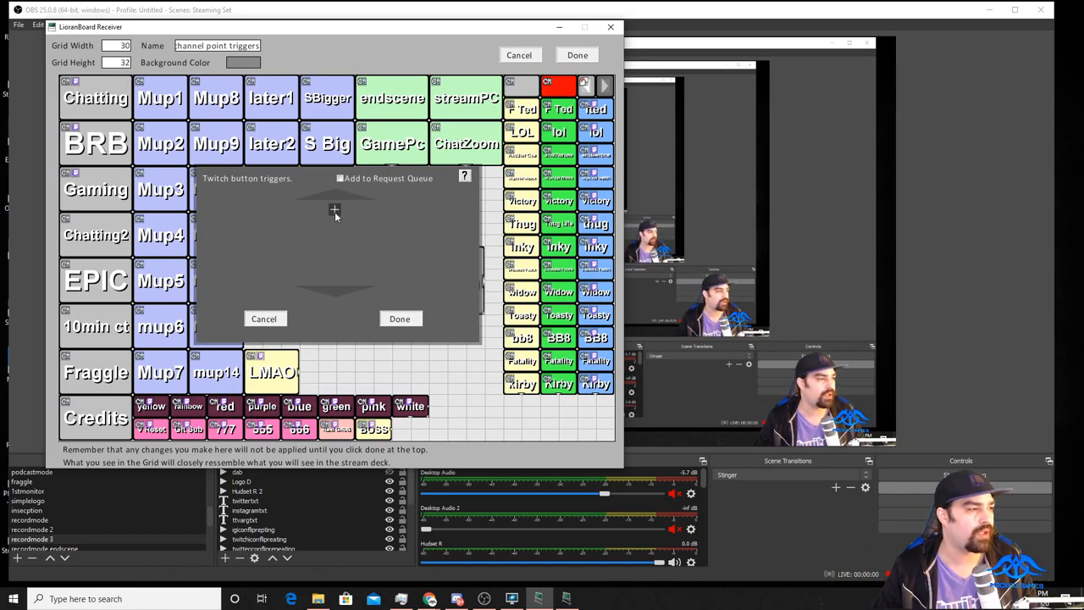
click(336, 210)
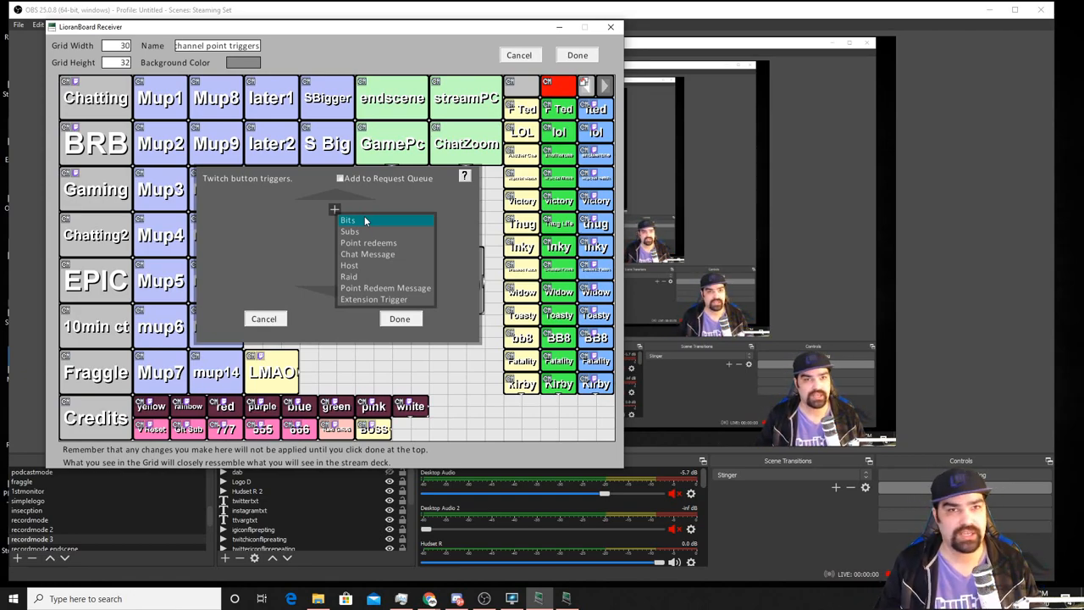
click(347, 221)
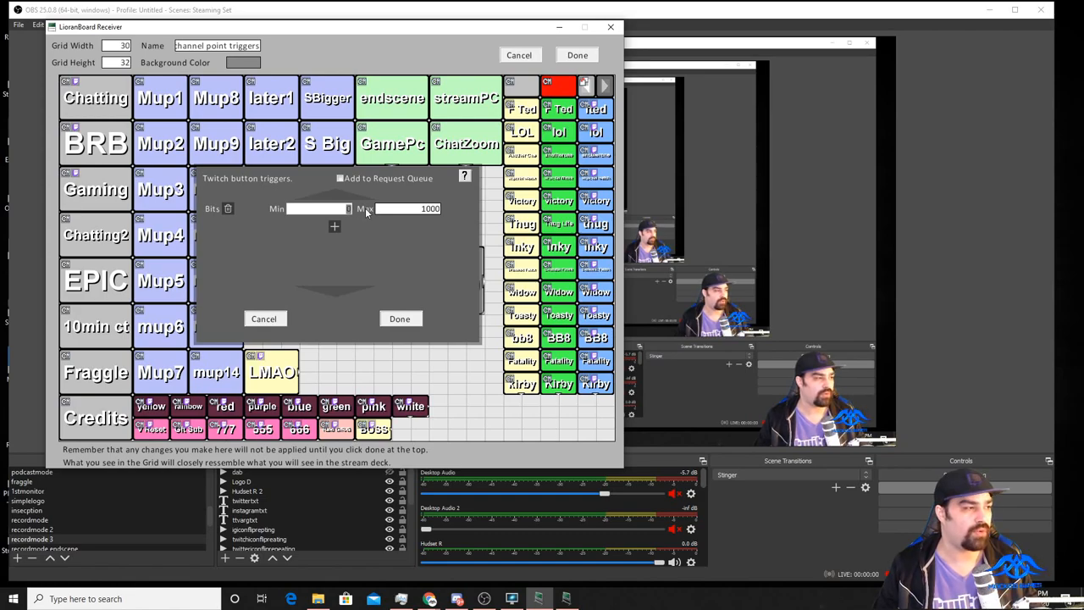
text(500)
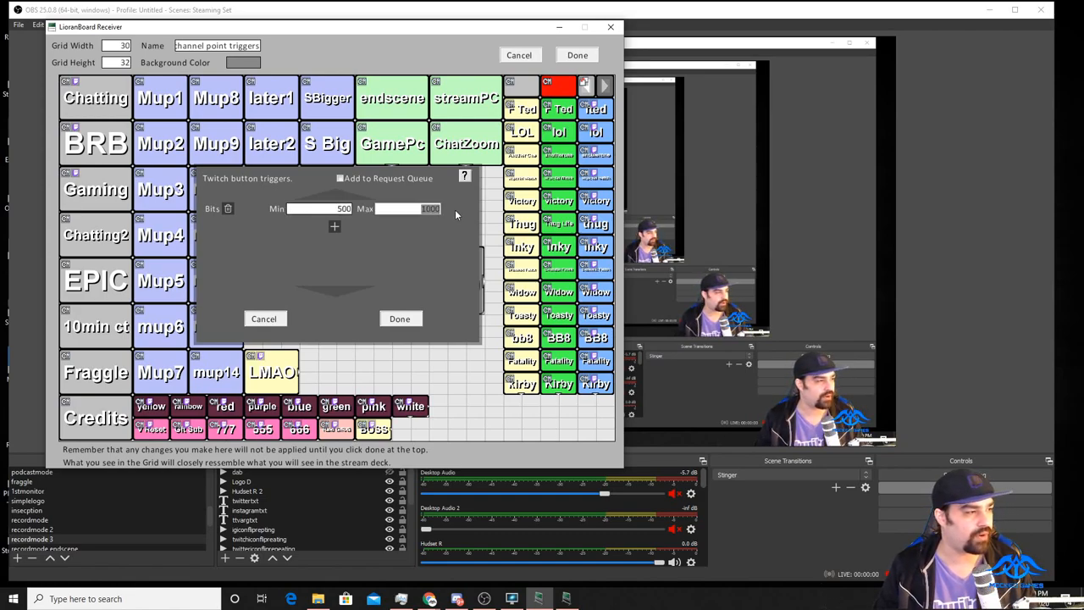
text(500)
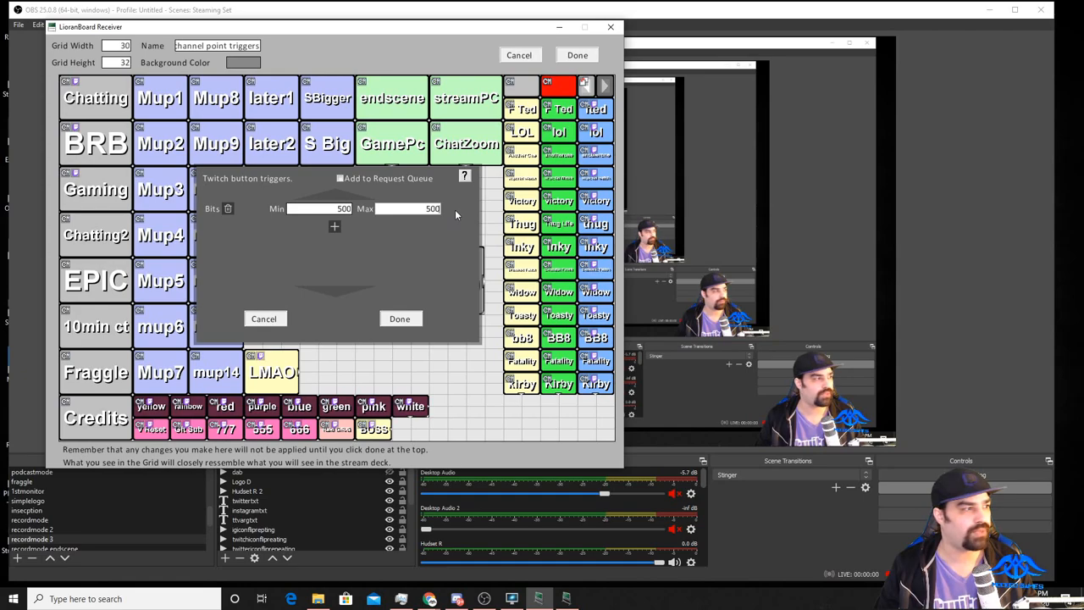
mouse_move(423, 230)
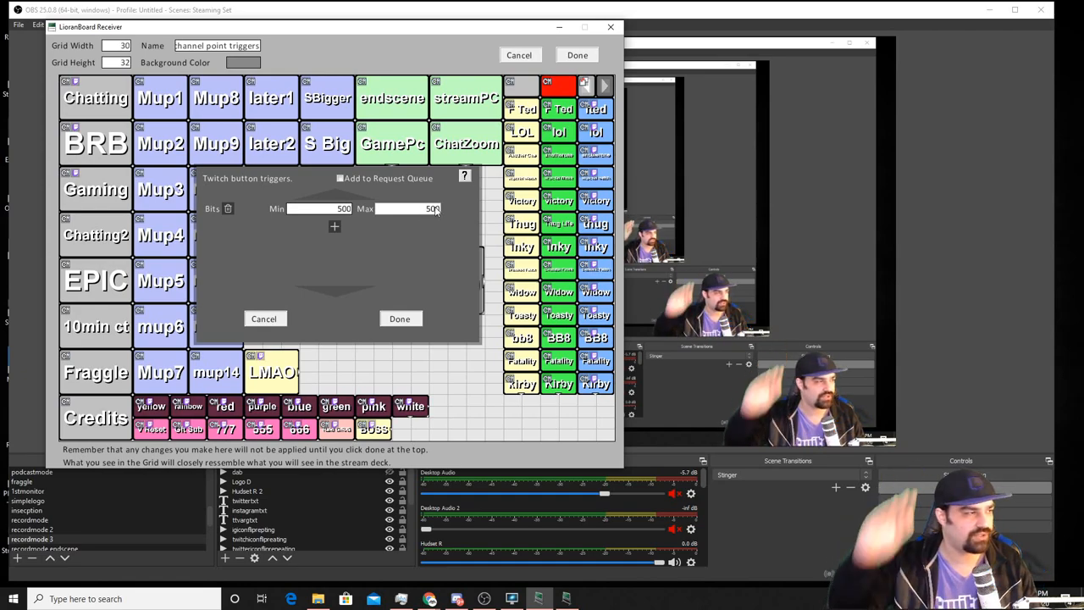
click(334, 226)
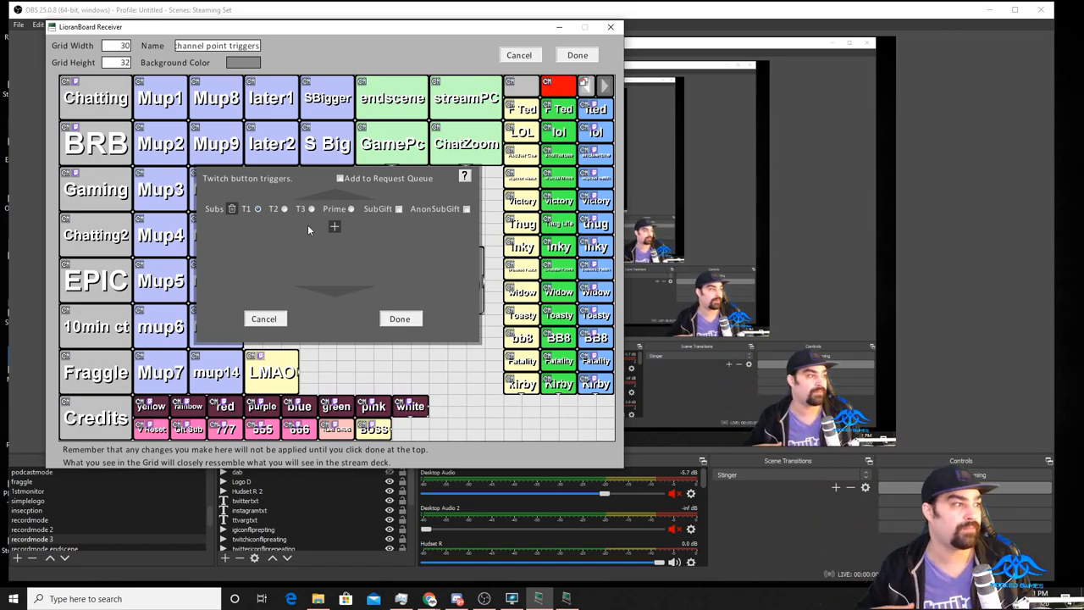
mouse_move(288, 220)
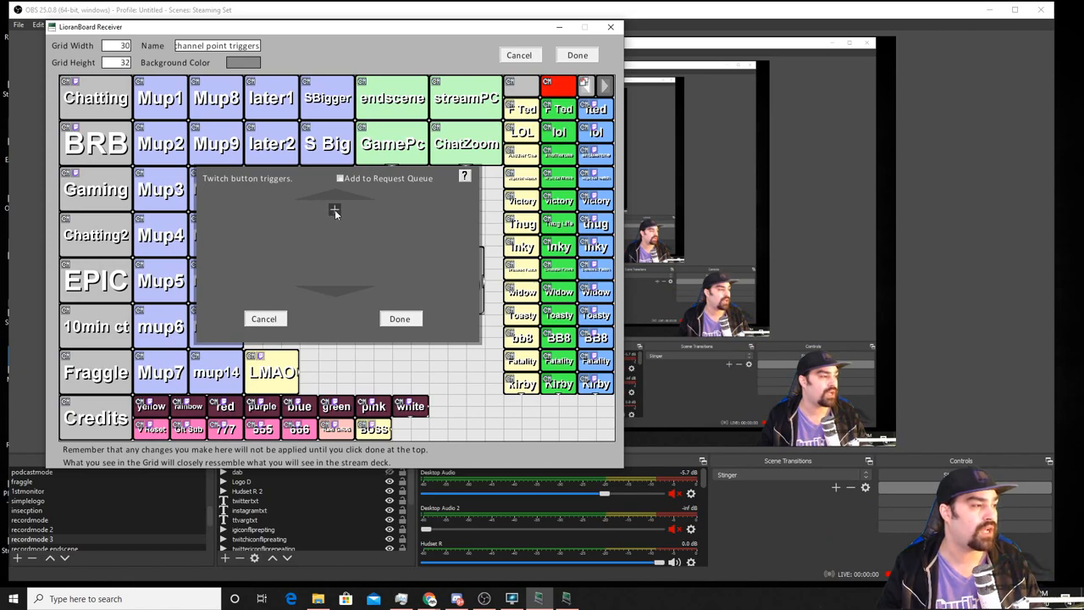
- Add a Point redeems trigger with Redeem Name 'Dab' and confirm it
click(334, 210)
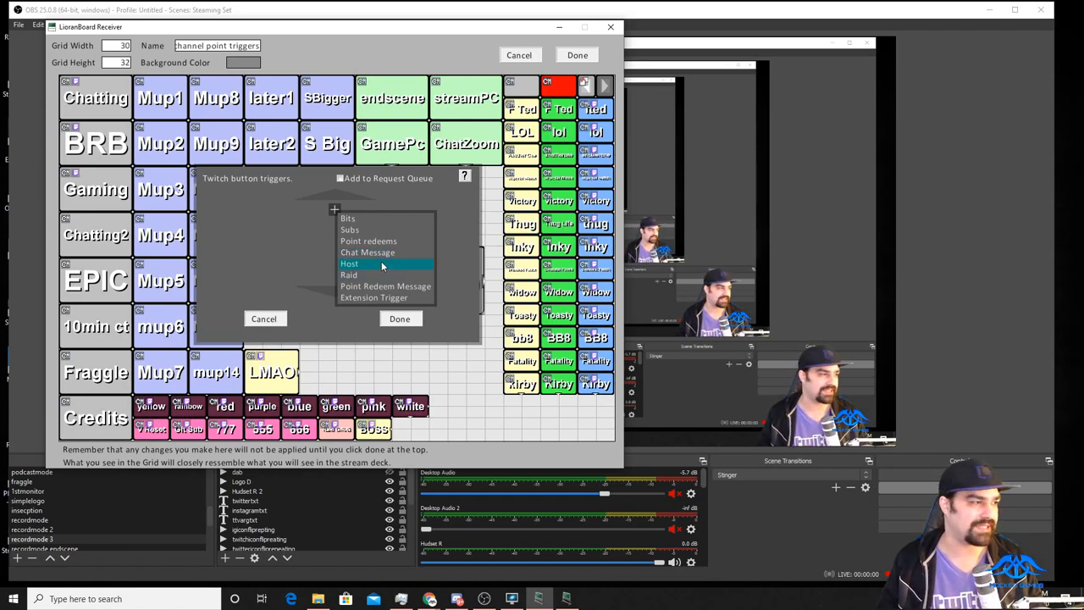
click(369, 241)
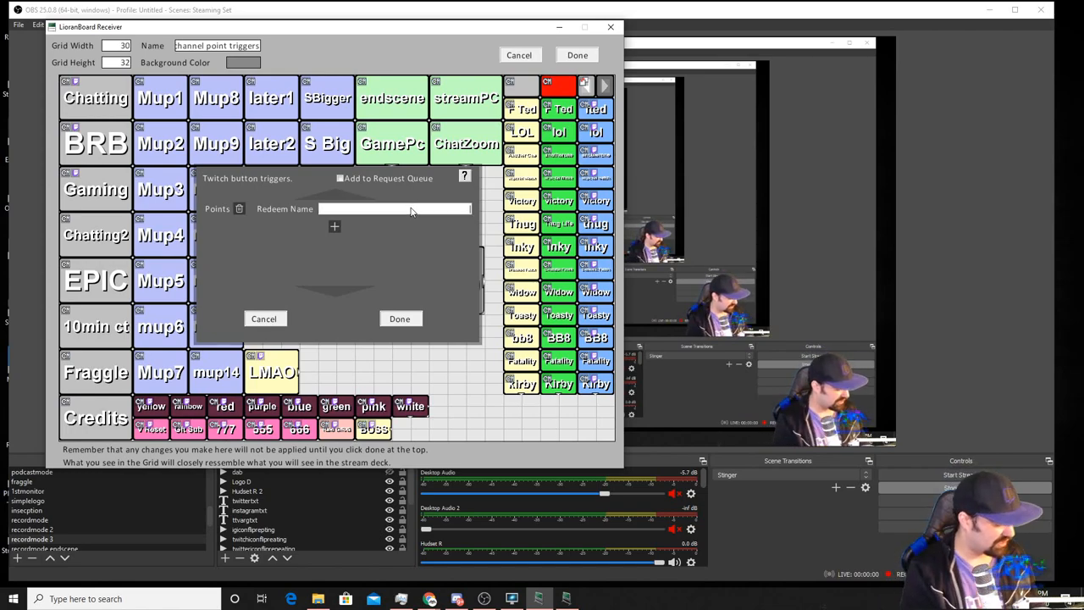
text(Dab)
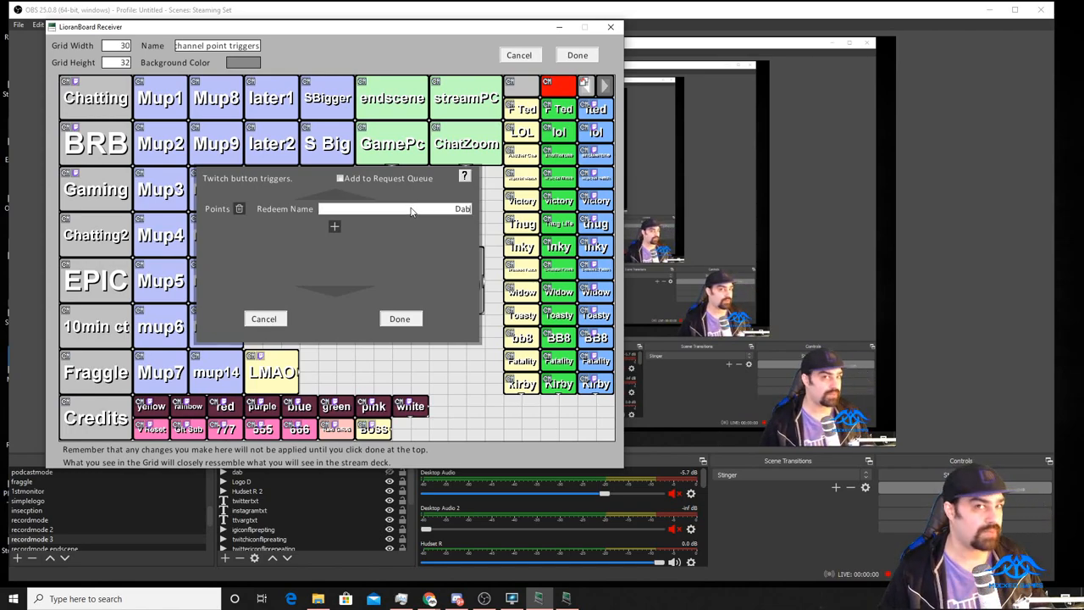
mouse_move(426, 312)
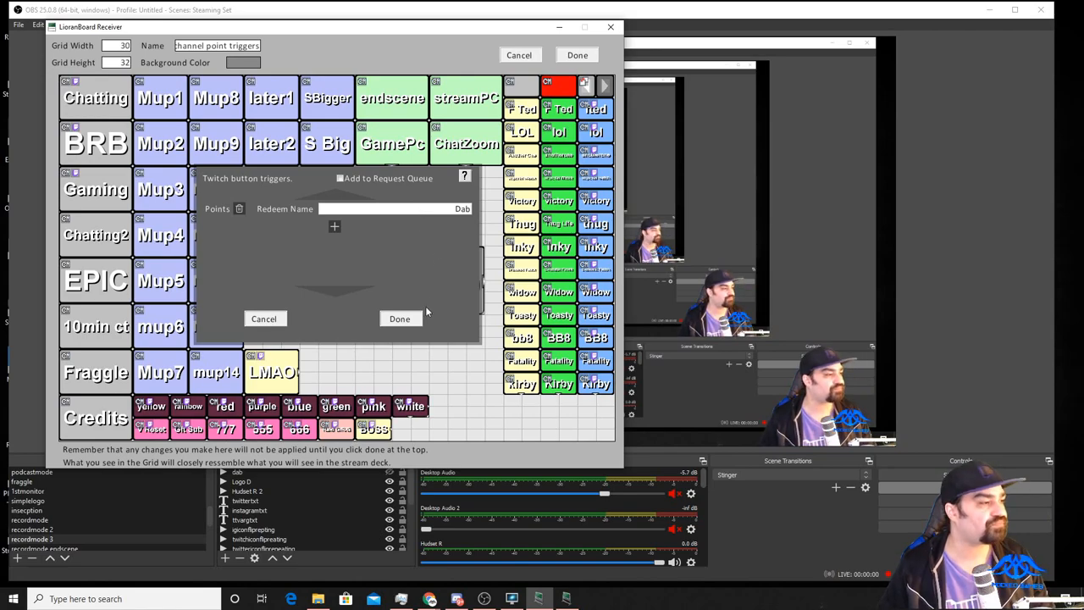
click(399, 318)
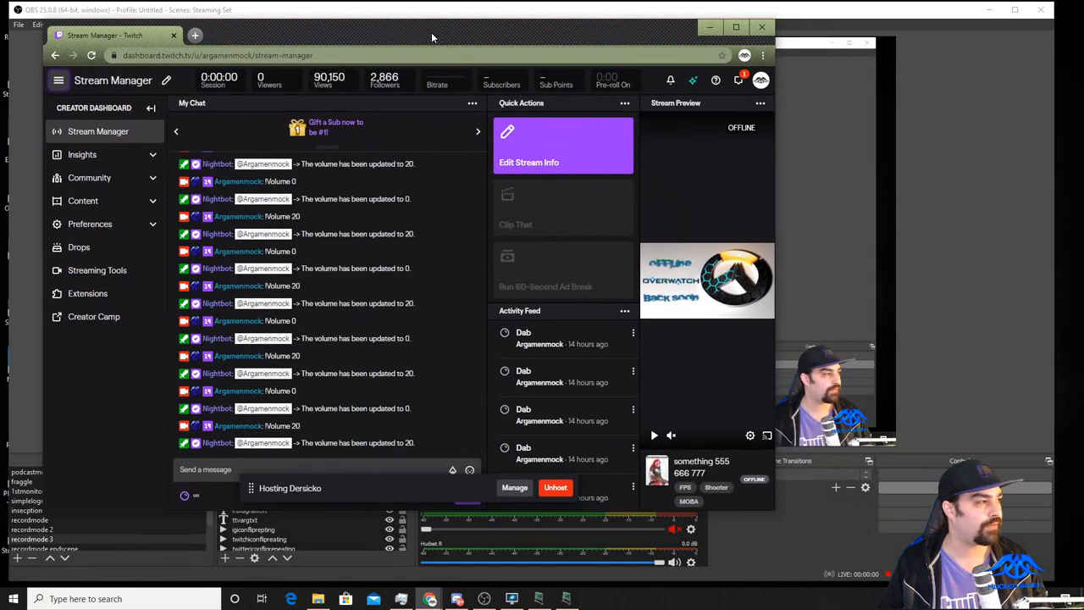
mouse_move(572, 38)
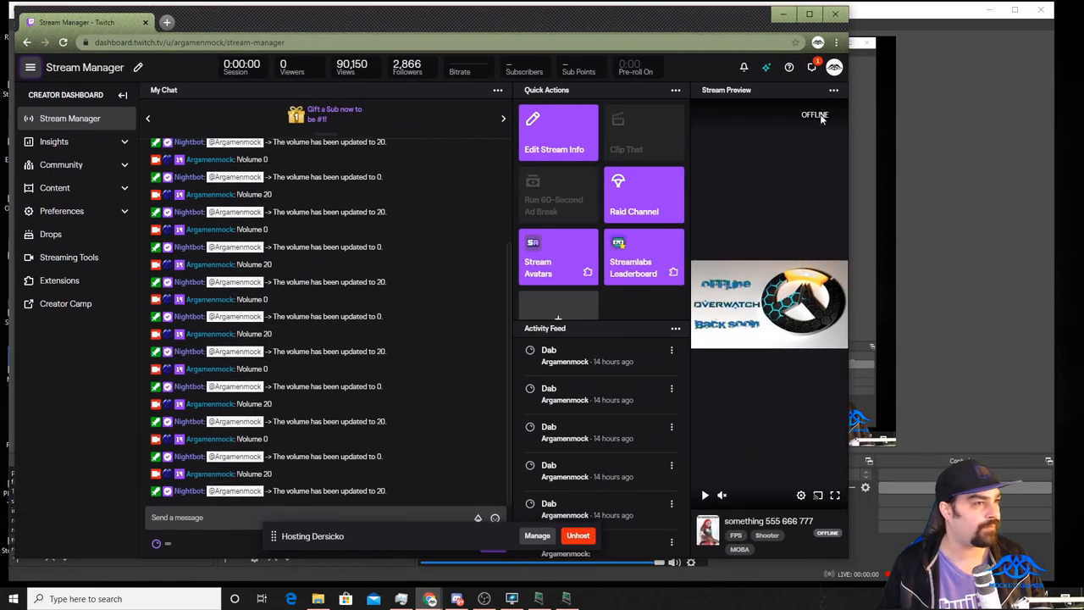
- Navigate the dashboard's Community section to the Channel Points Manage Rewards page
click(833, 67)
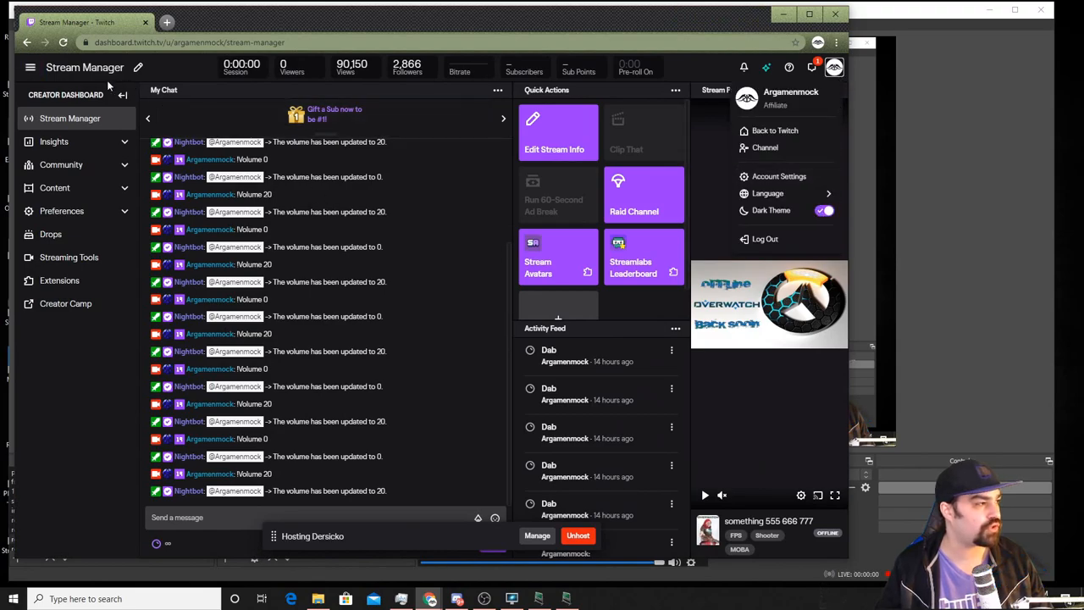
click(834, 67)
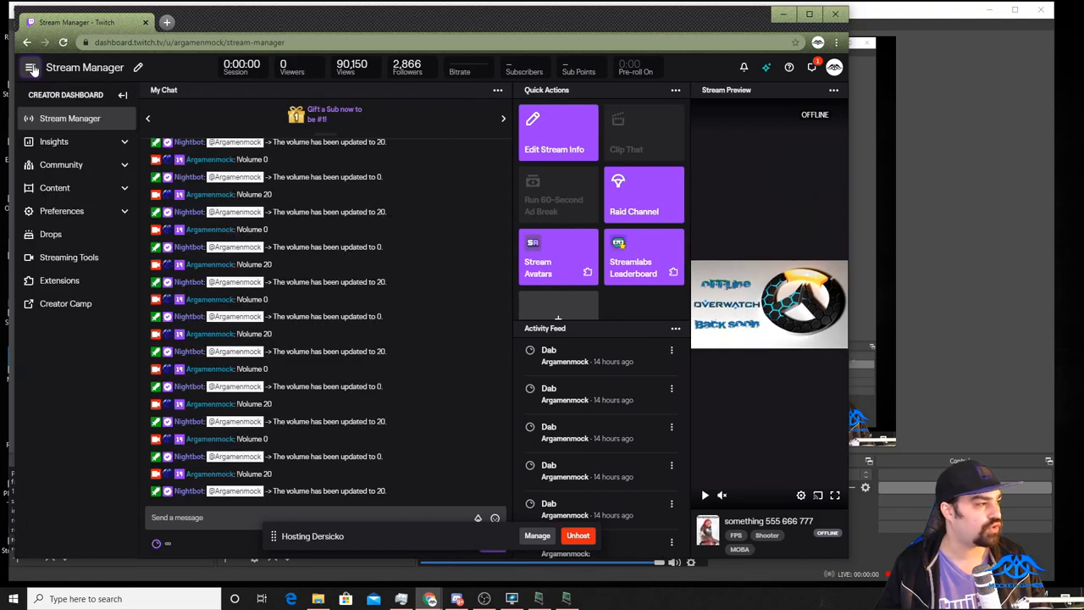
click(61, 164)
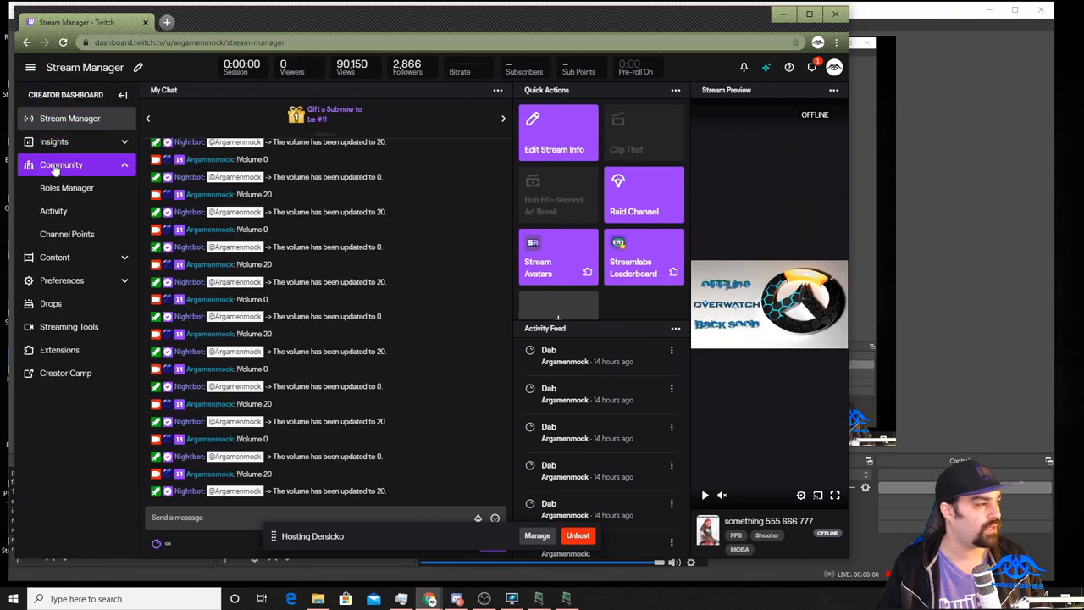
mouse_move(67, 234)
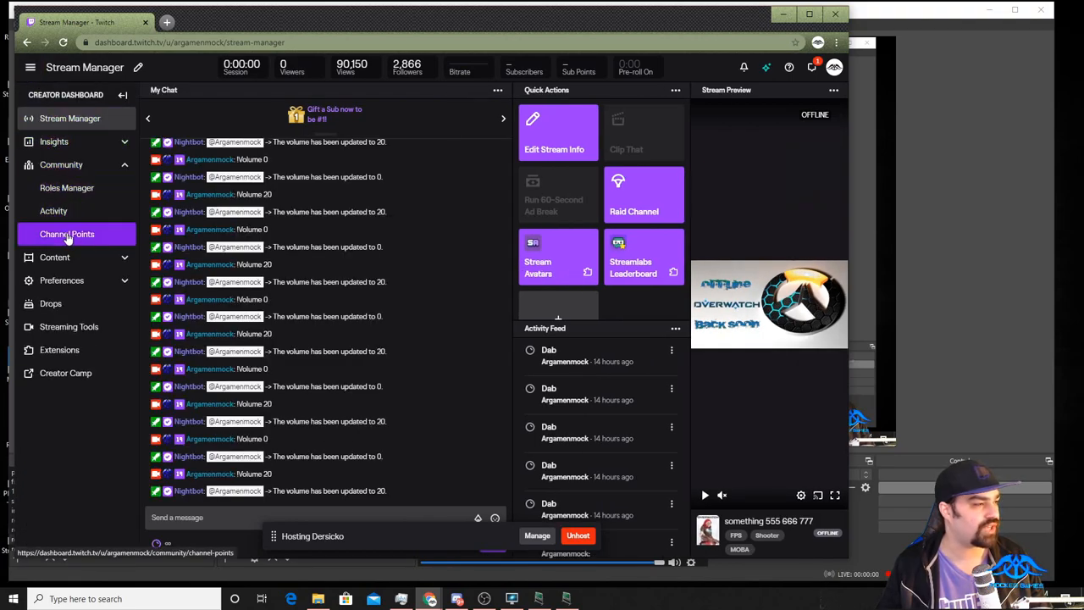
click(67, 233)
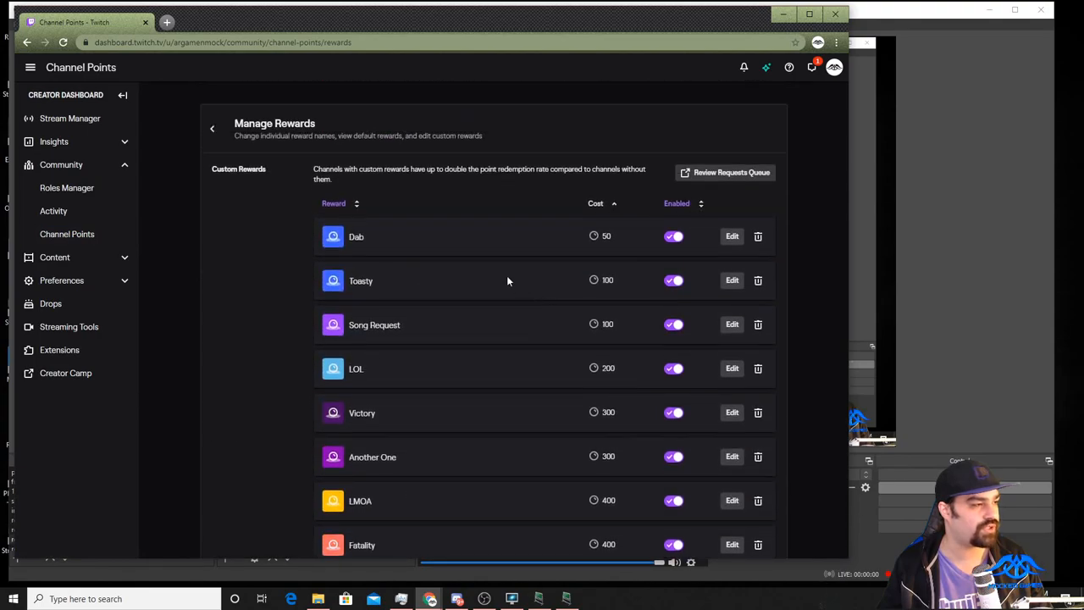
mouse_move(716, 248)
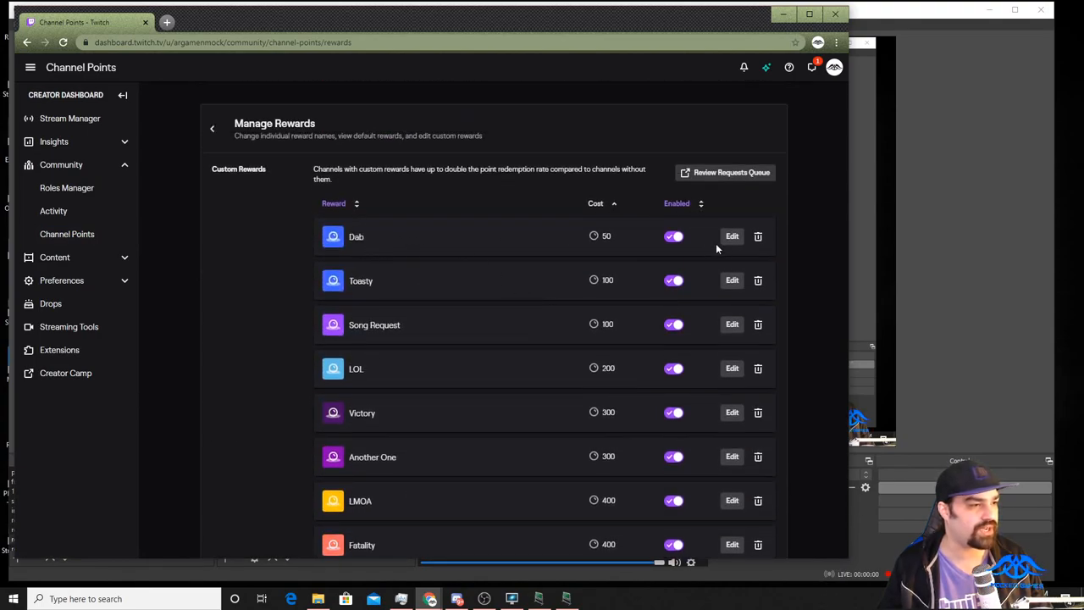
- Delete the existing Dab custom reward and confirm the deletion
click(757, 237)
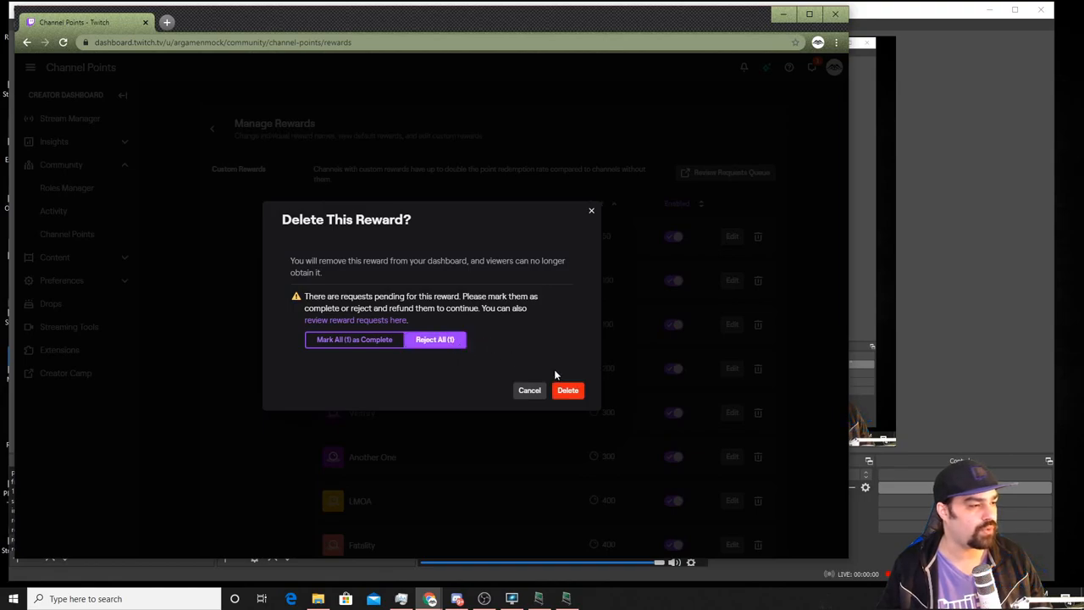
click(528, 390)
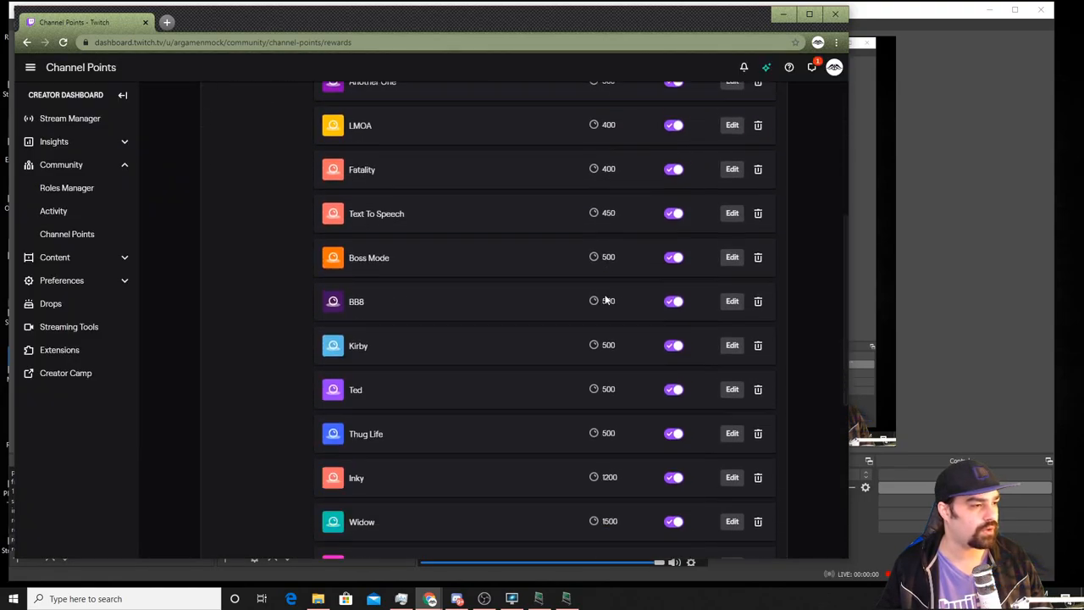
scroll(down, 3)
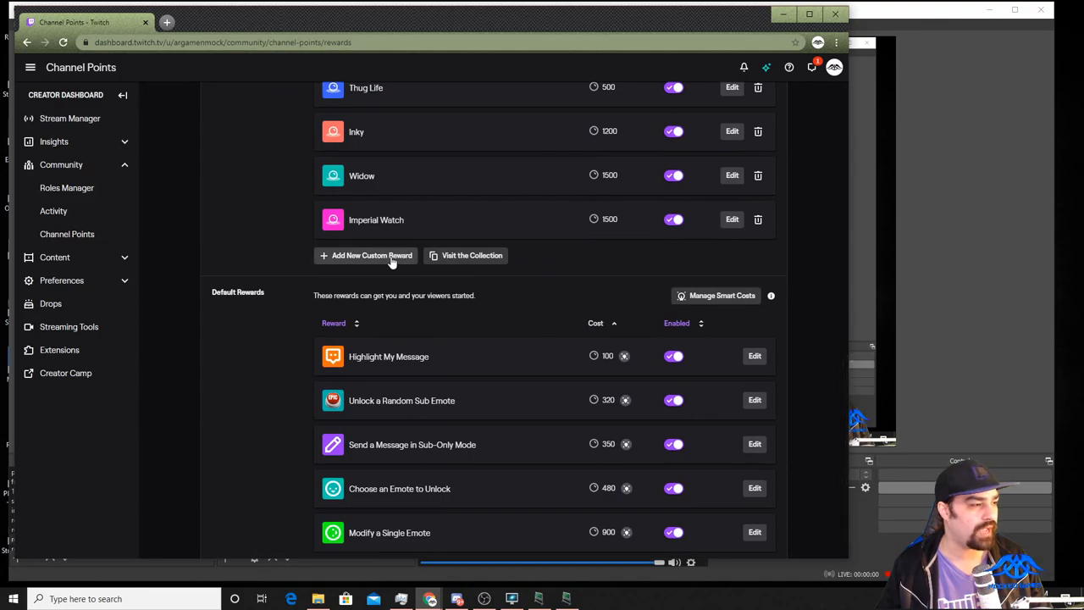
- Create a custom reward named 'Dab', described 'Minion VFX', costing 50 points
click(366, 256)
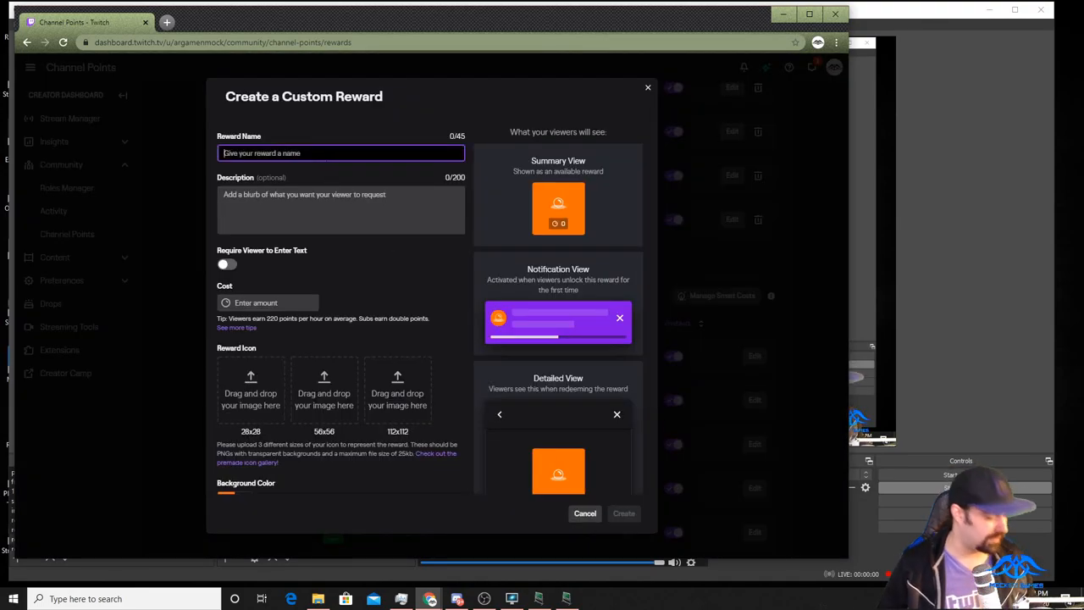
text(Dab)
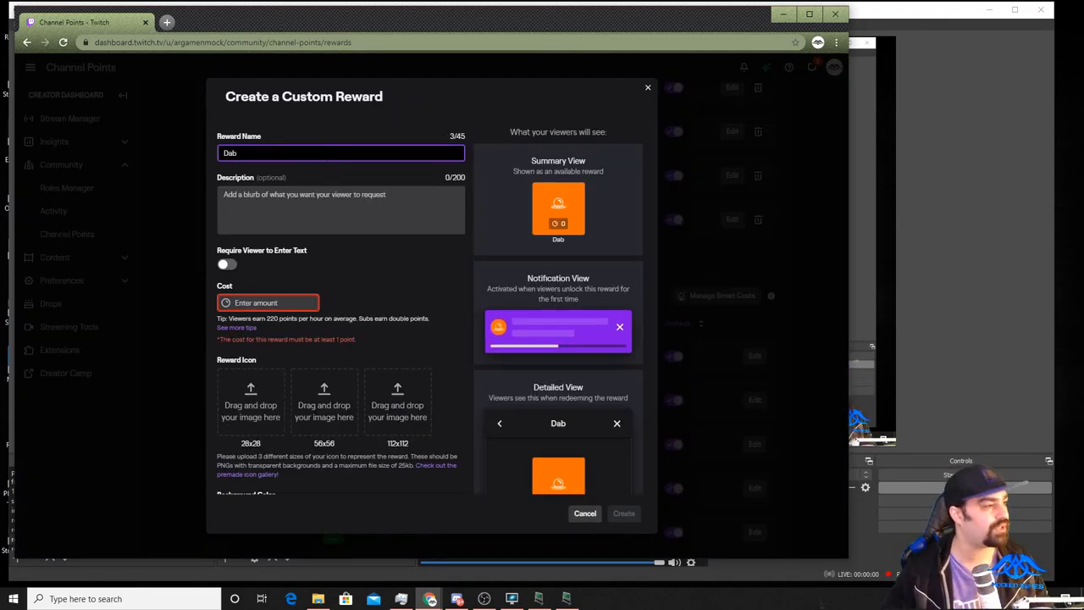
text(M)
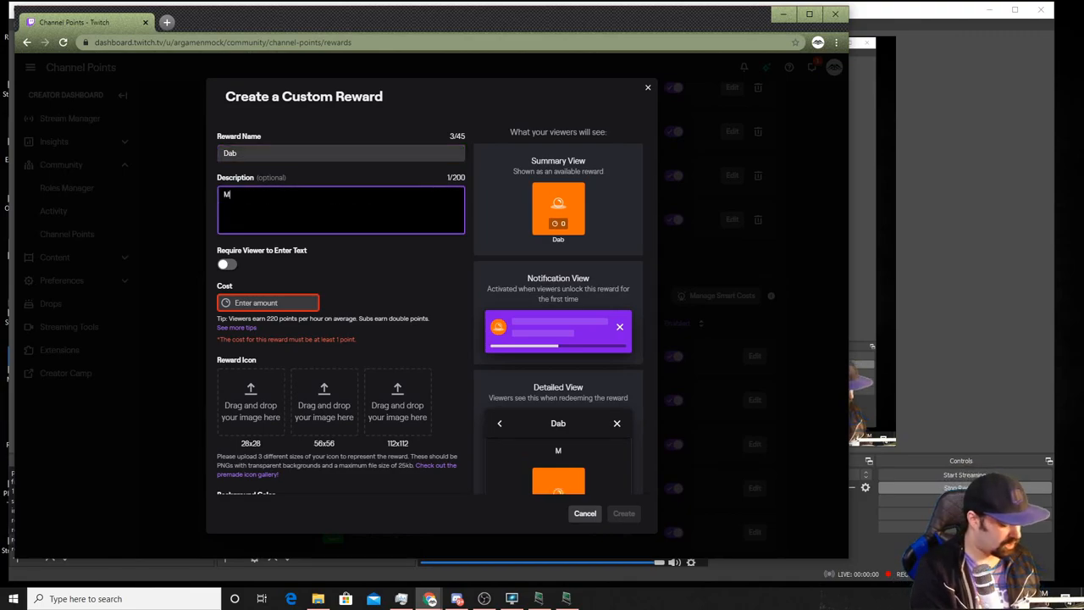
text(inion VFX)
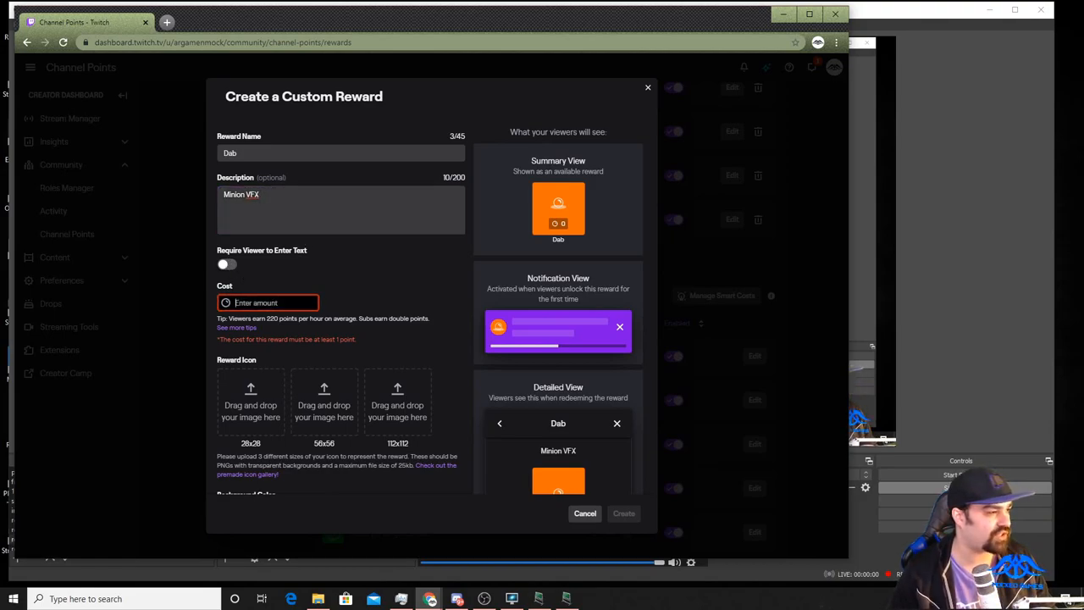
text(100)
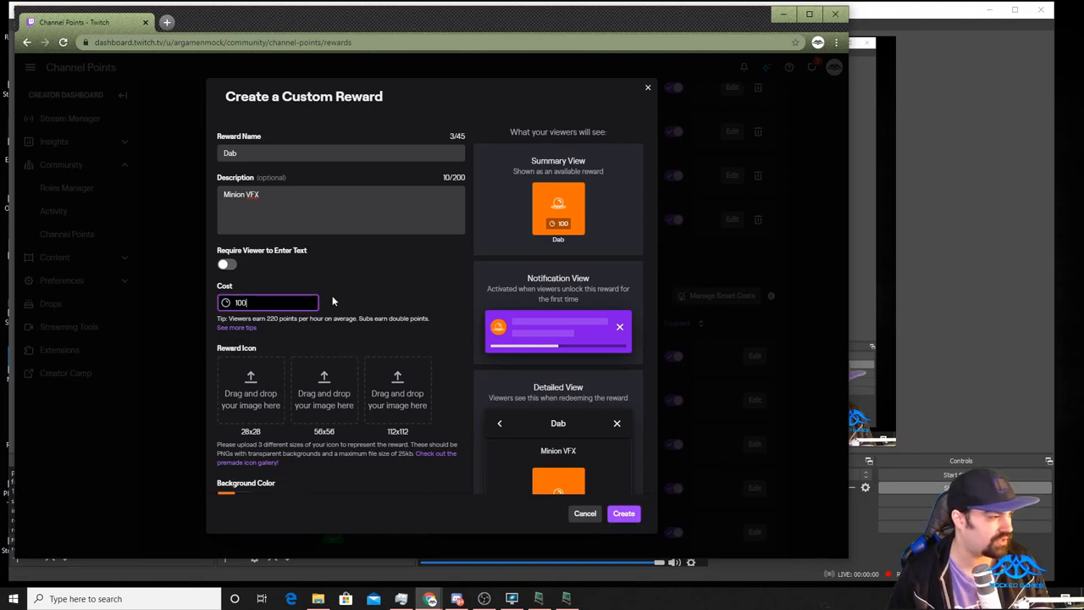
text(50)
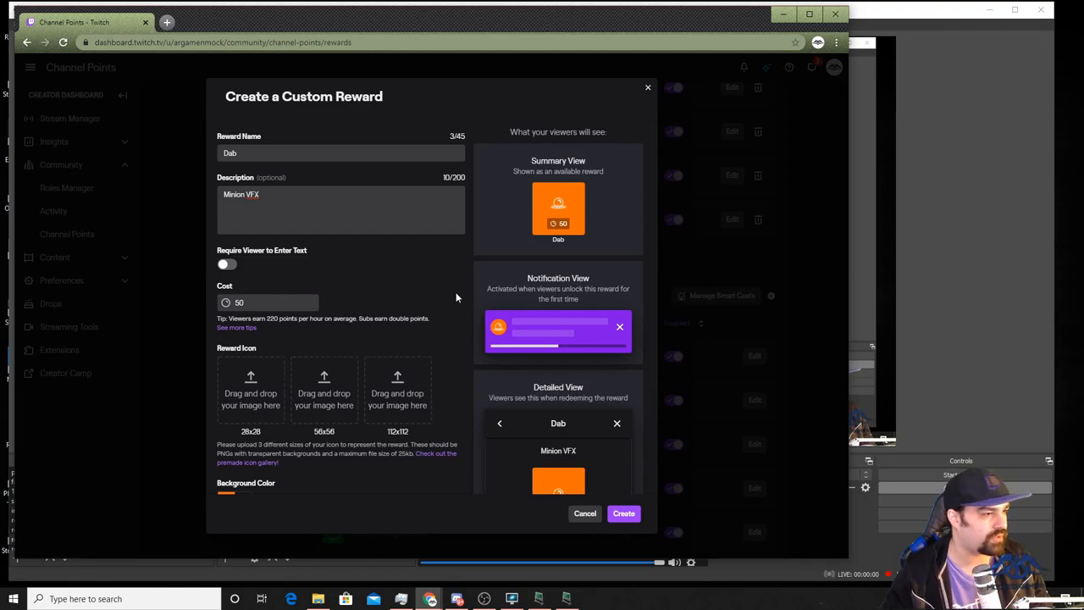
scroll(down, 3)
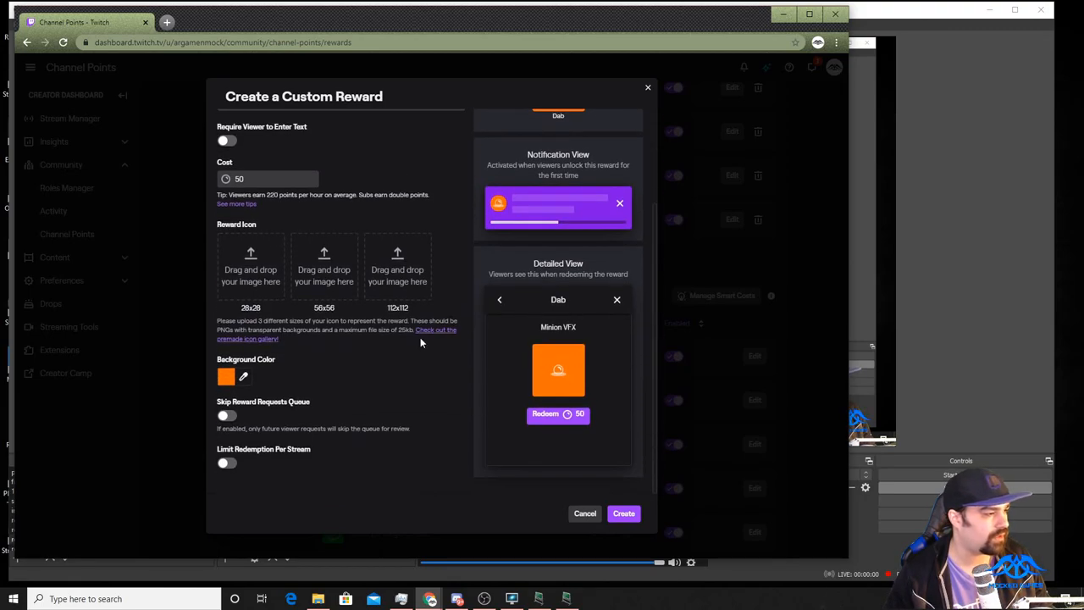
mouse_move(312, 420)
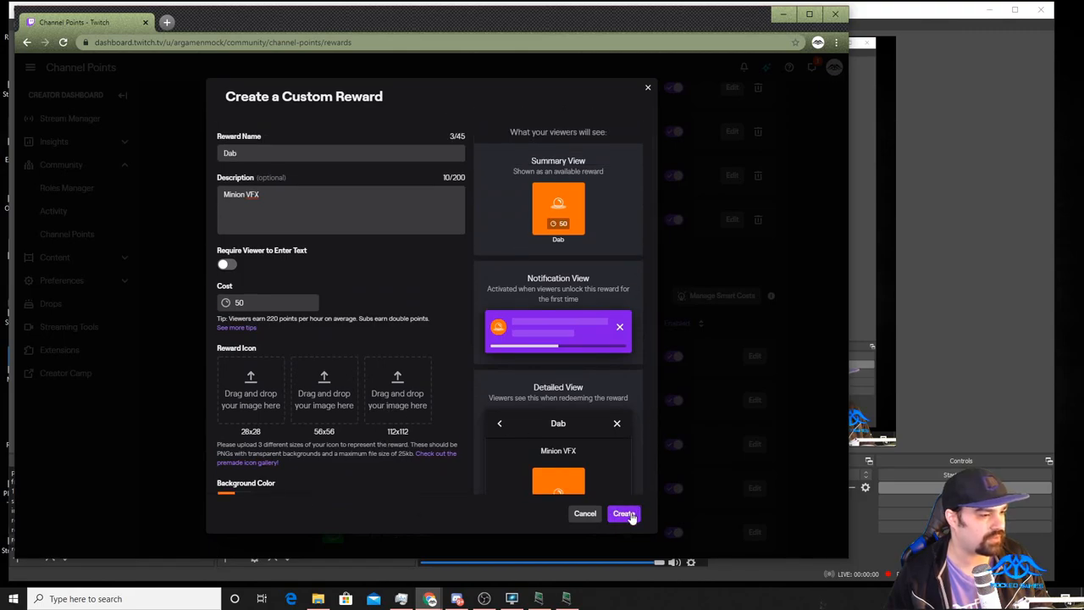
click(623, 513)
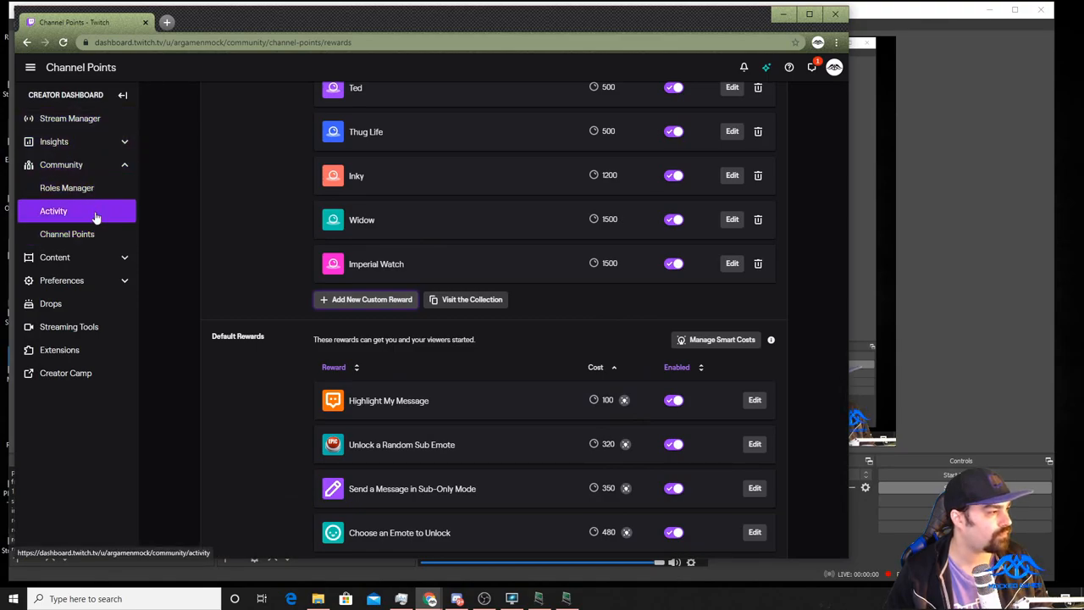
- Go from the avatar menu to the channel's public page
click(833, 68)
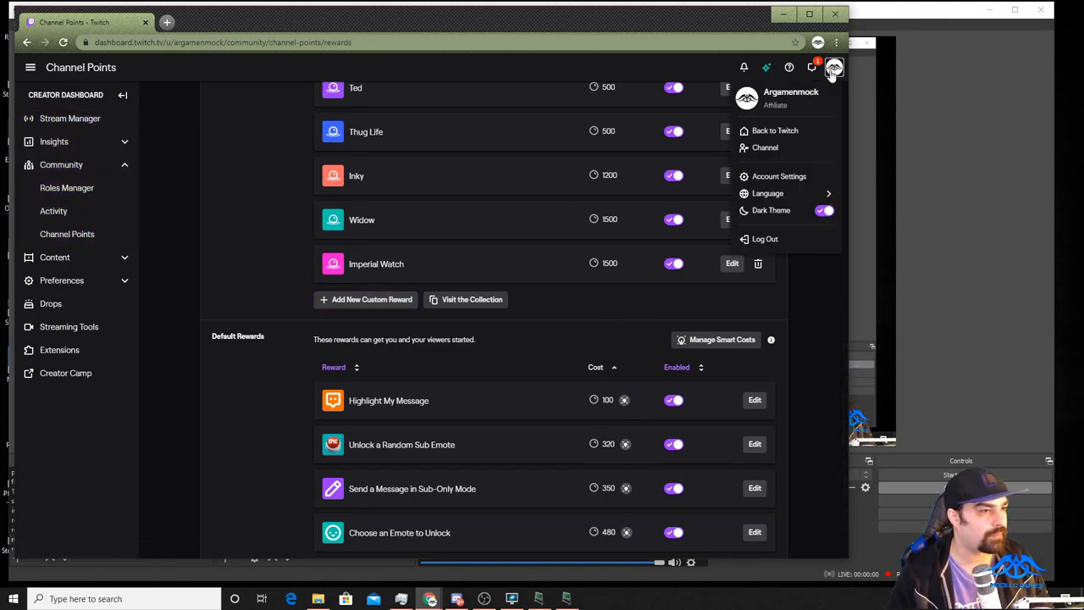
click(766, 147)
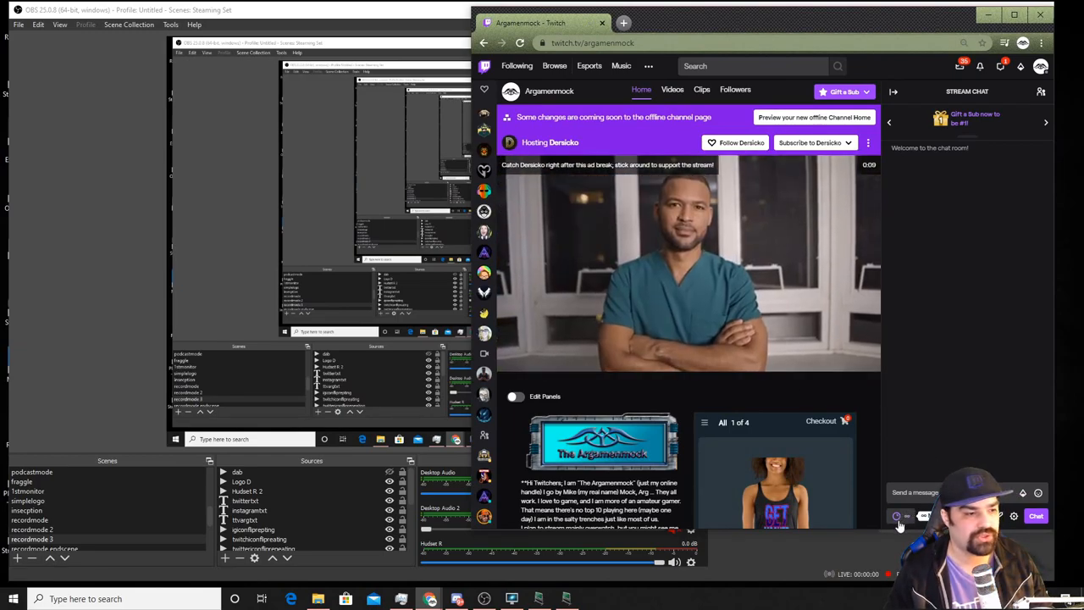
- Show the channel's rewards panel listing the 50-point Dab reward beside the stream
click(897, 515)
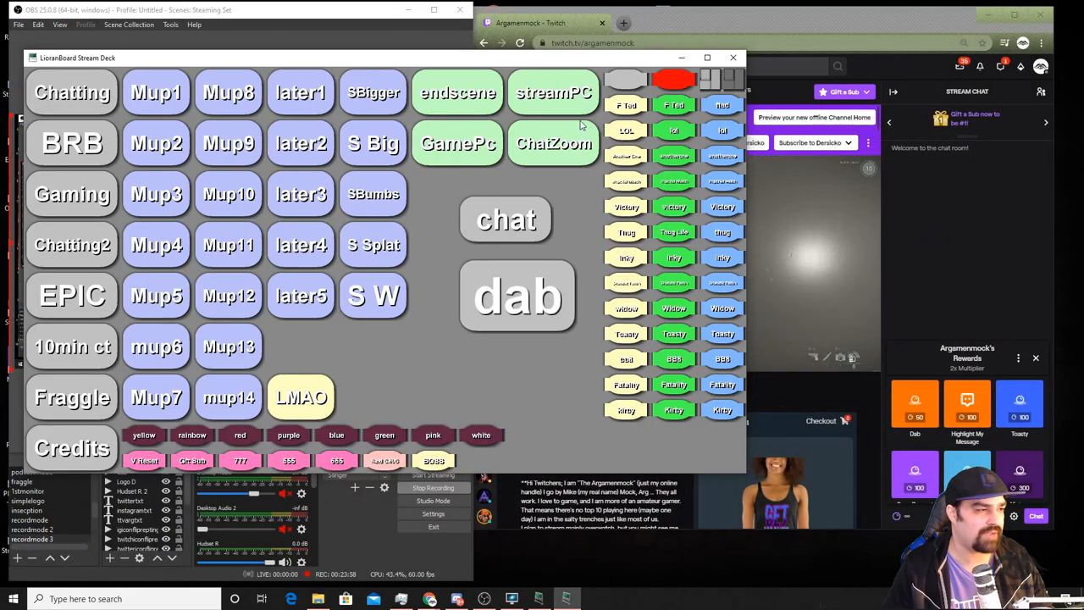
click(733, 57)
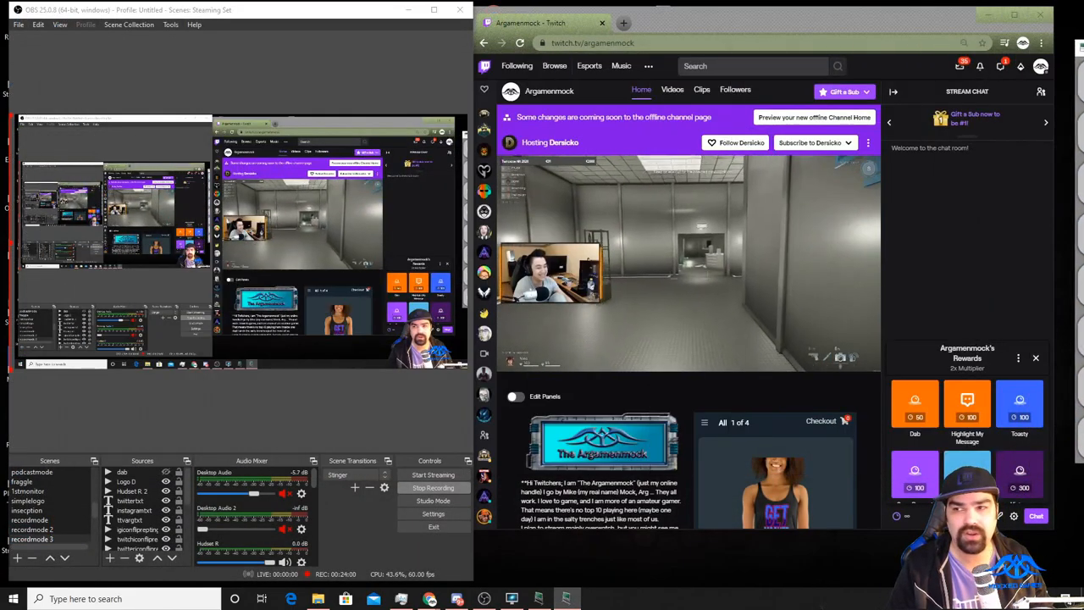